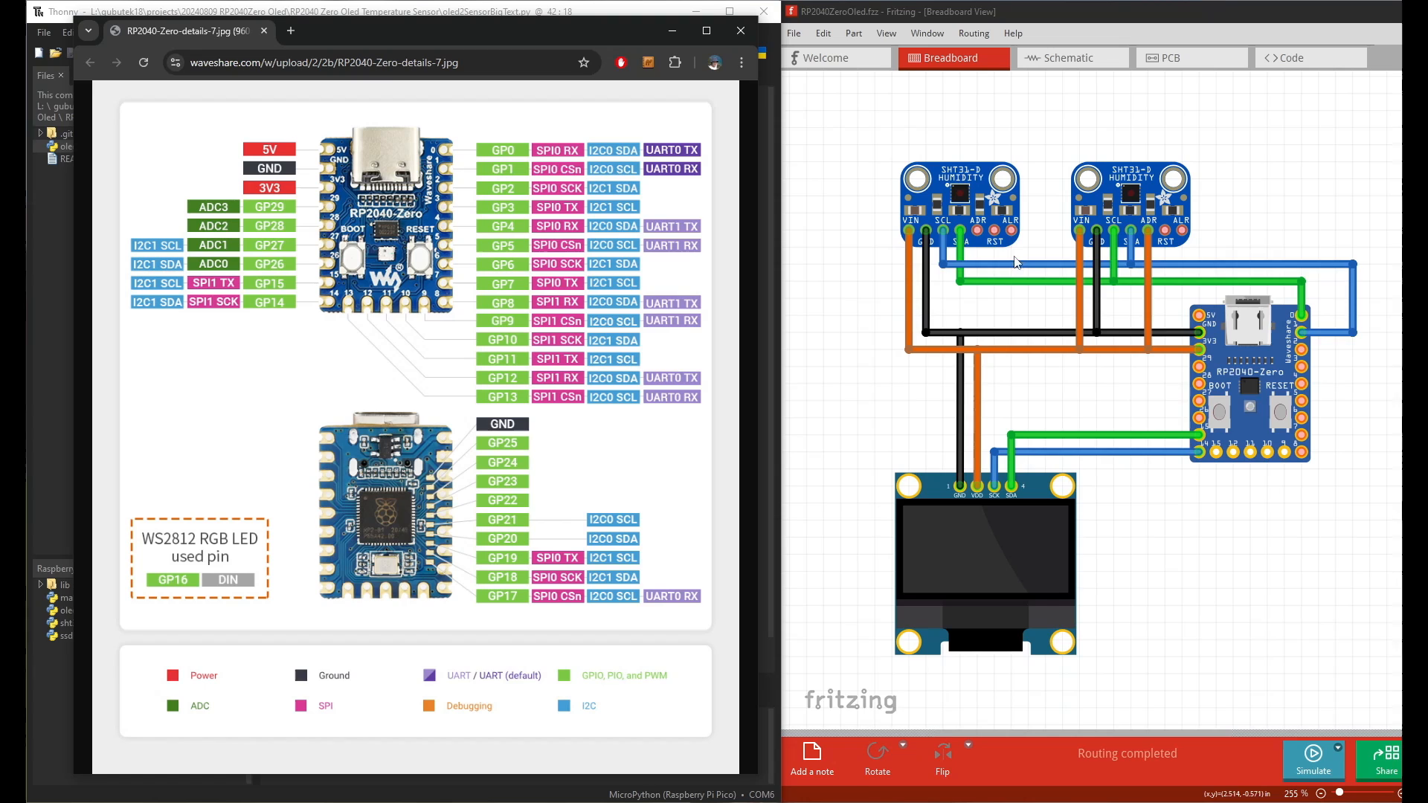
pyautogui.moveTo(1331, 495)
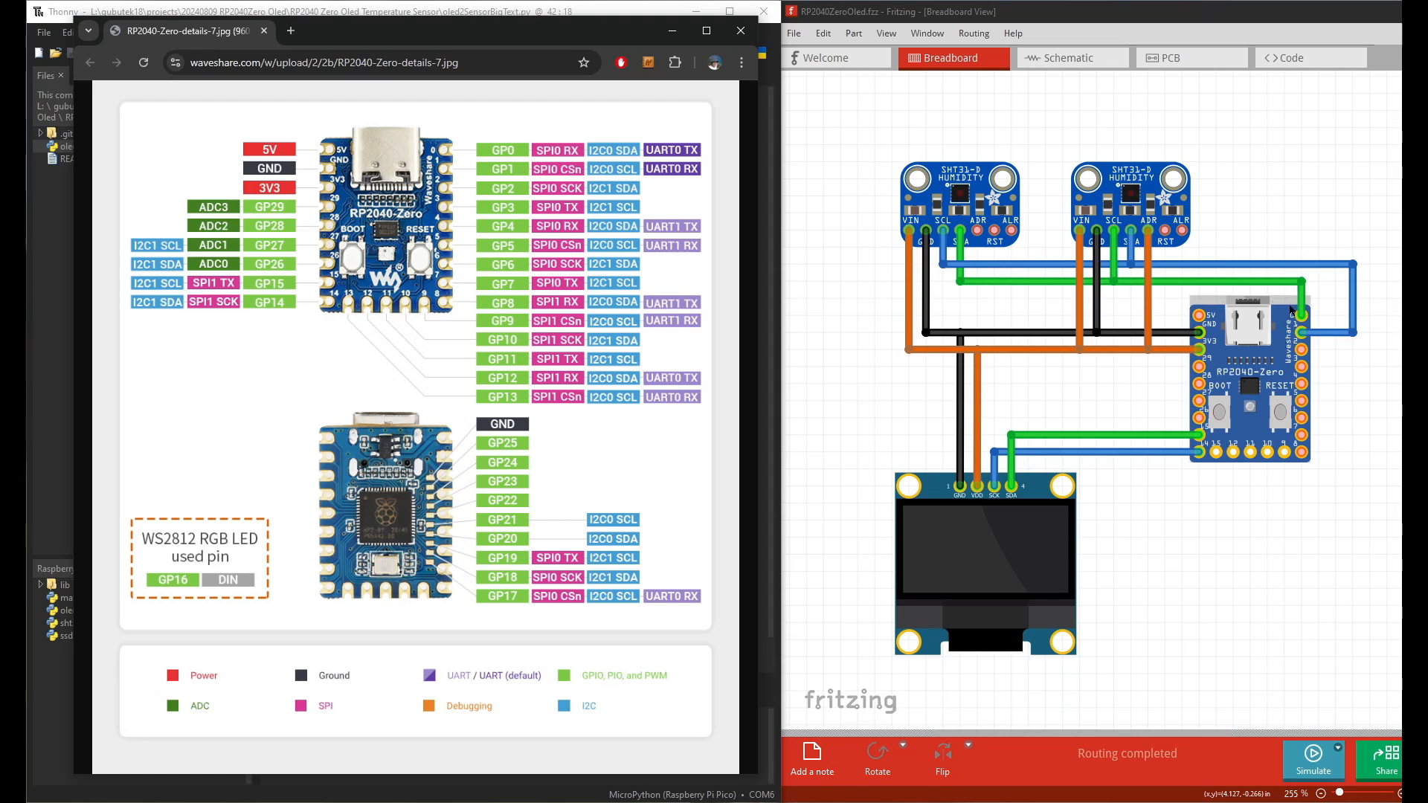
pyautogui.moveTo(907, 494)
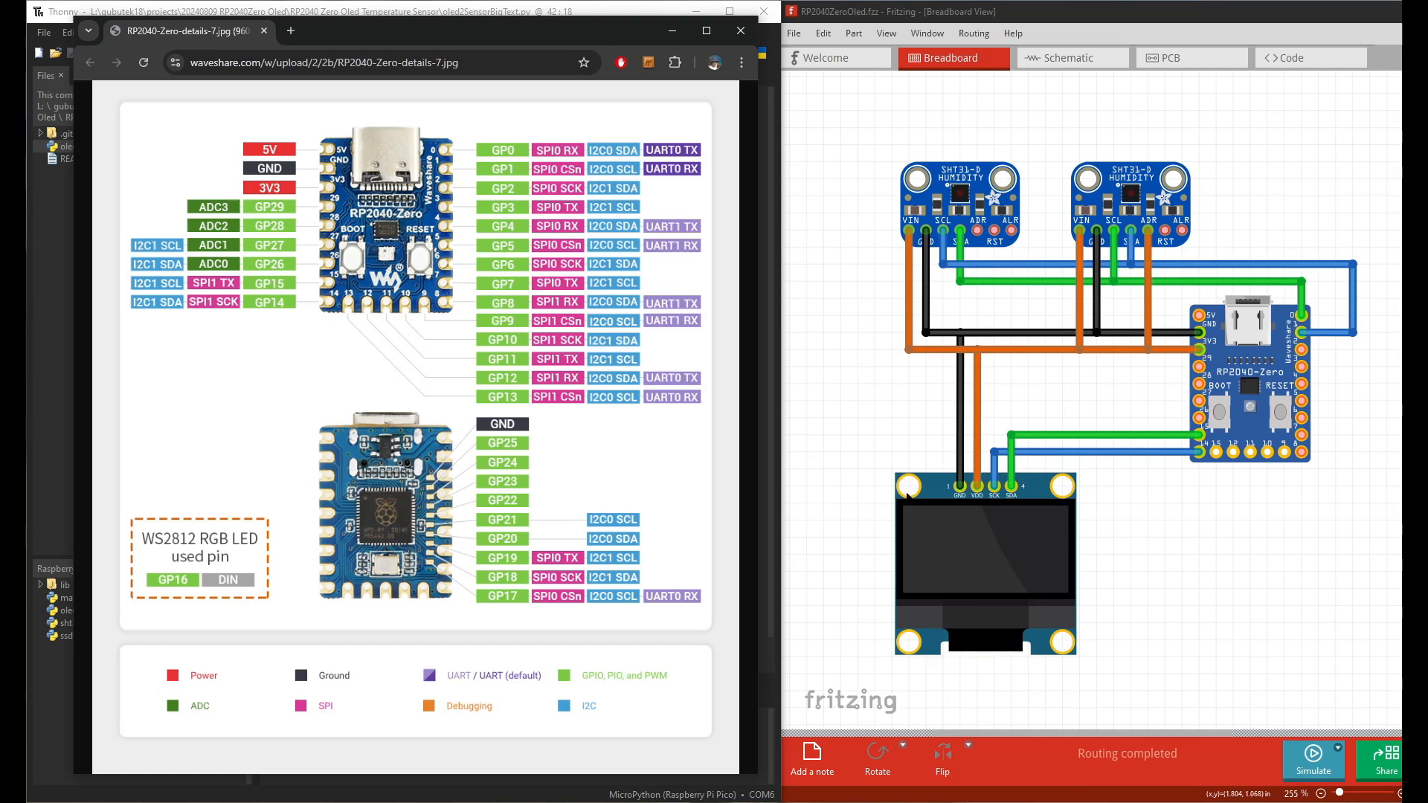
pyautogui.moveTo(1044, 528)
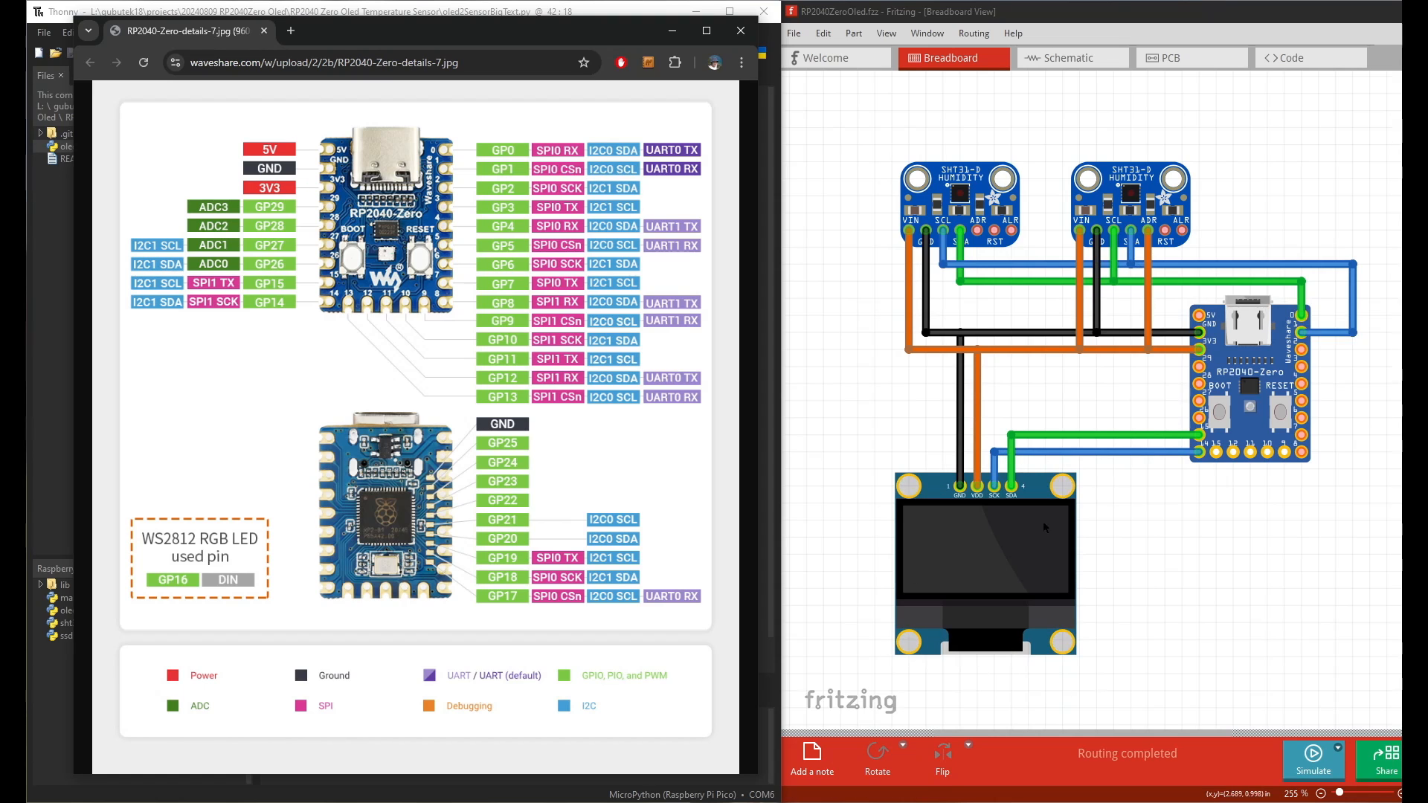
pyautogui.moveTo(1034, 544)
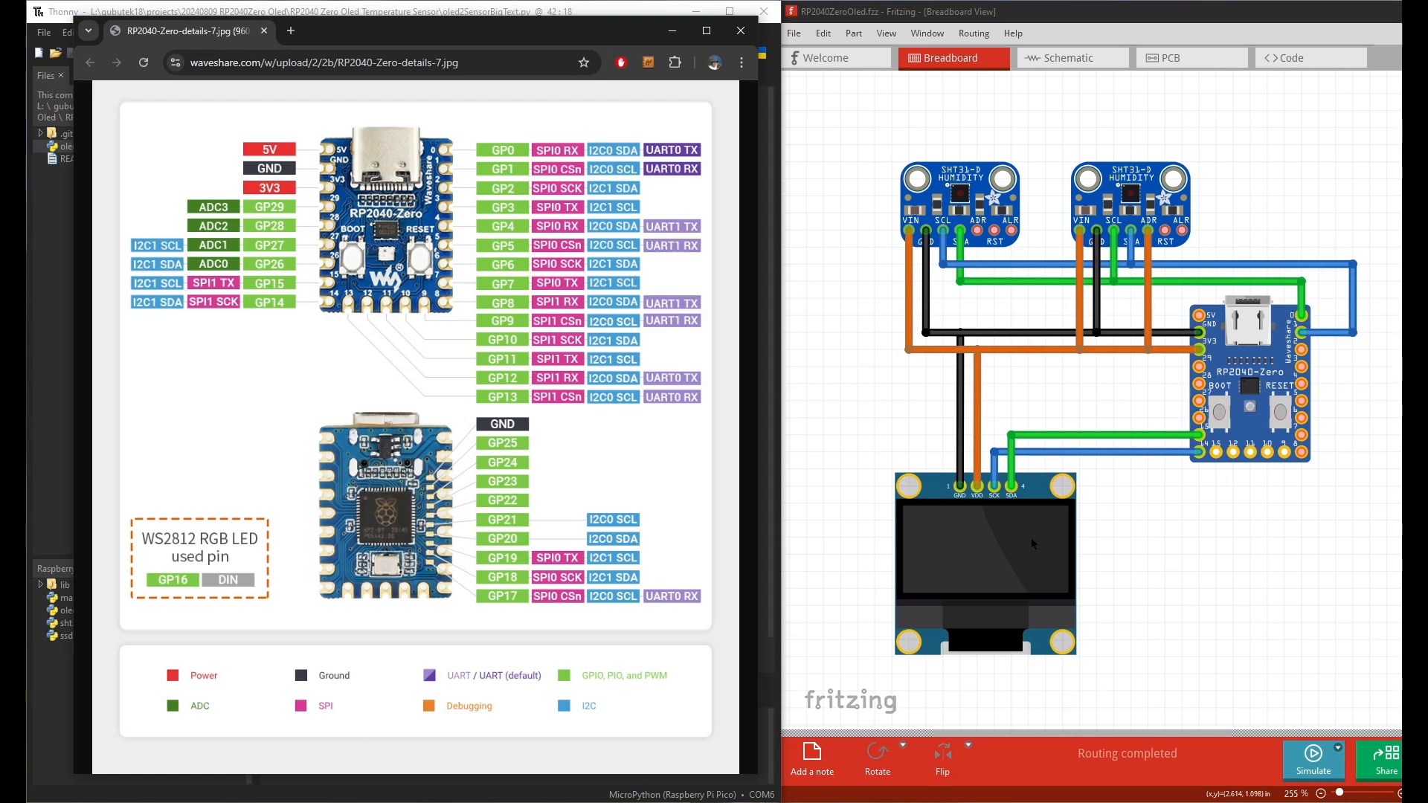
pyautogui.moveTo(1026, 252)
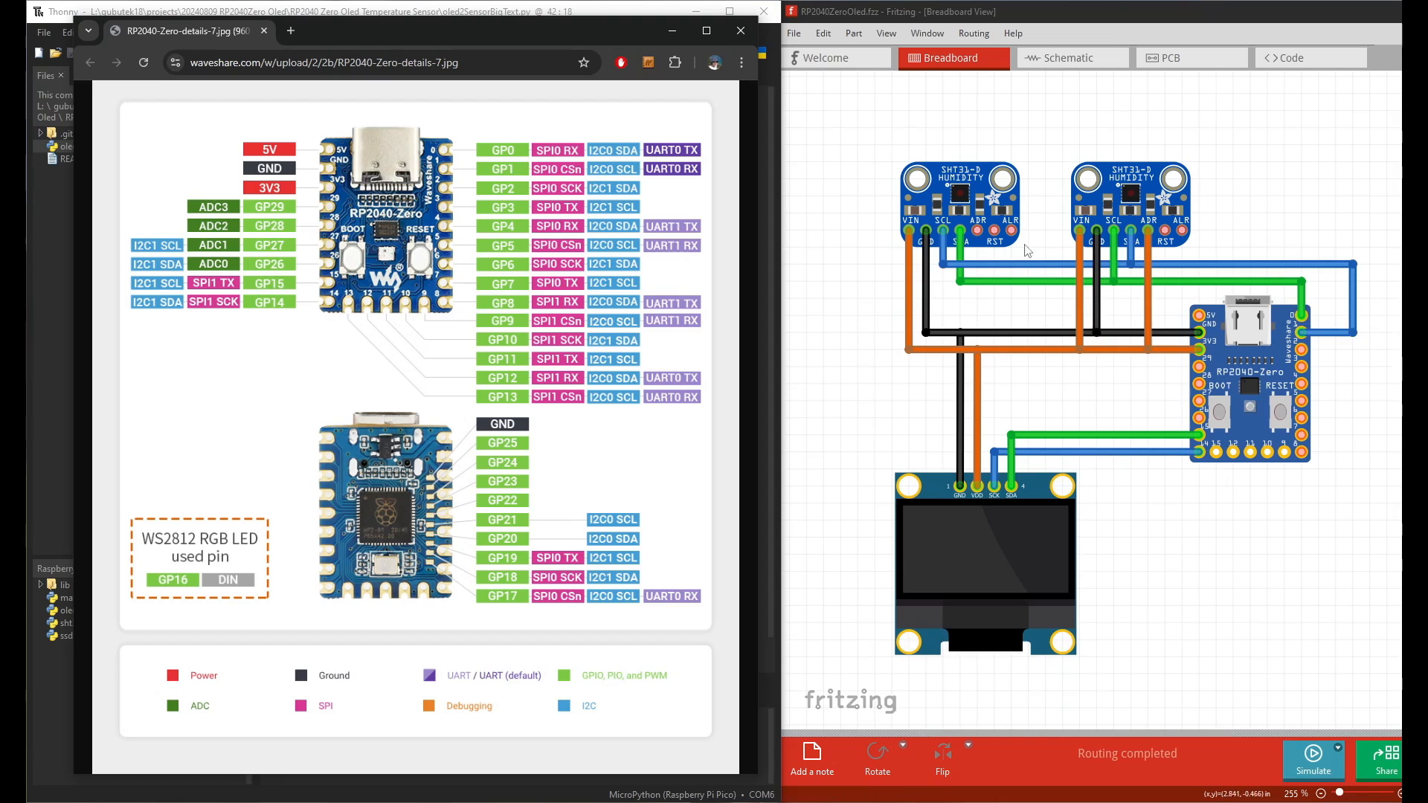
pyautogui.moveTo(1311, 499)
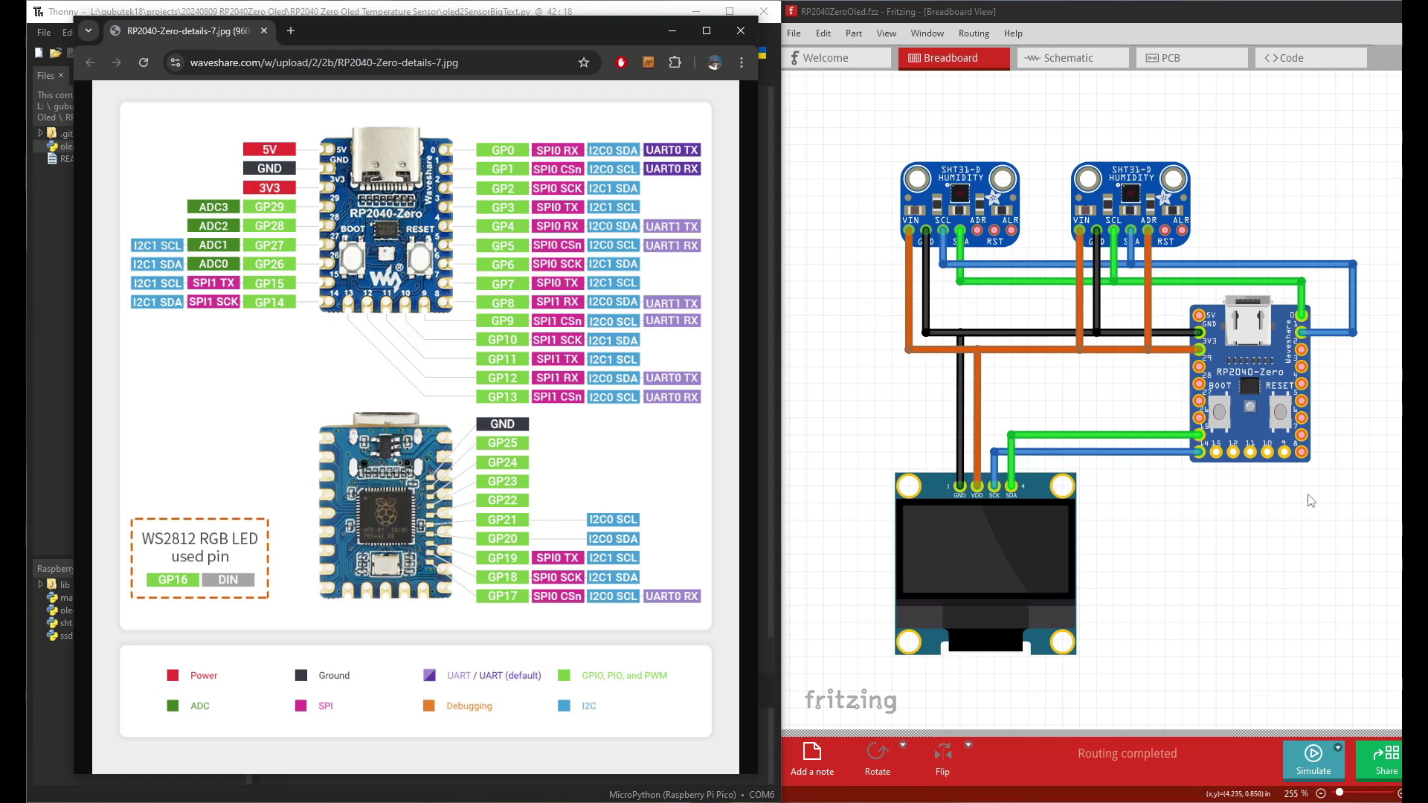
pyautogui.moveTo(1321, 482)
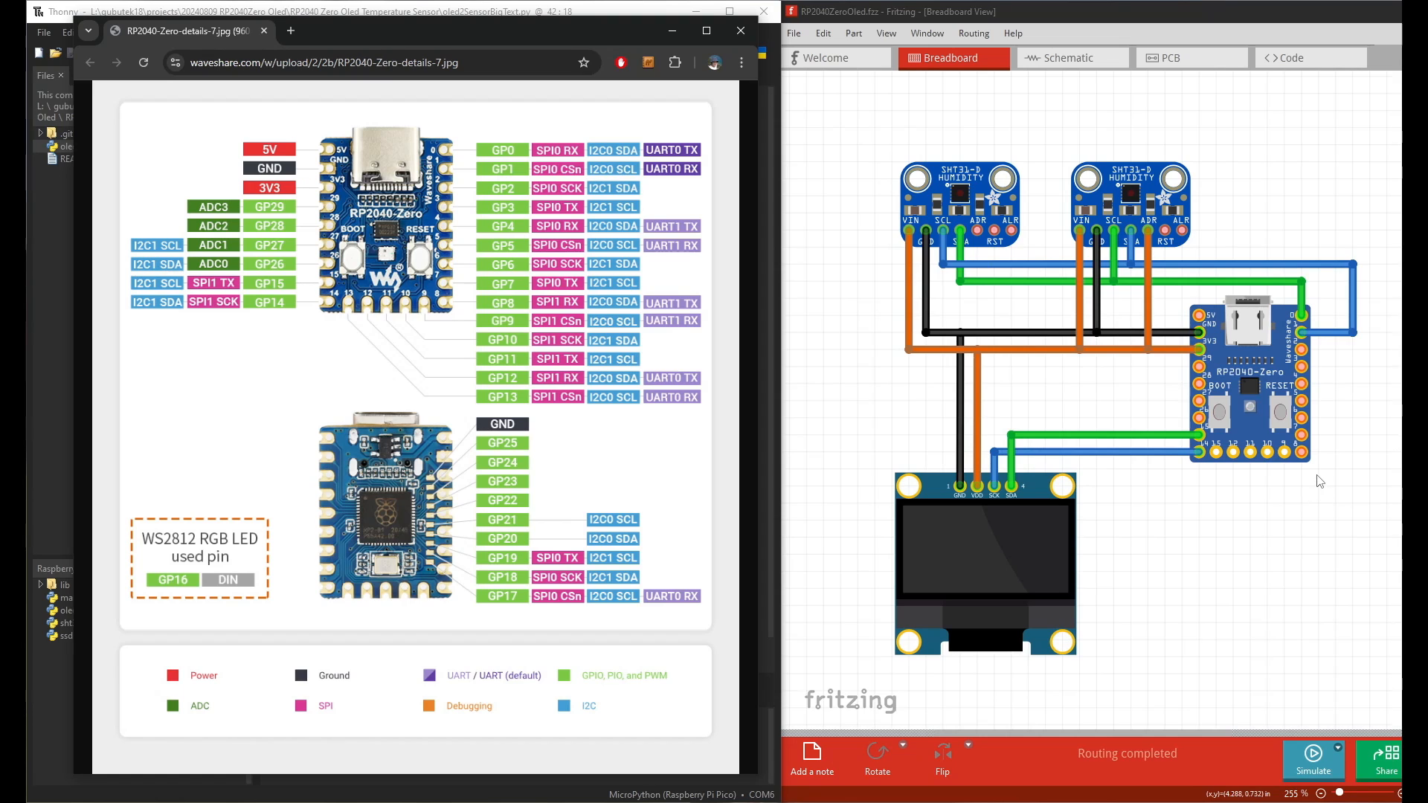
pyautogui.moveTo(1313, 482)
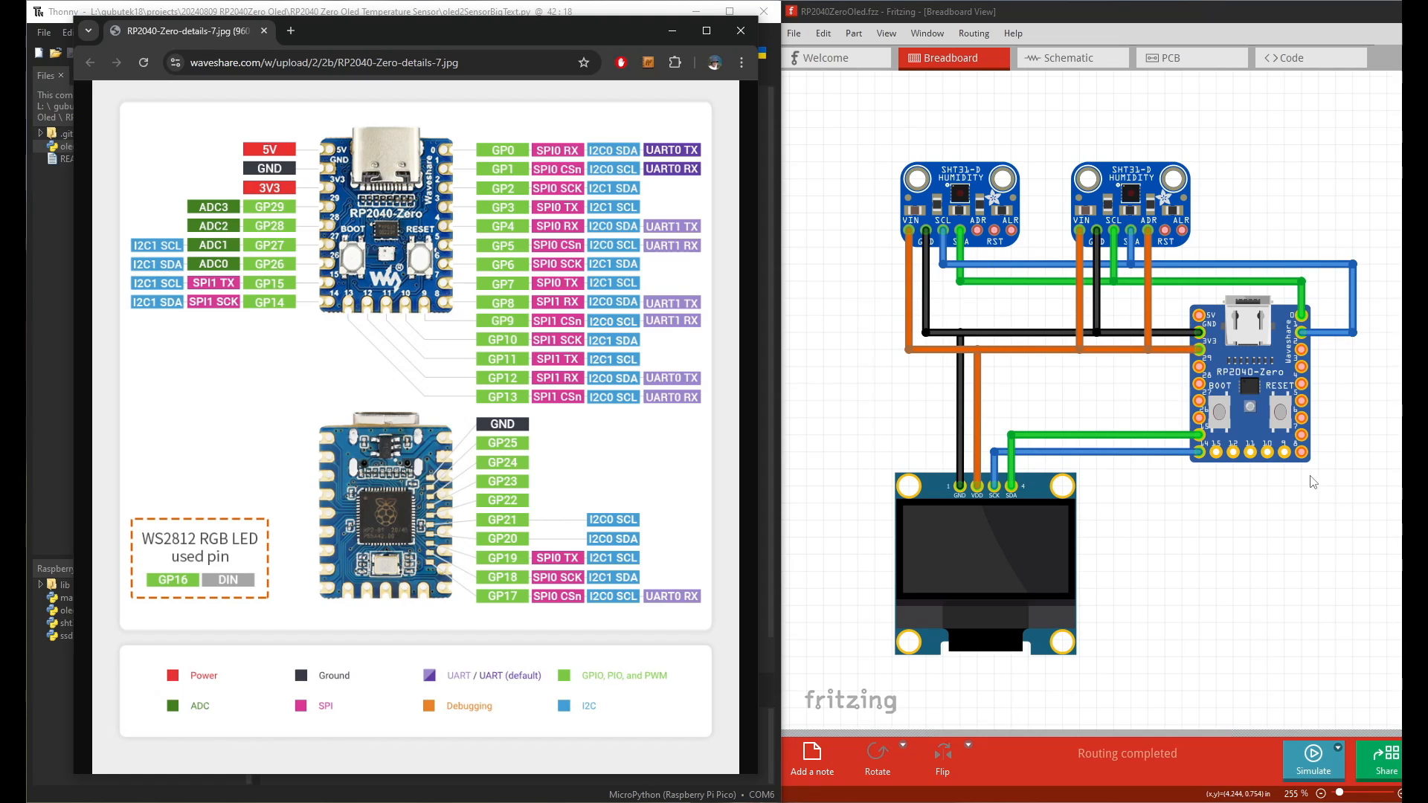
pyautogui.moveTo(1273, 546)
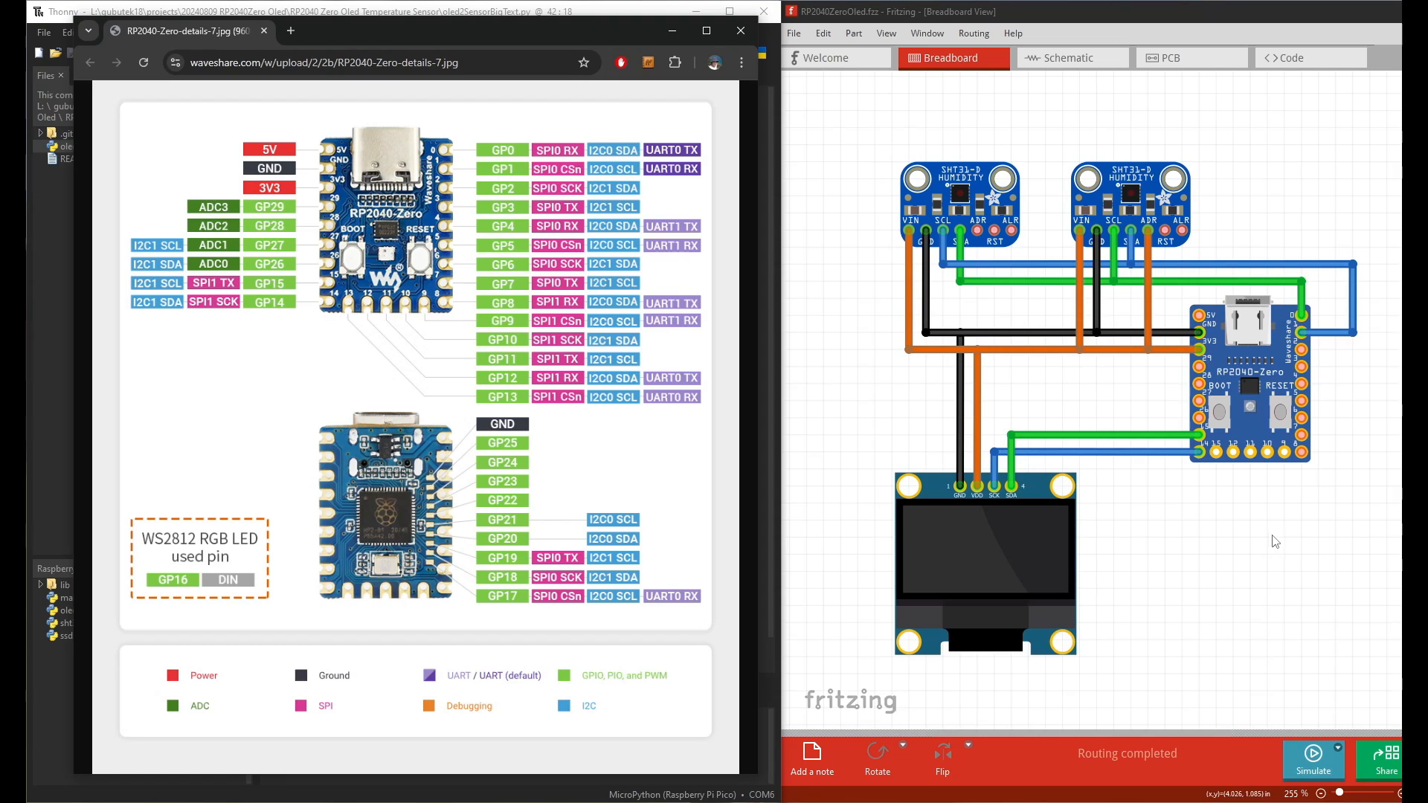
pyautogui.moveTo(1281, 539)
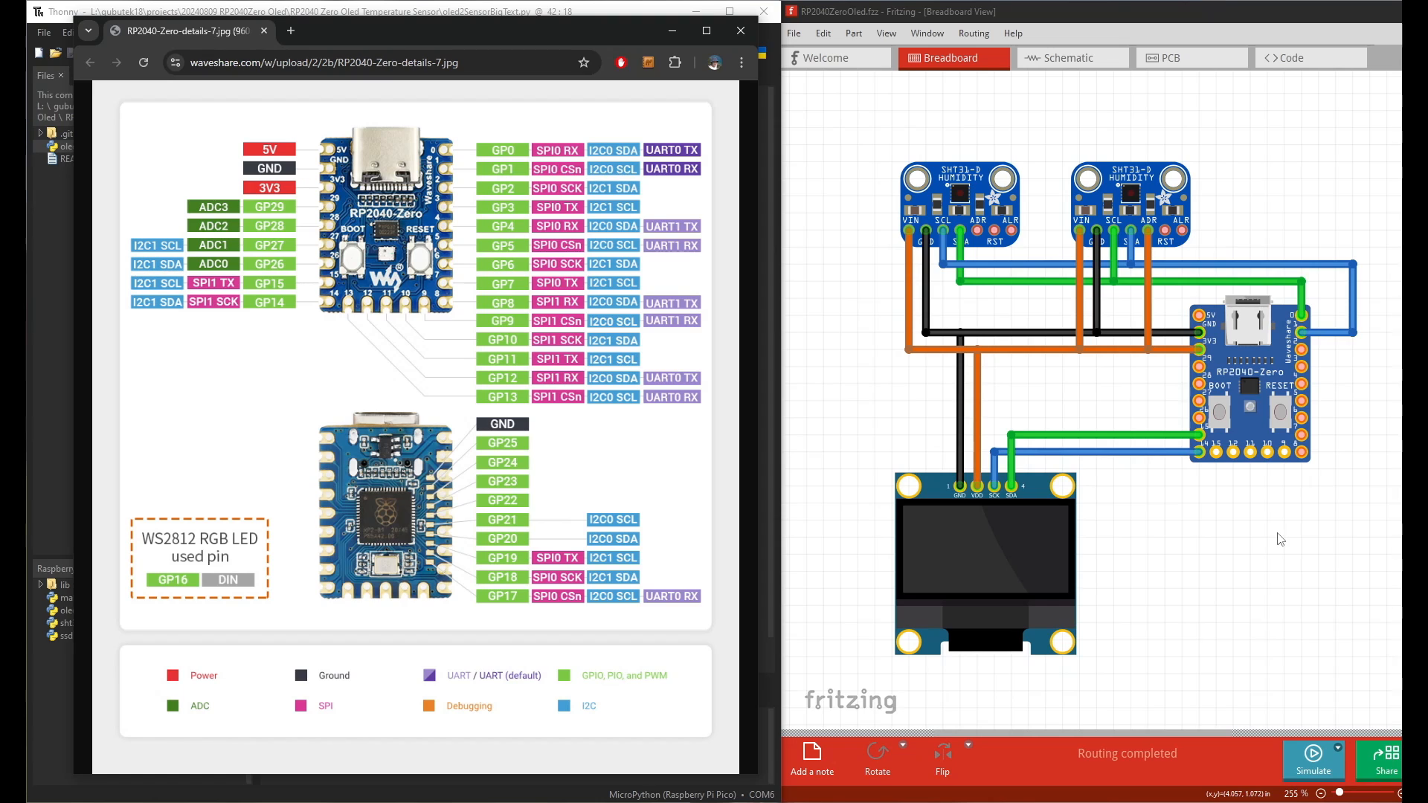
pyautogui.moveTo(1297, 520)
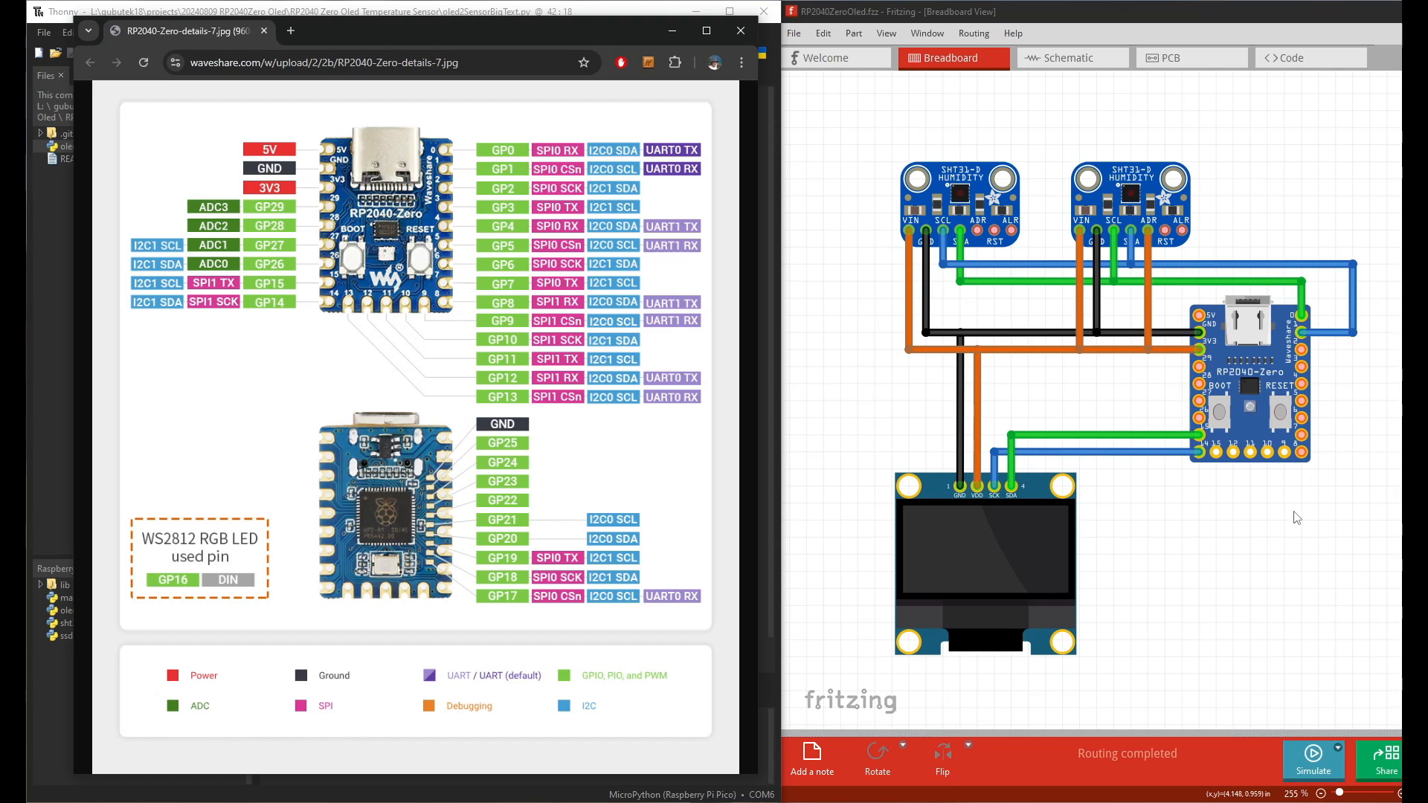
pyautogui.moveTo(1175, 501)
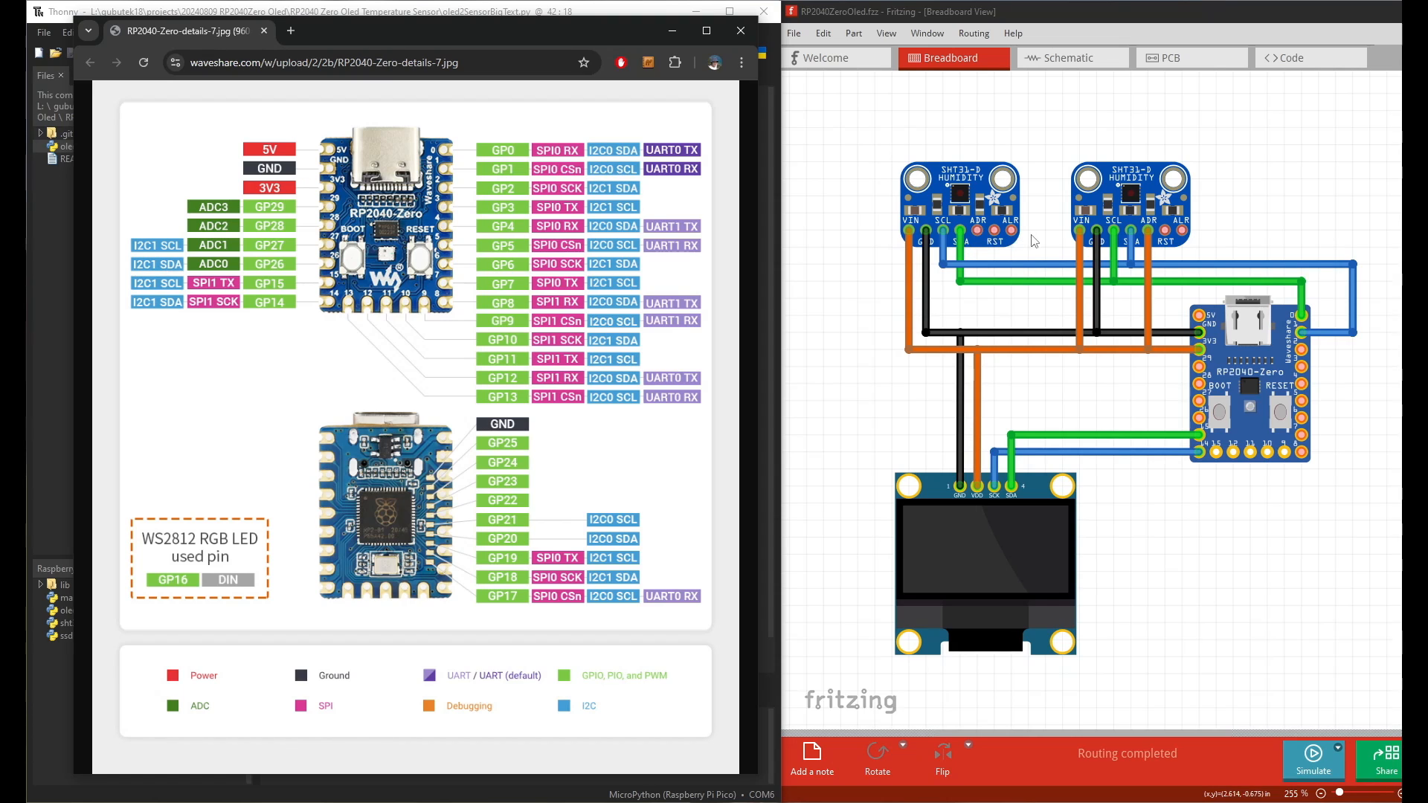
pyautogui.moveTo(1062, 244)
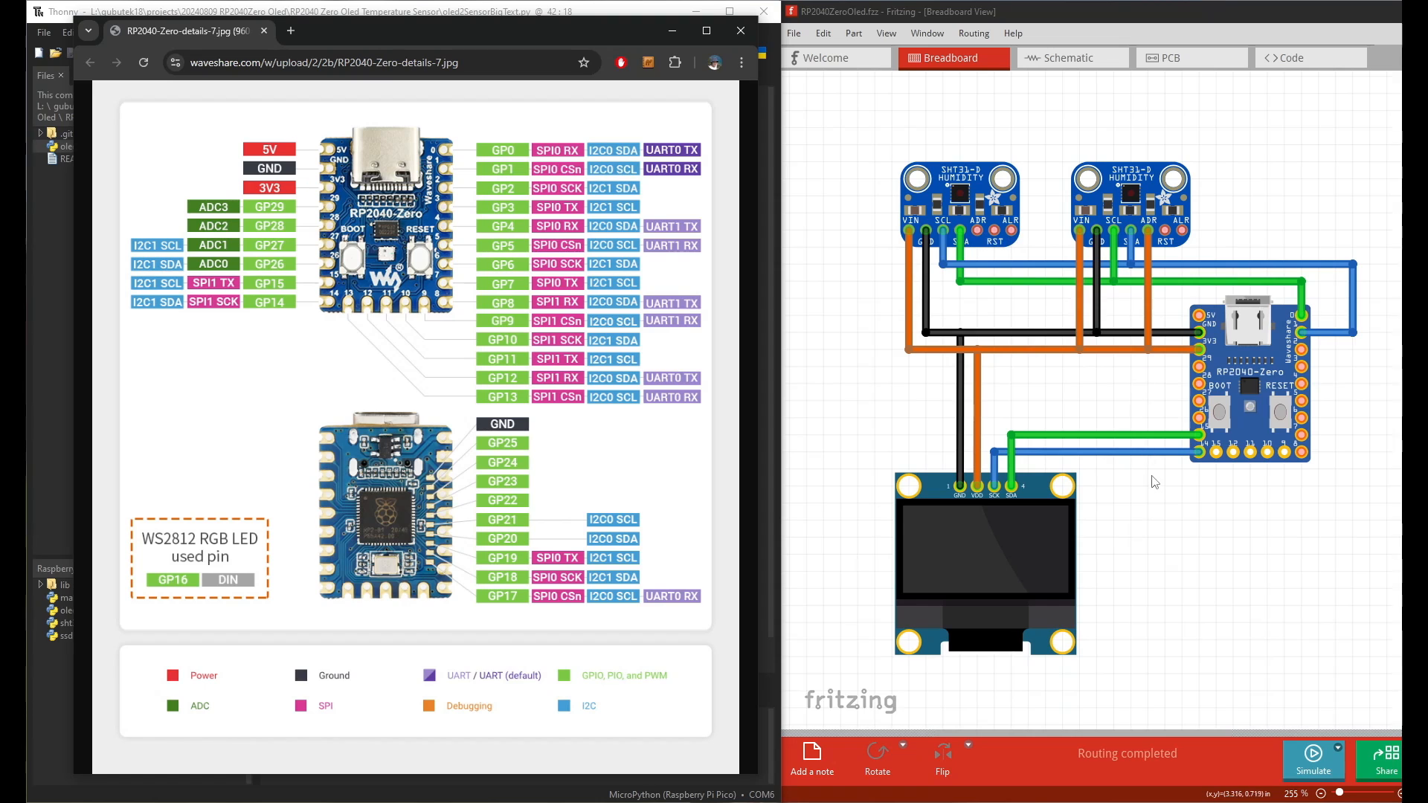
pyautogui.moveTo(1214, 544)
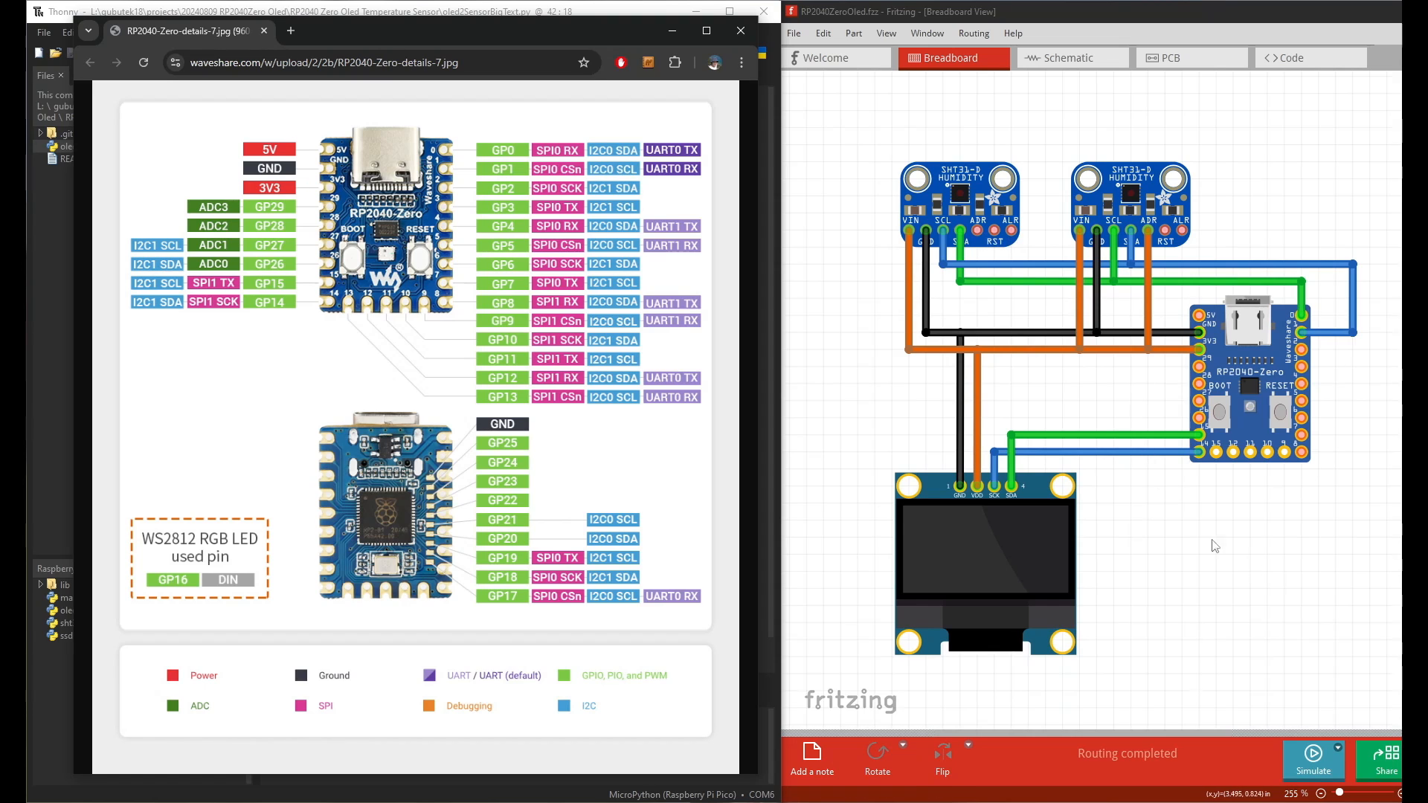
pyautogui.moveTo(1345, 348)
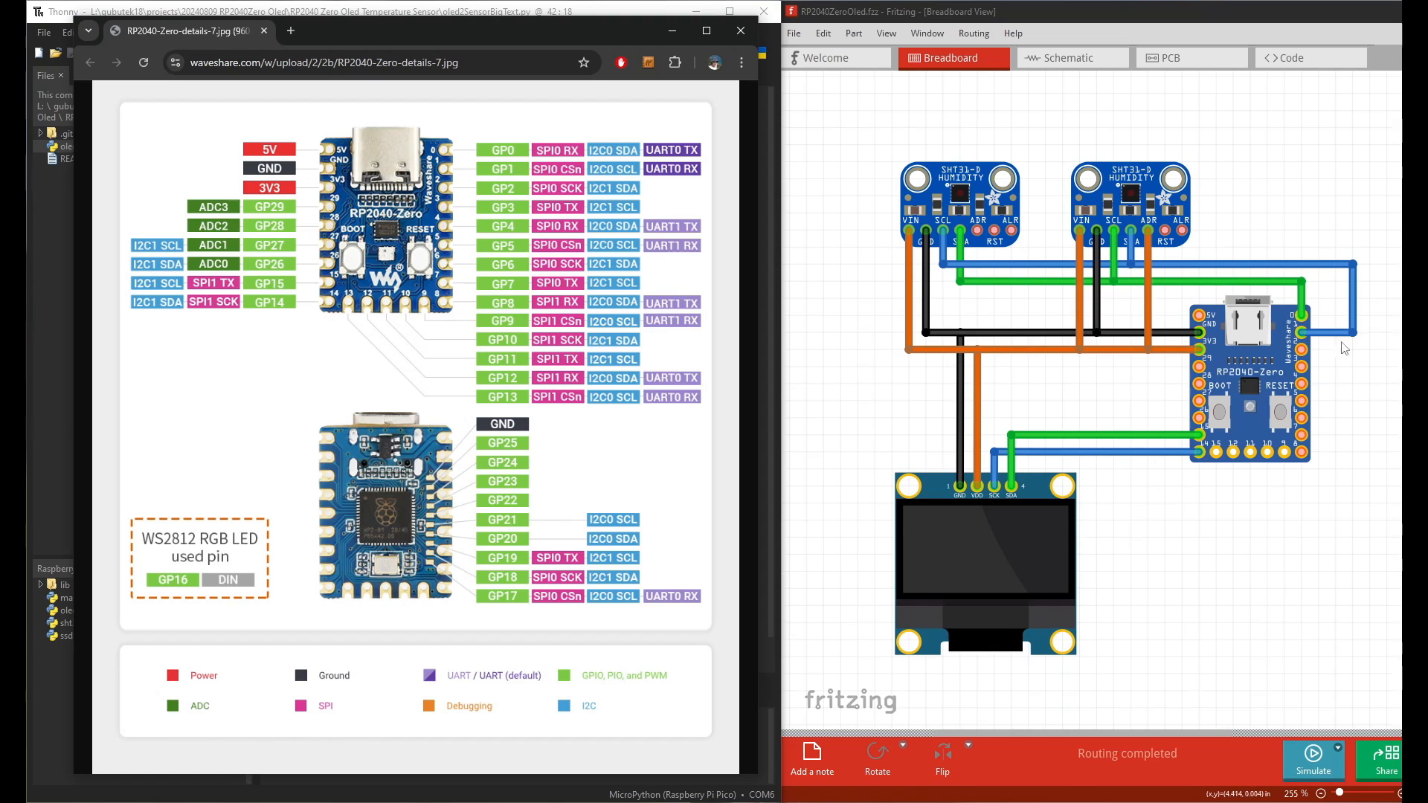
pyautogui.moveTo(1349, 454)
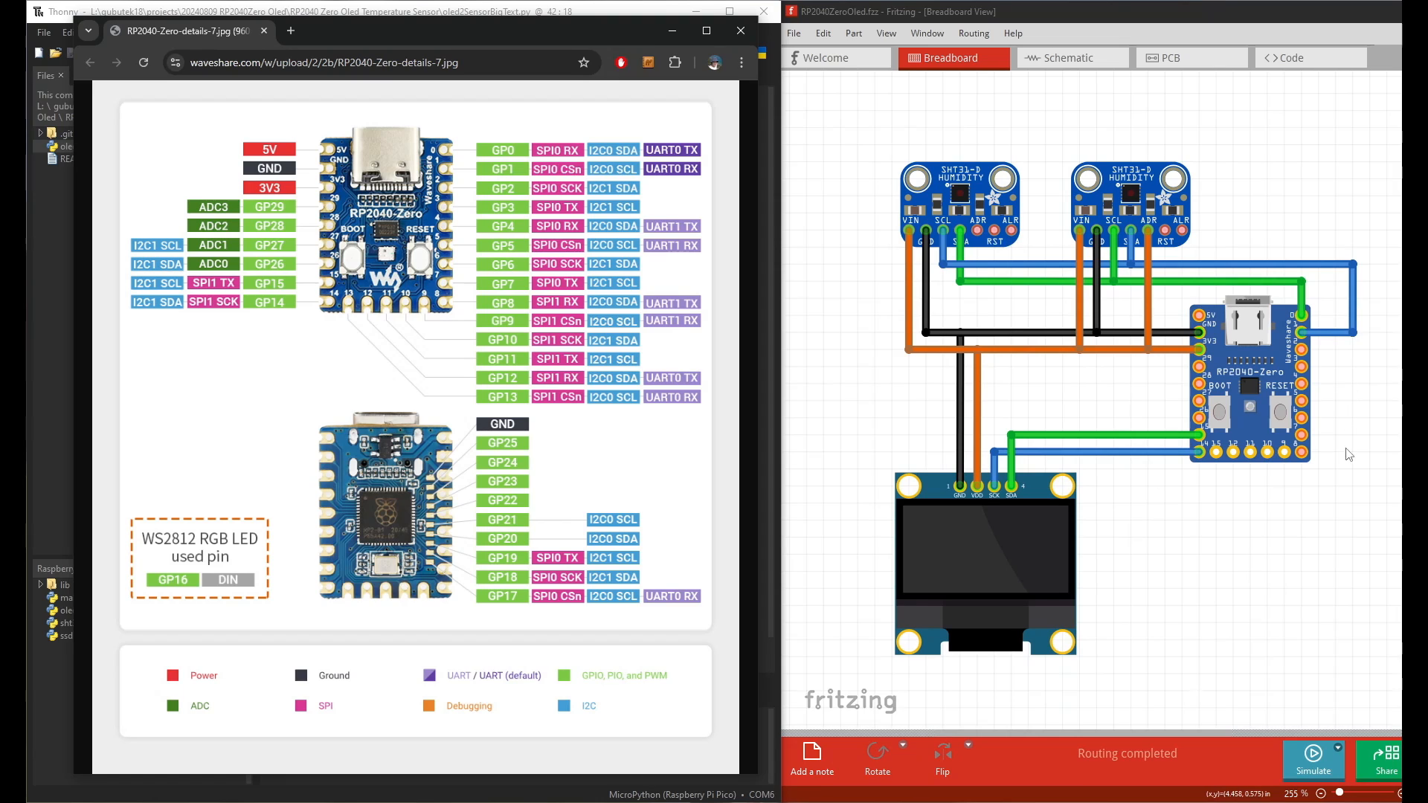
pyautogui.moveTo(1343, 399)
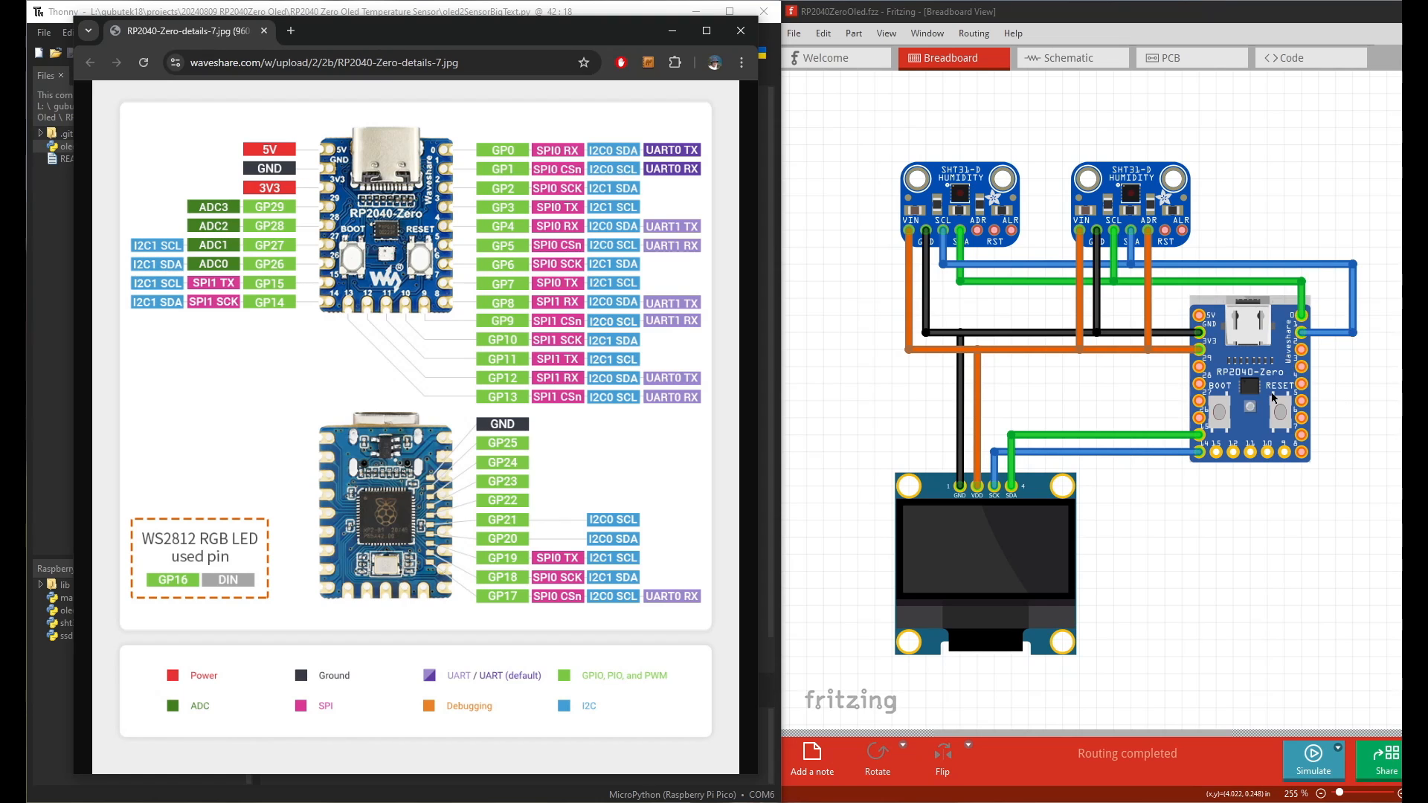
pyautogui.moveTo(1318, 413)
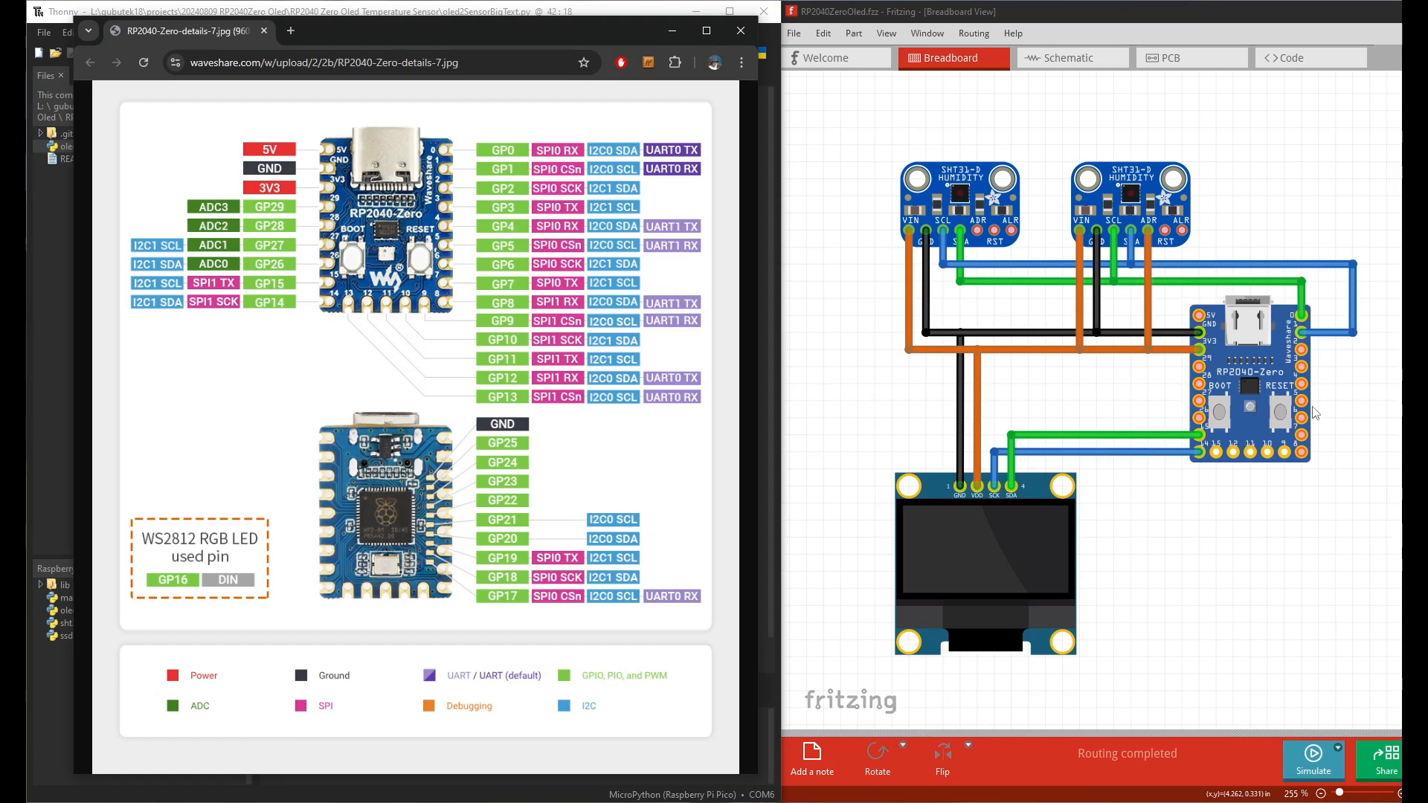
pyautogui.moveTo(1277, 348)
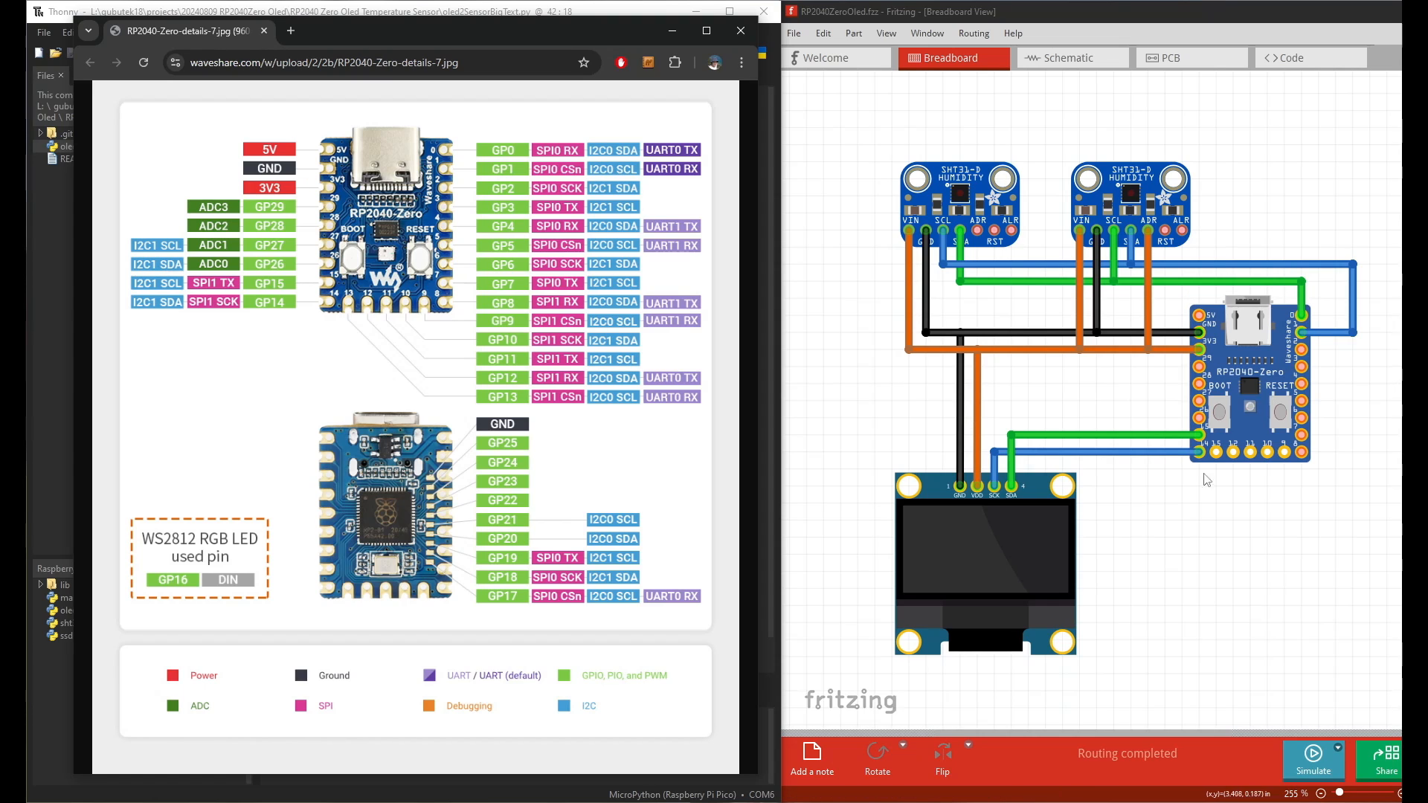
pyautogui.moveTo(1365, 491)
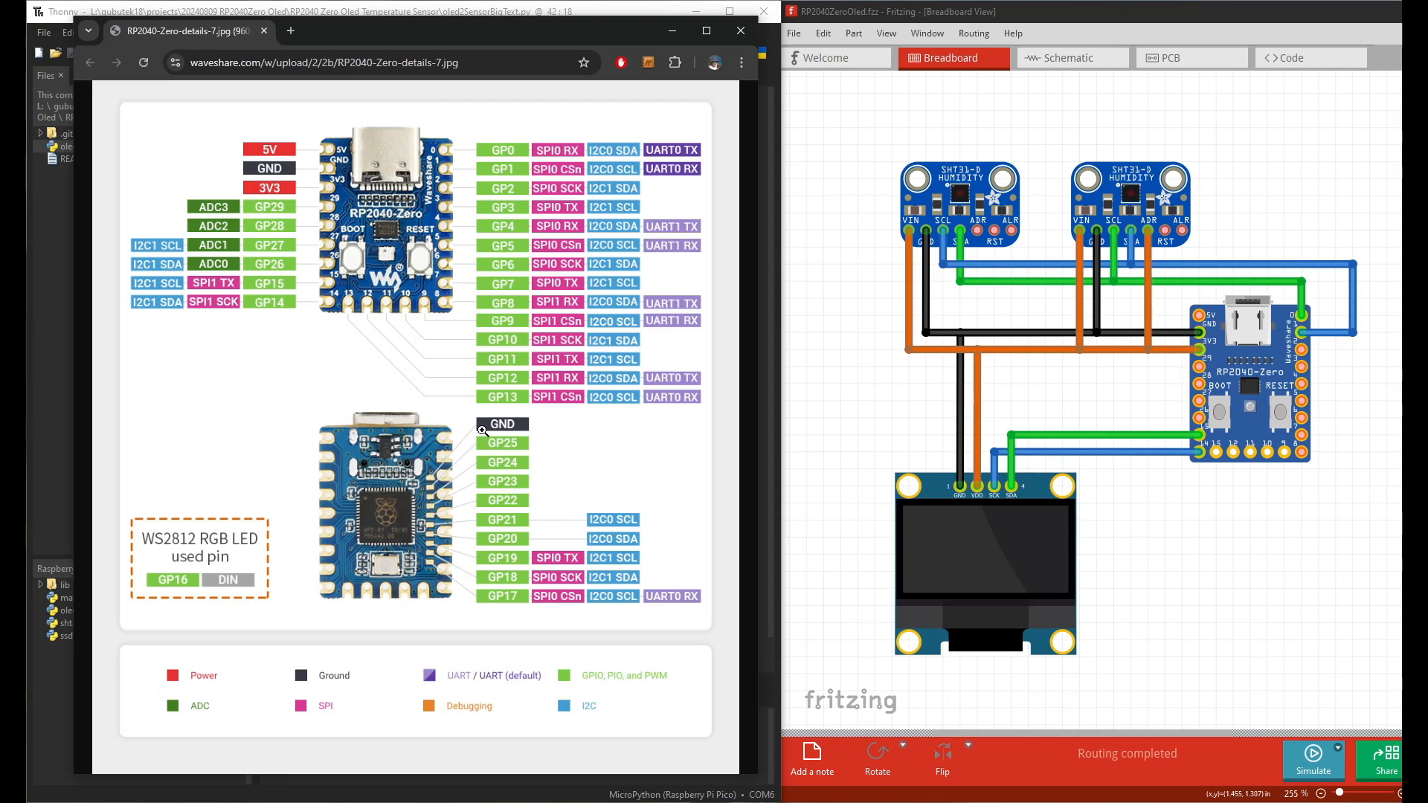
pyautogui.moveTo(515, 366)
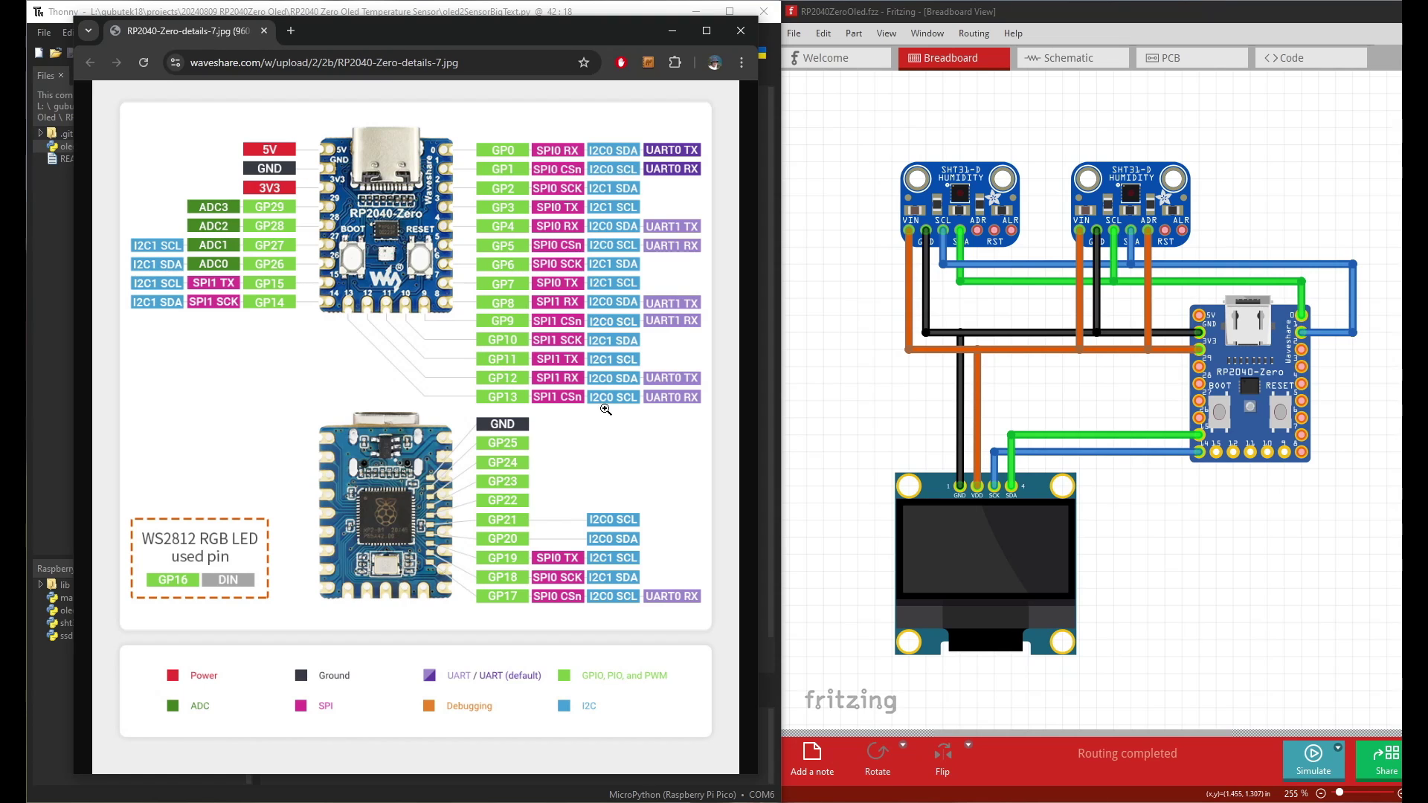
pyautogui.moveTo(649, 183)
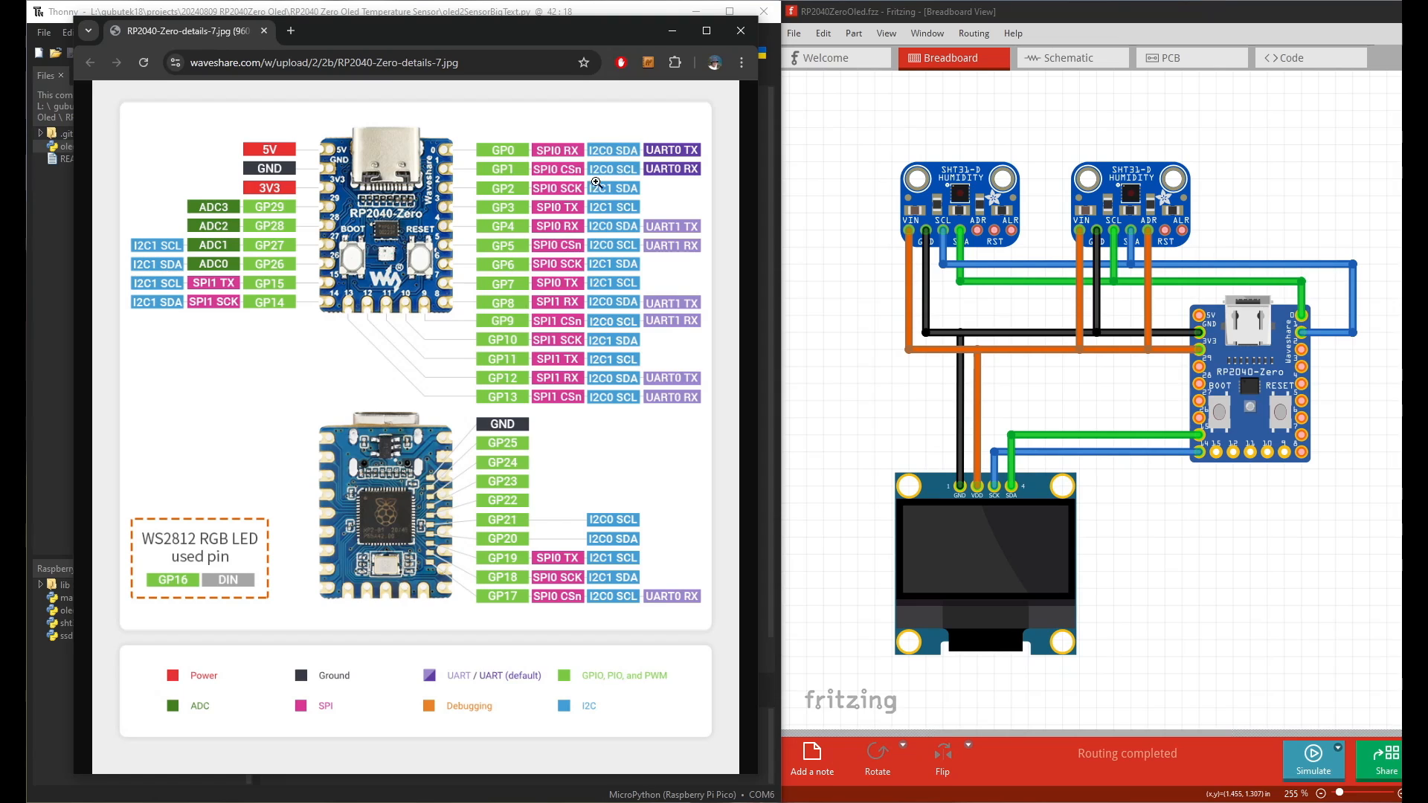
pyautogui.moveTo(604, 437)
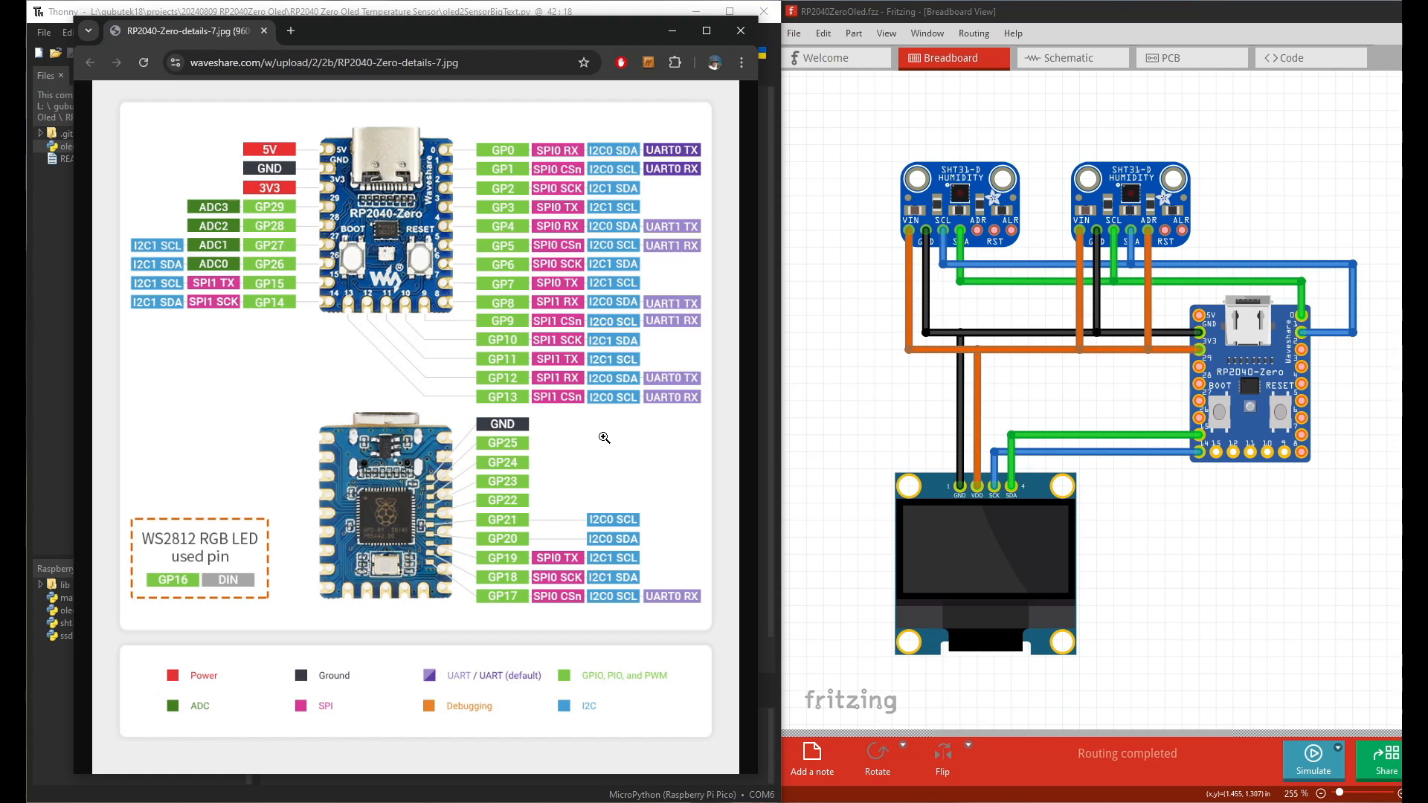
pyautogui.moveTo(1144, 371)
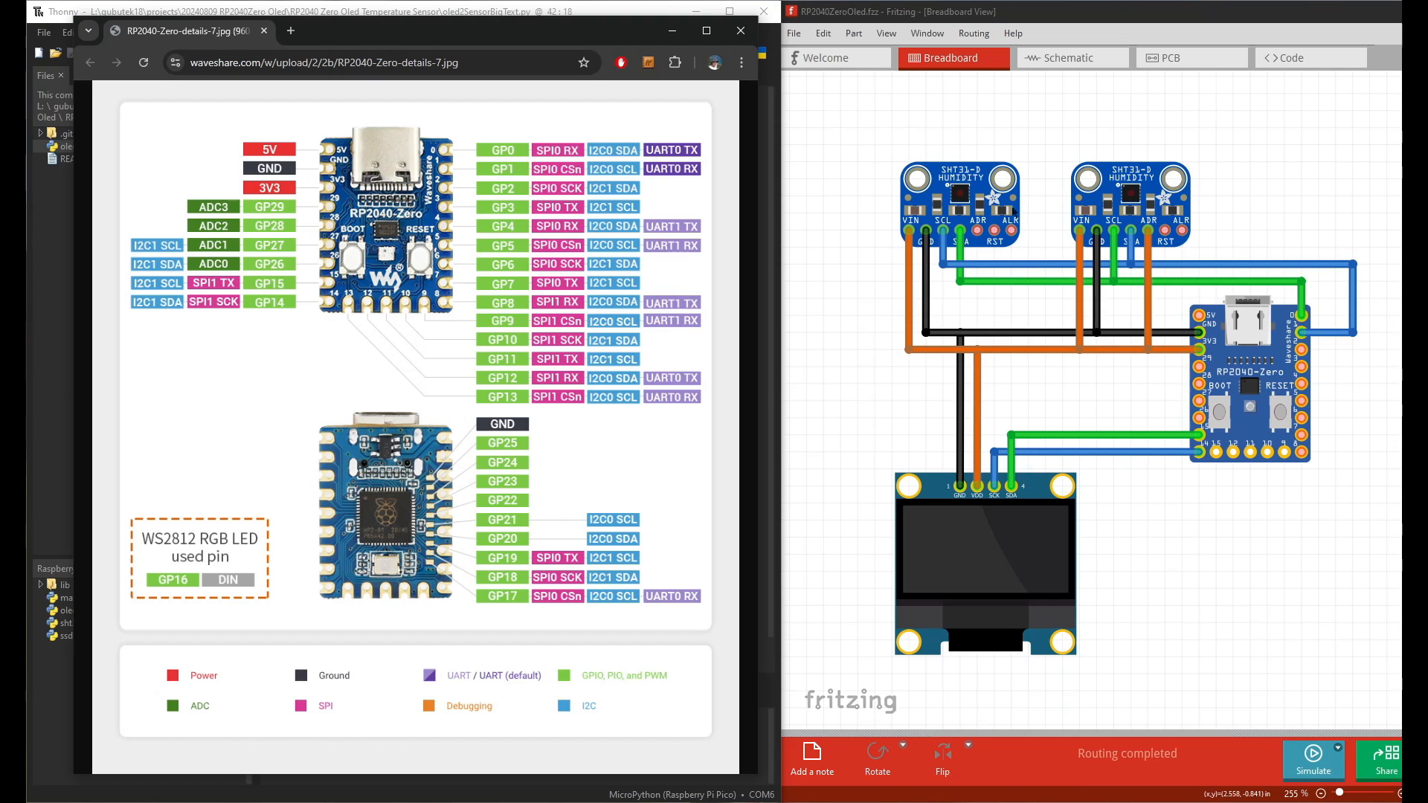
pyautogui.moveTo(1137, 256)
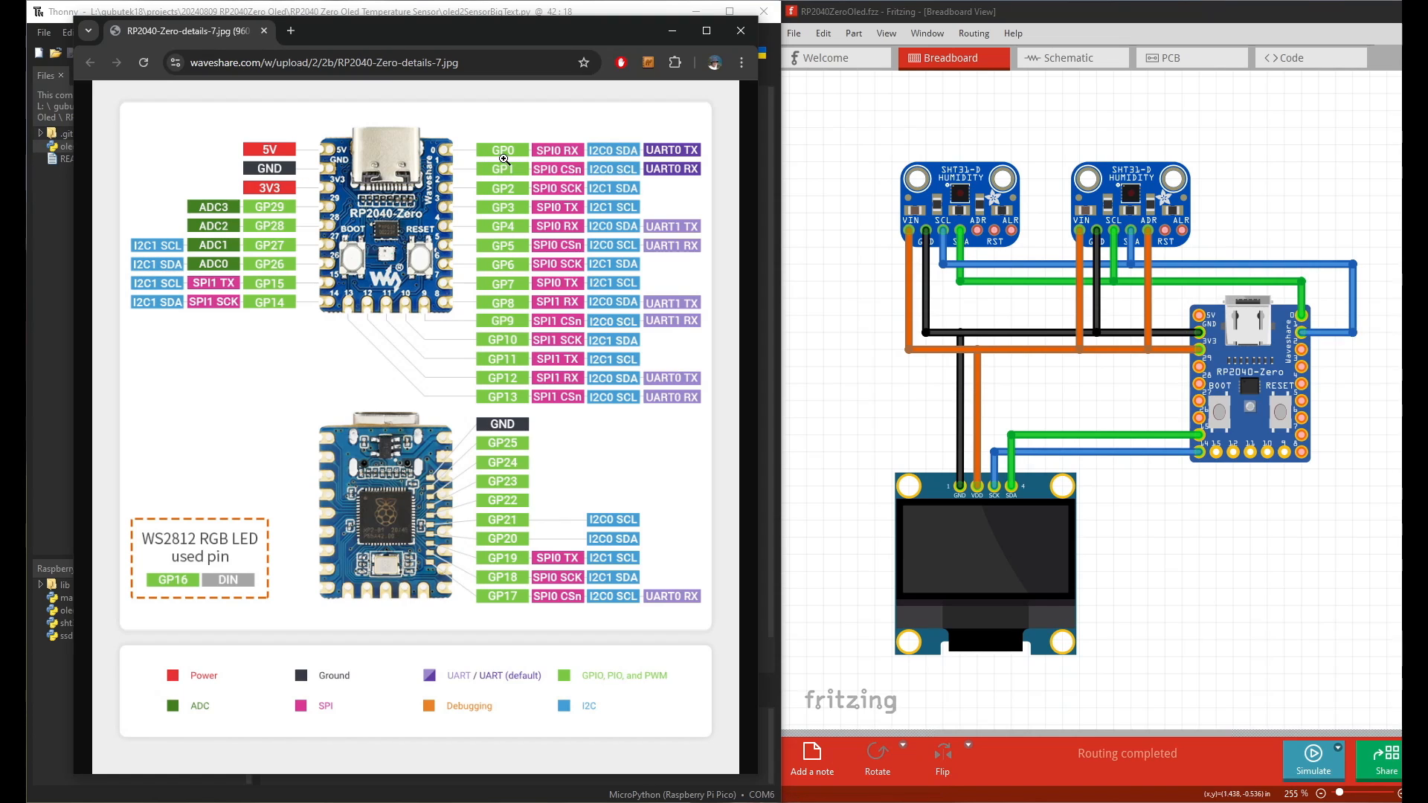
pyautogui.moveTo(509, 168)
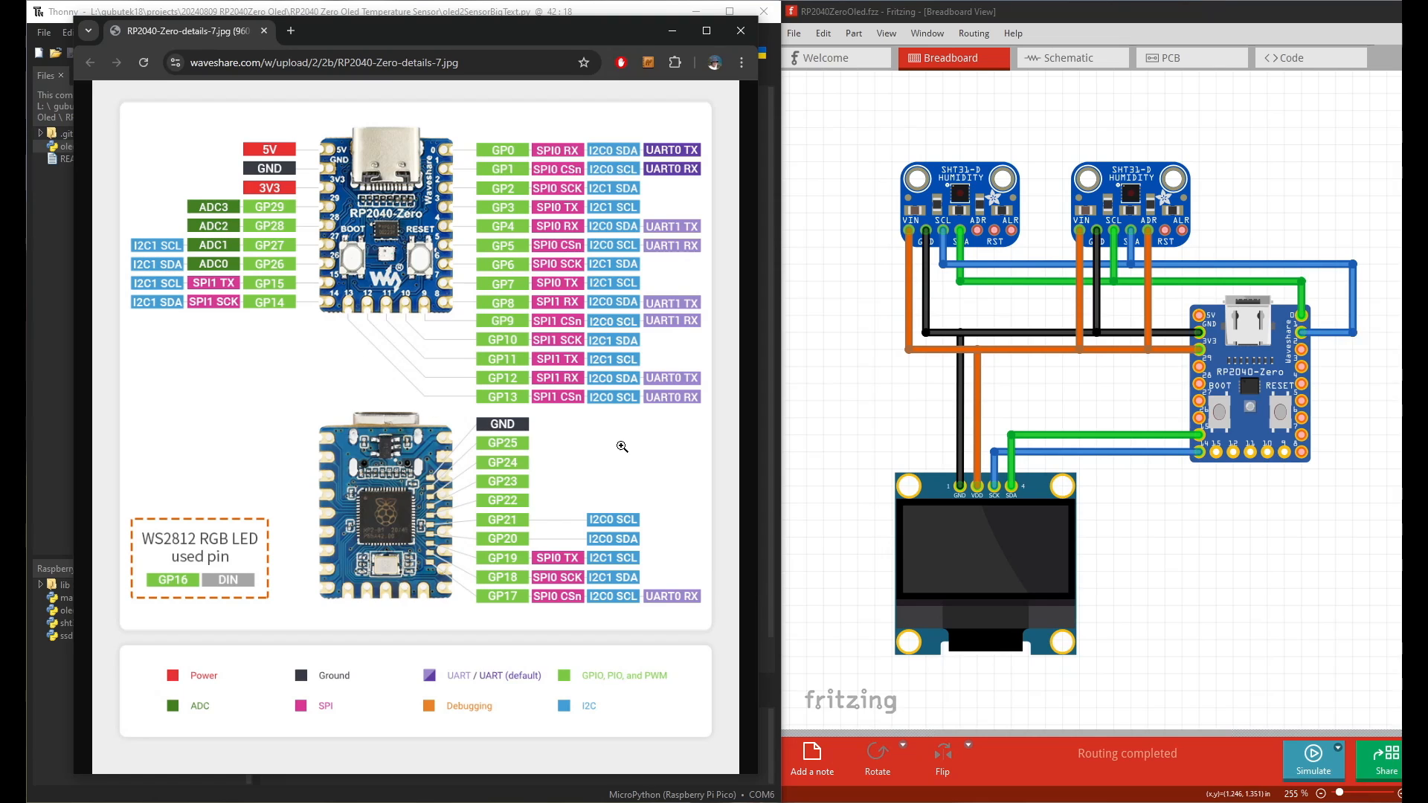
pyautogui.moveTo(447, 402)
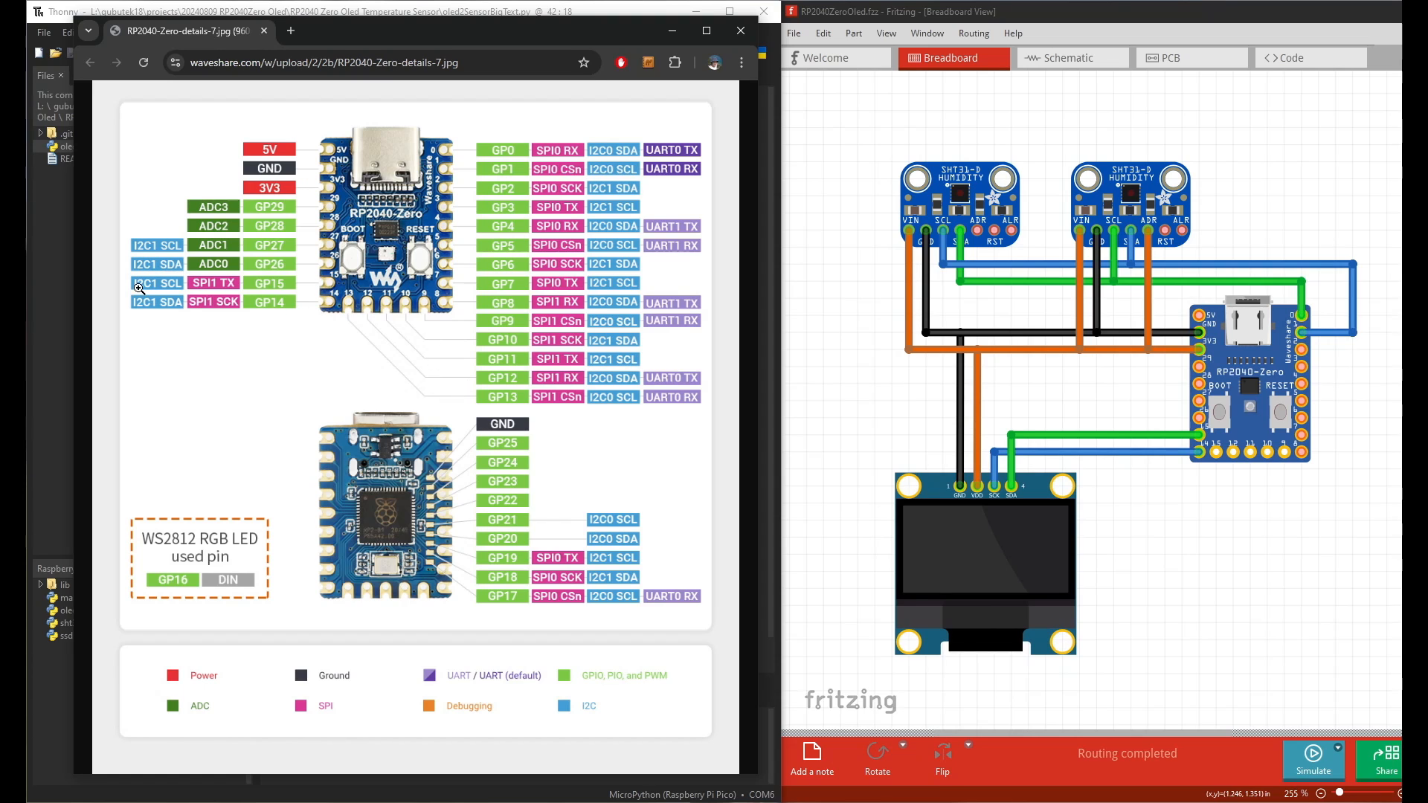
pyautogui.moveTo(930, 491)
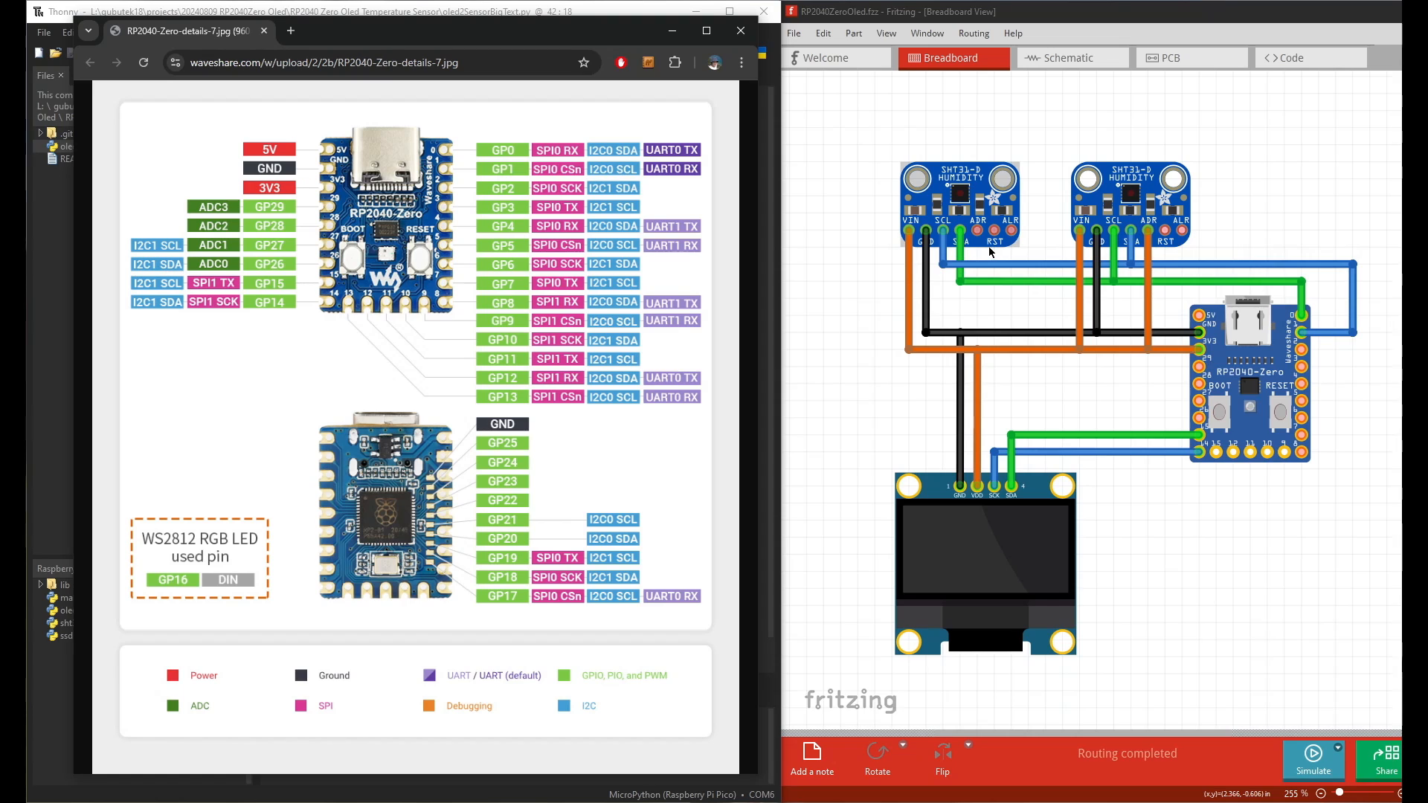
pyautogui.moveTo(984, 247)
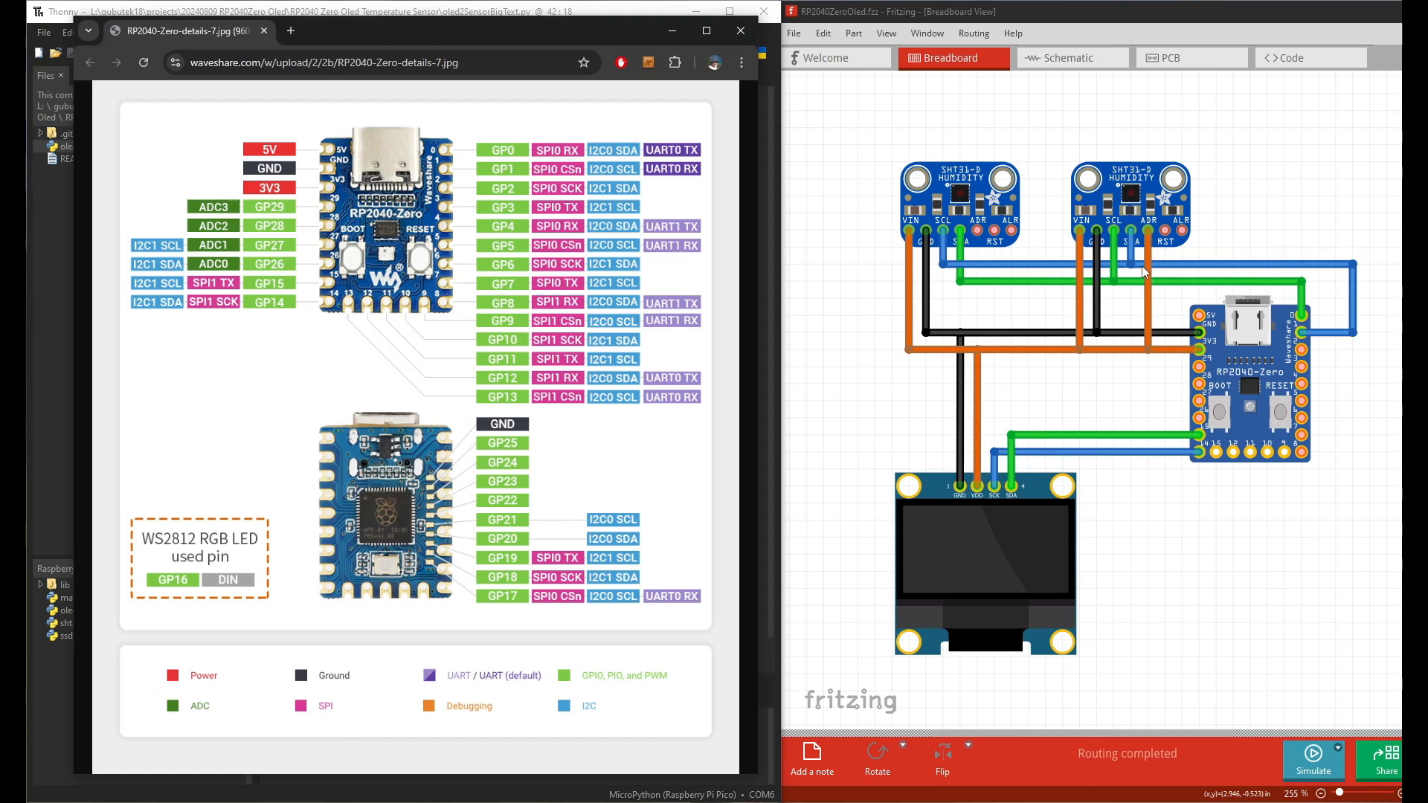
pyautogui.moveTo(1178, 246)
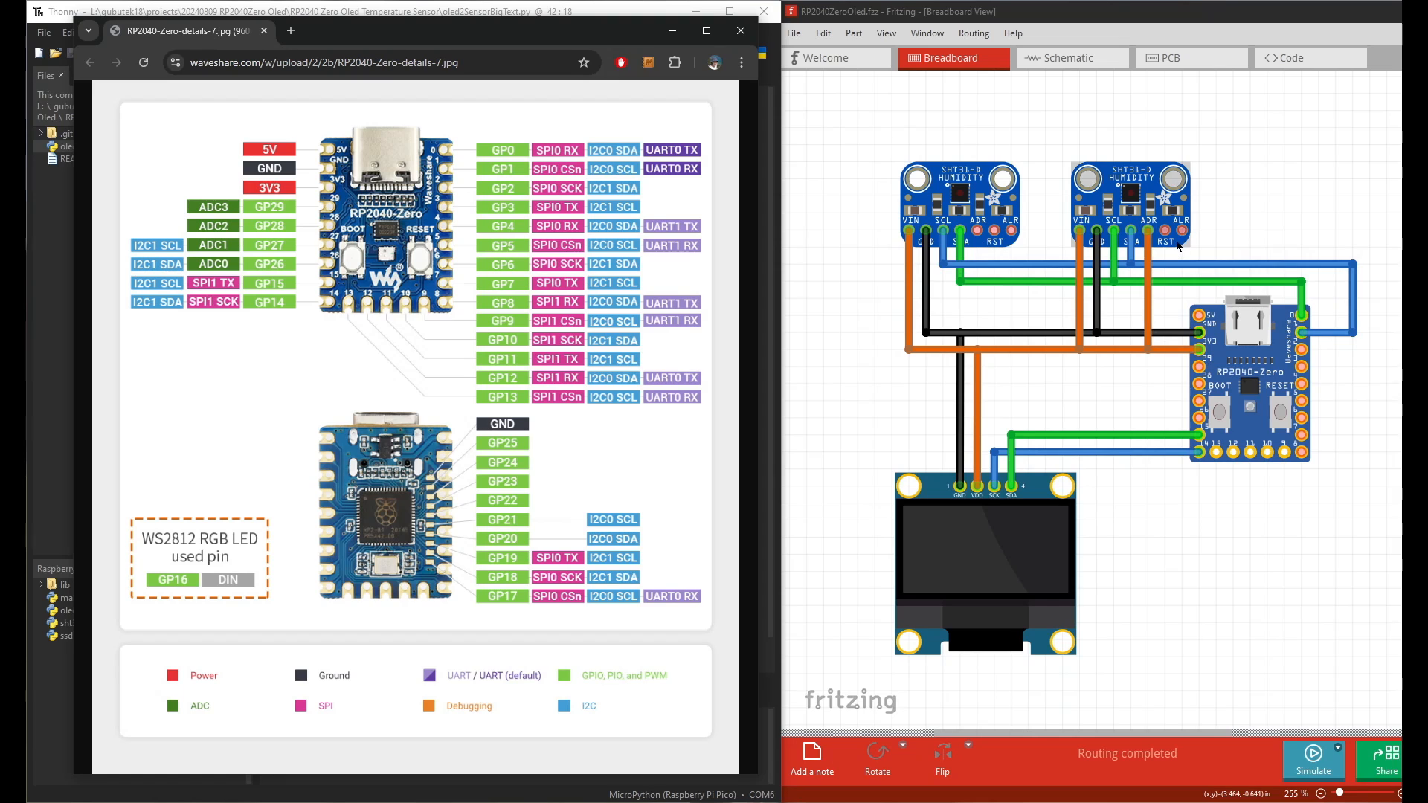
pyautogui.moveTo(1169, 326)
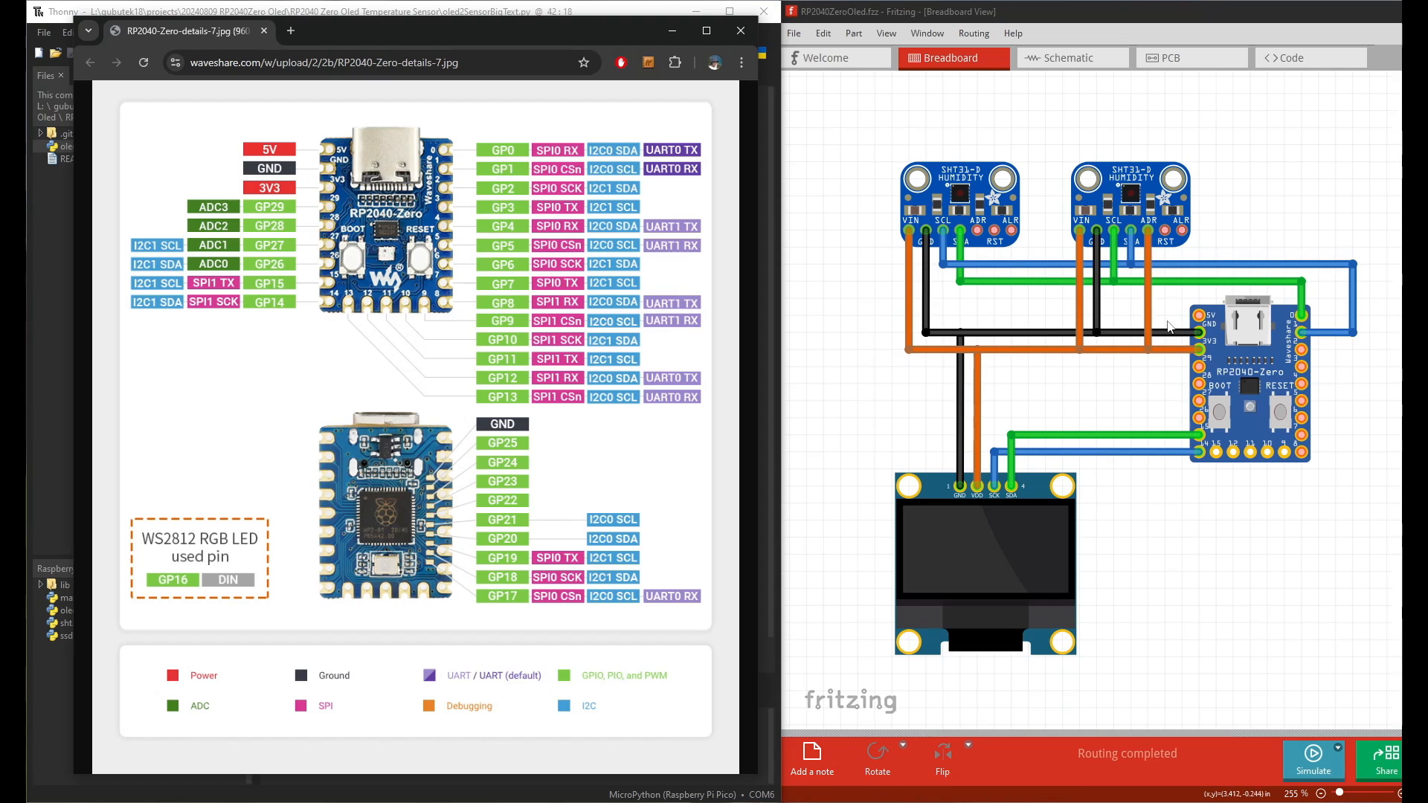
pyautogui.moveTo(1056, 553)
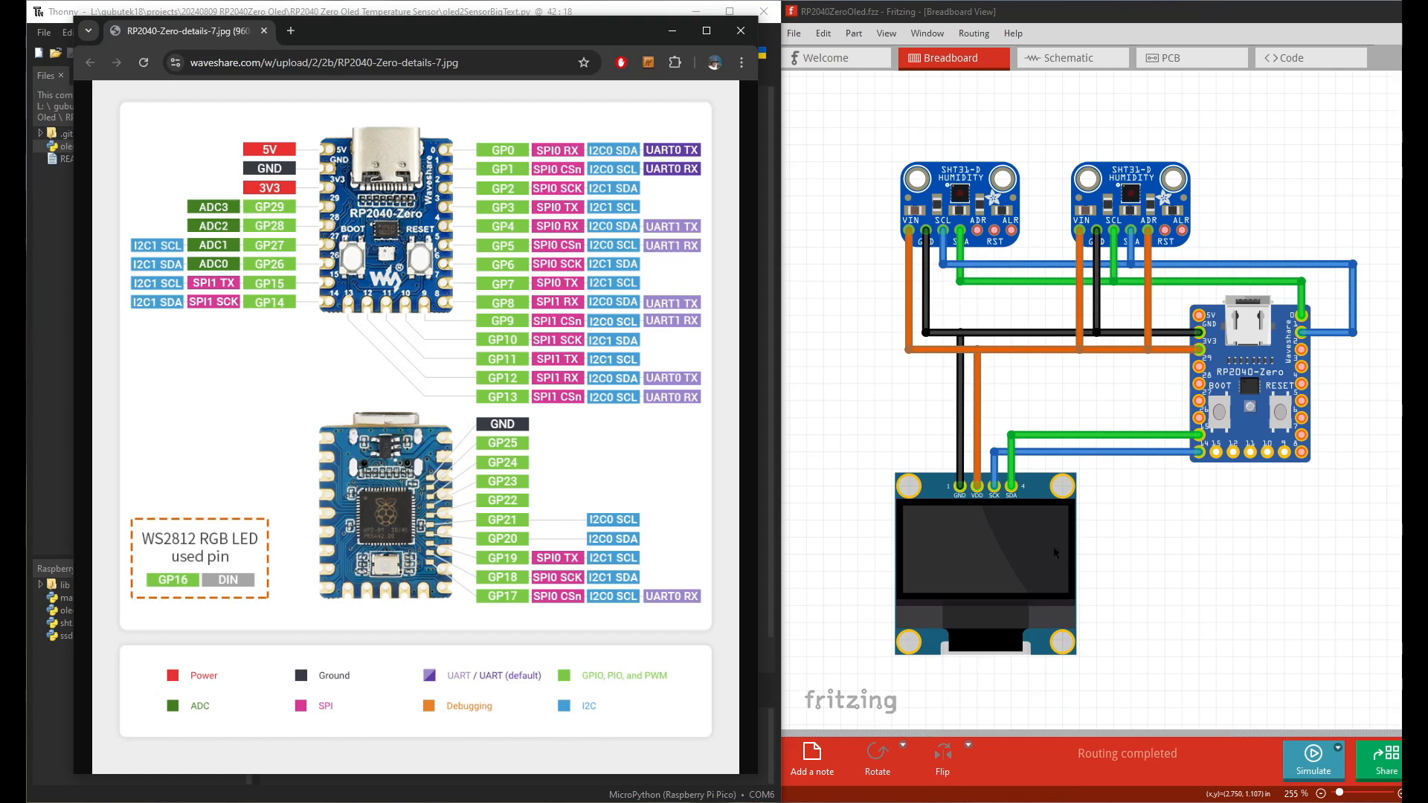
pyautogui.moveTo(1021, 551)
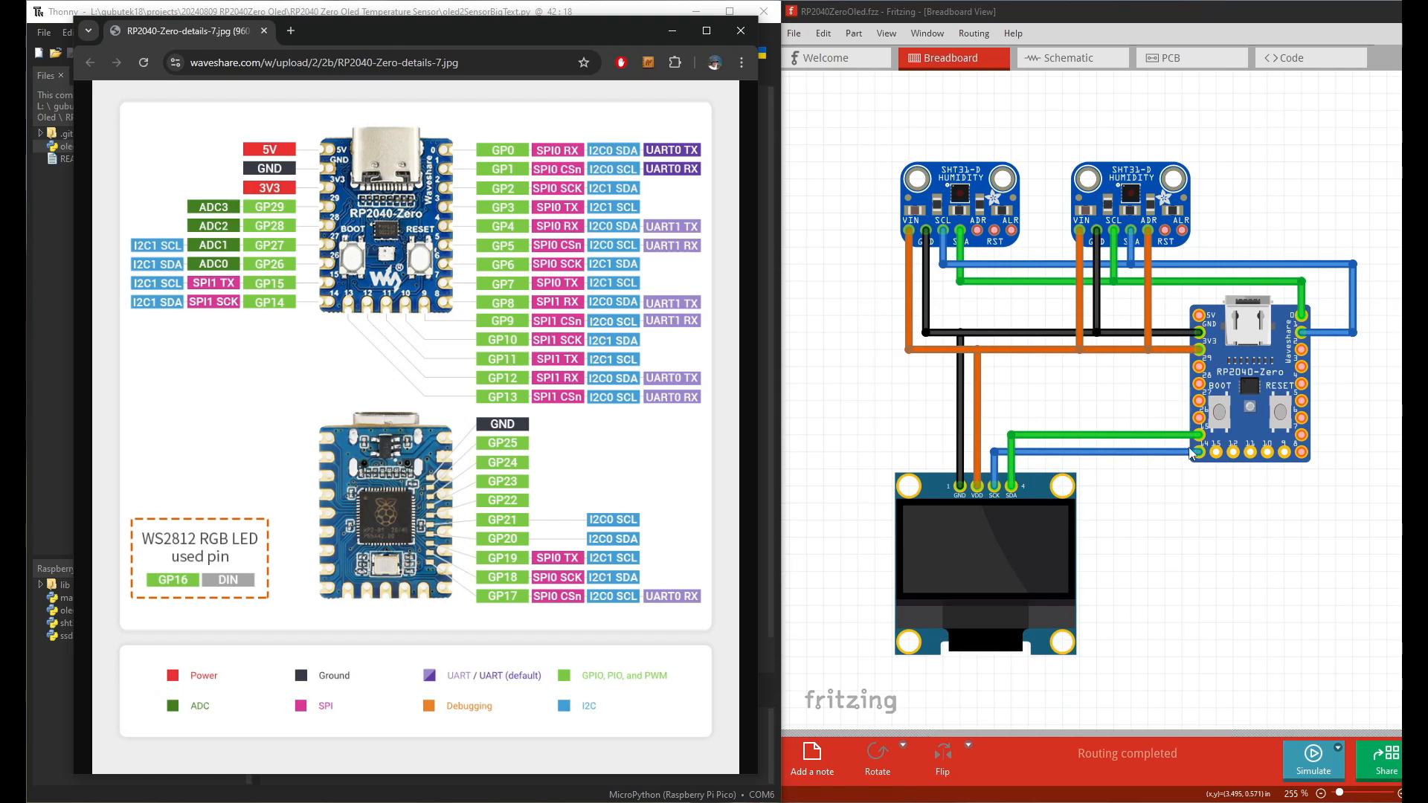
pyautogui.moveTo(589, 485)
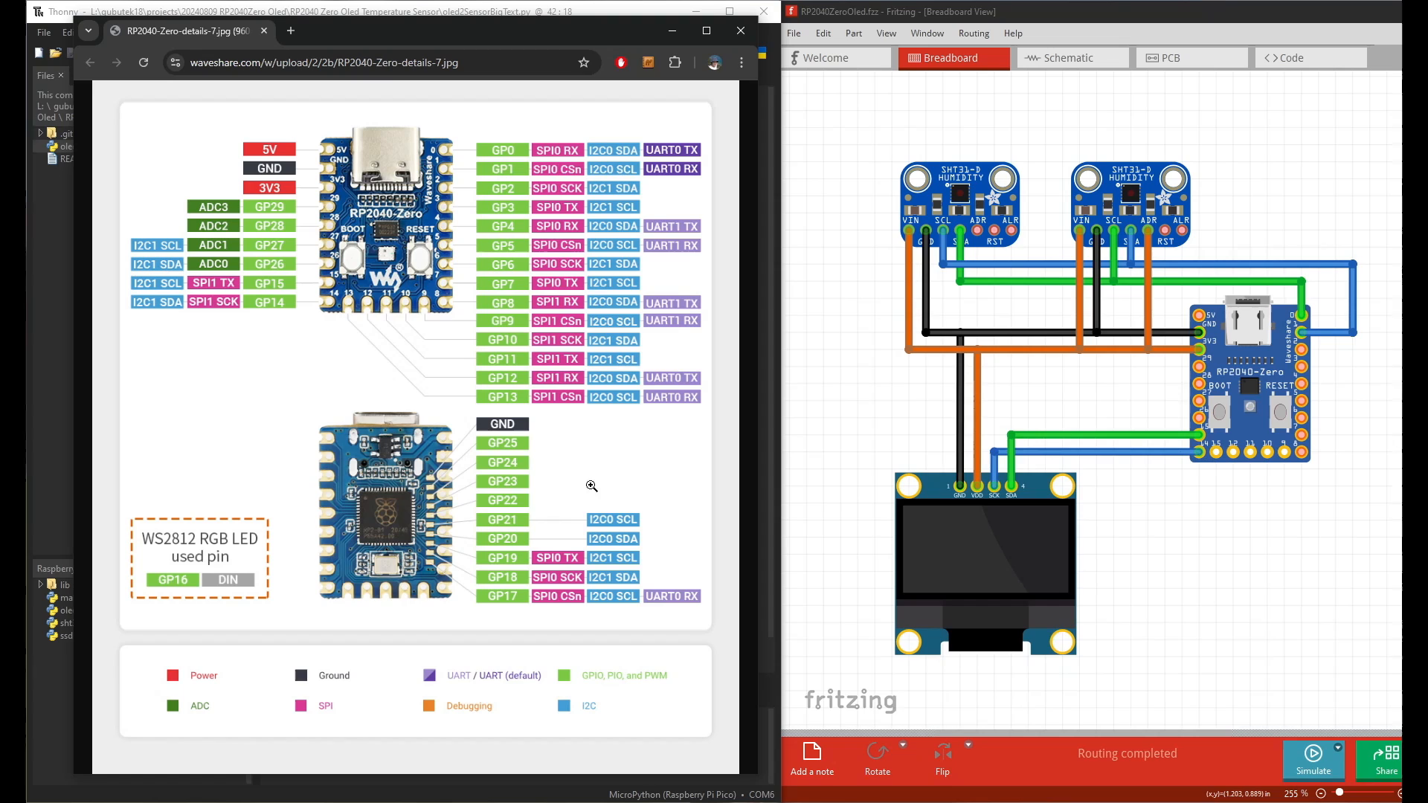
pyautogui.moveTo(529, 413)
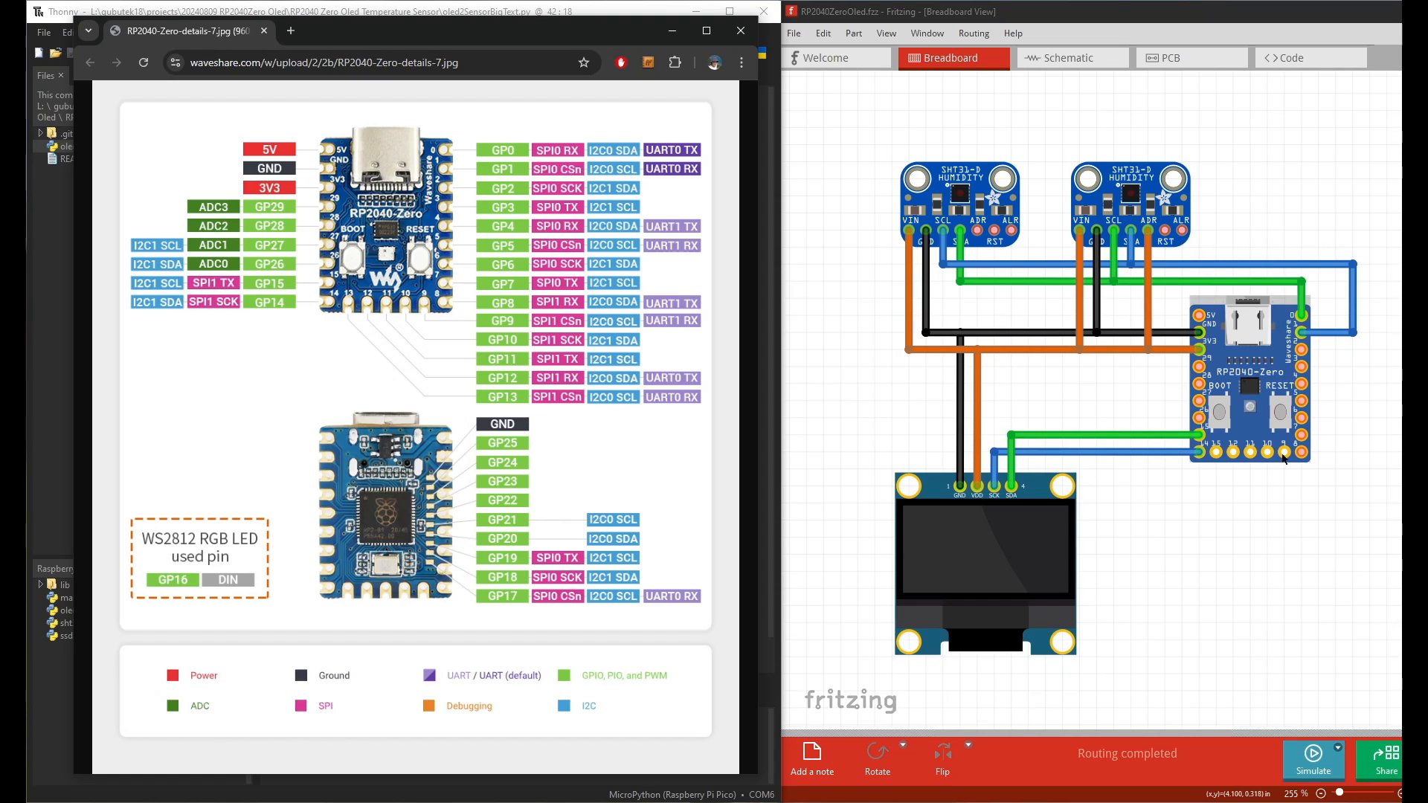
pyautogui.moveTo(735, 162)
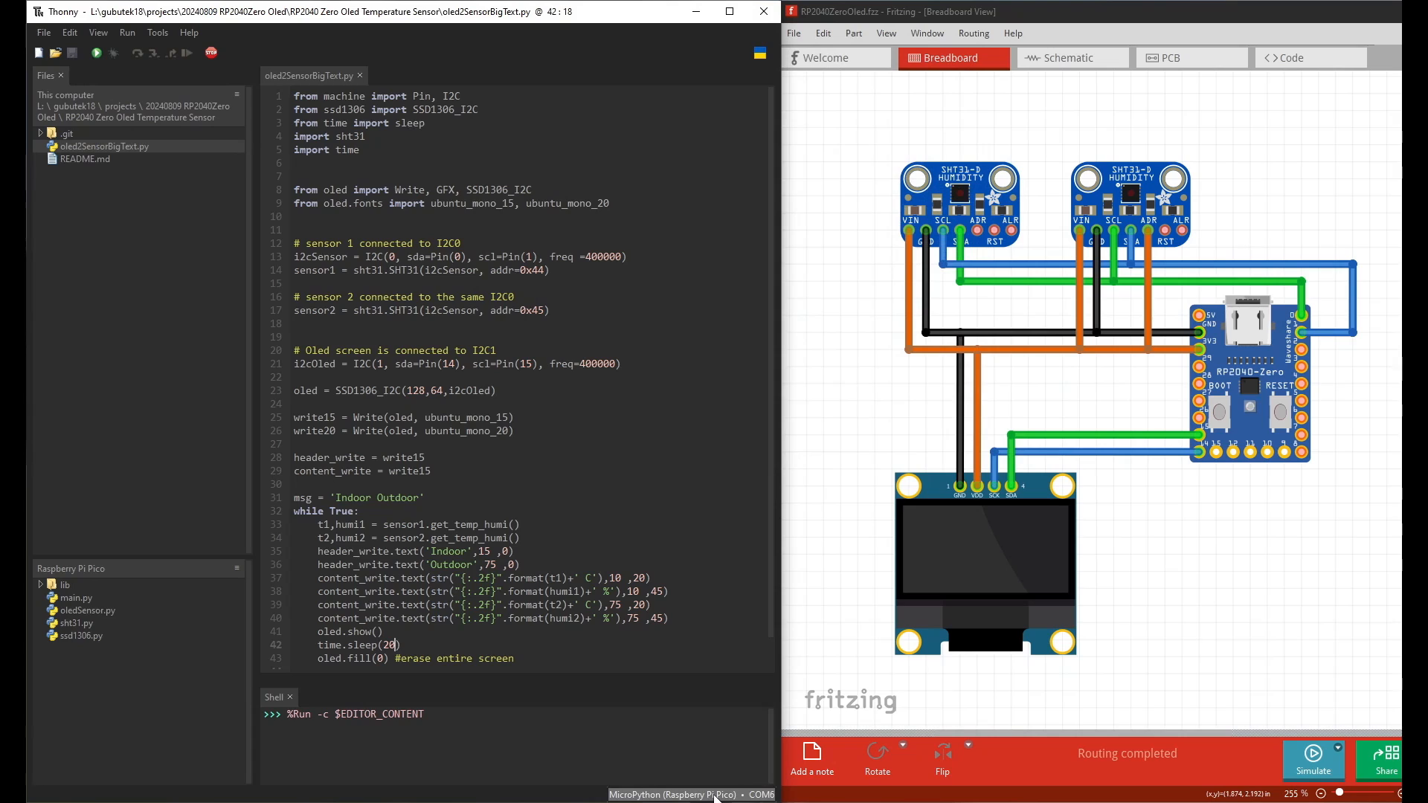
# Step: Bring the Thonny window with the two-sensor OLED script to the front
pyautogui.click(684, 795)
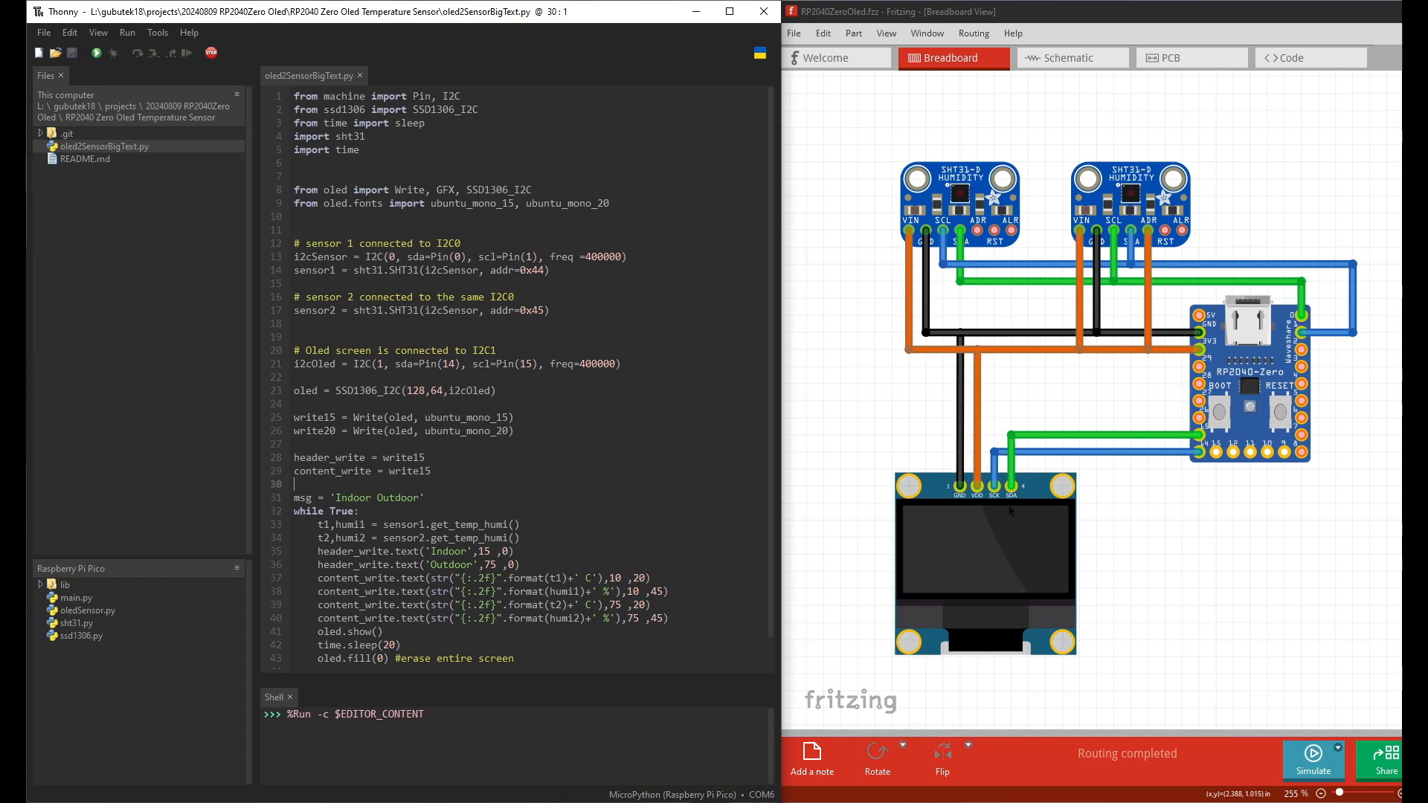
pyautogui.moveTo(995, 583)
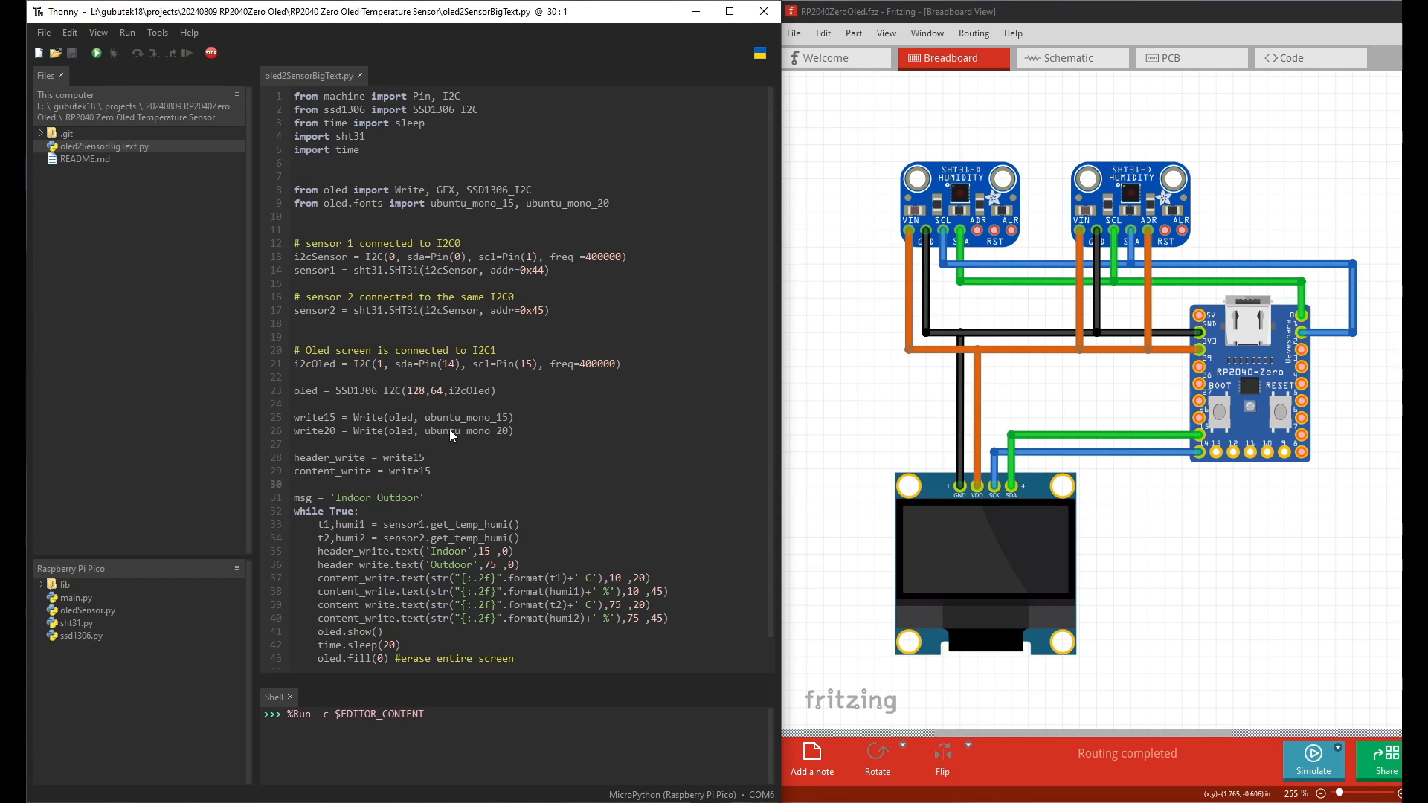
pyautogui.moveTo(455, 426)
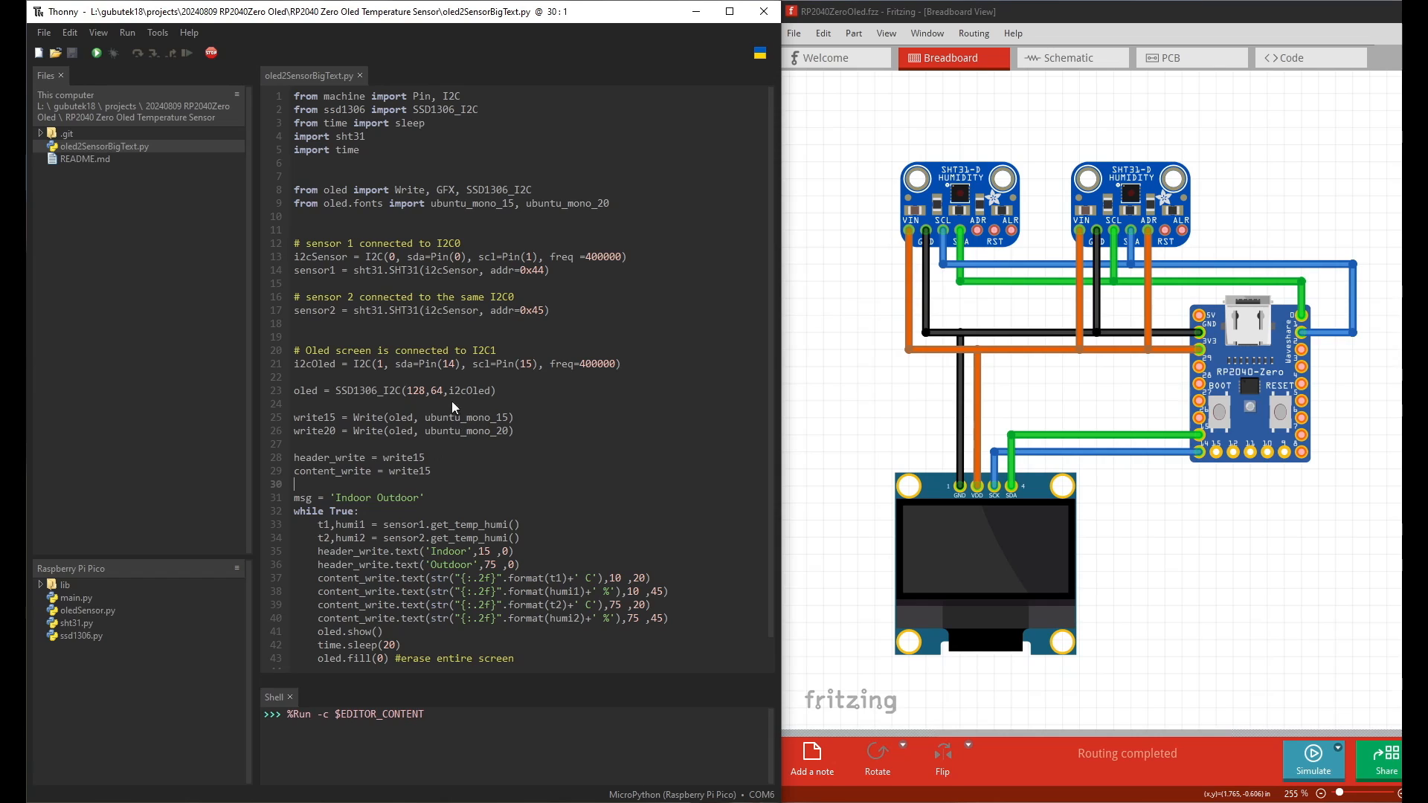
pyautogui.moveTo(302, 195)
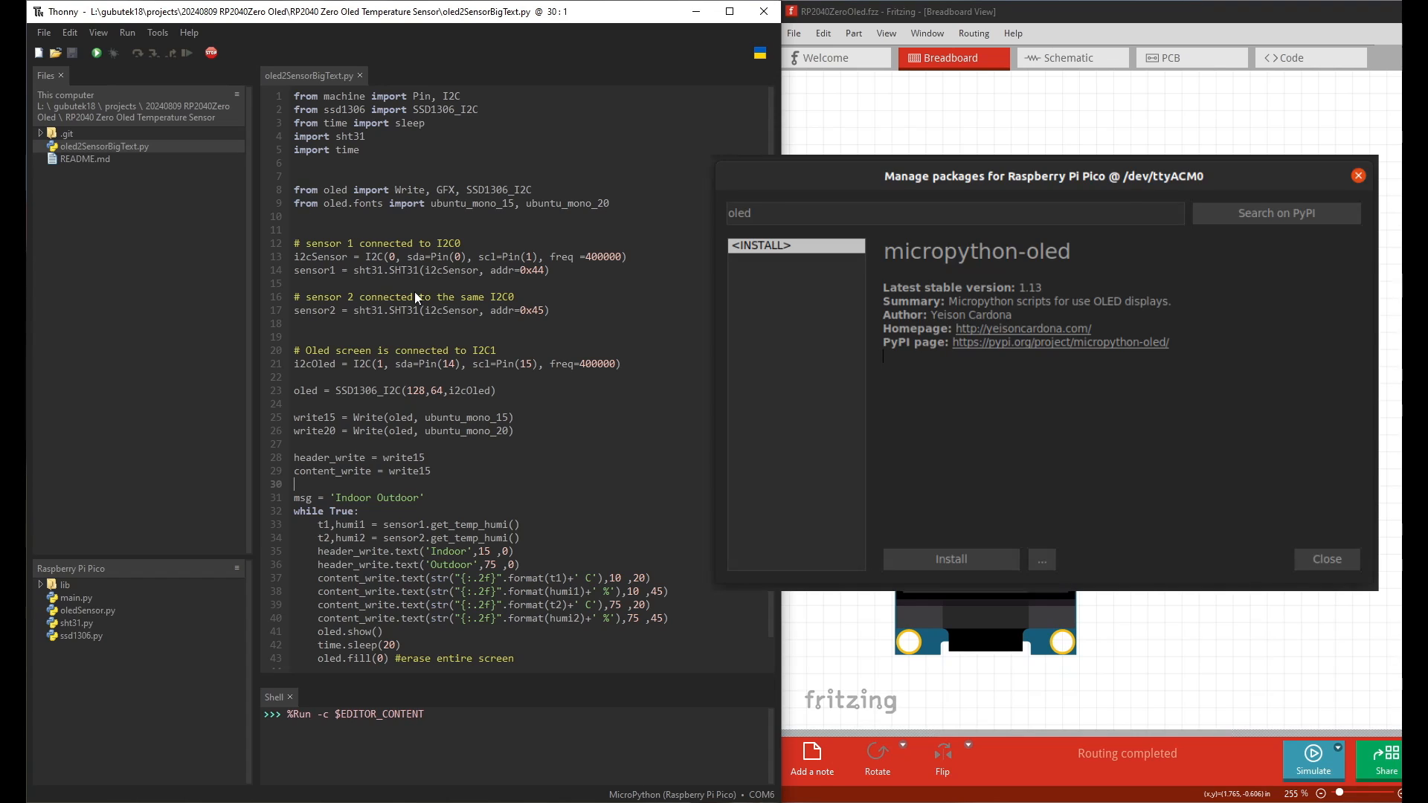
pyautogui.moveTo(547, 246)
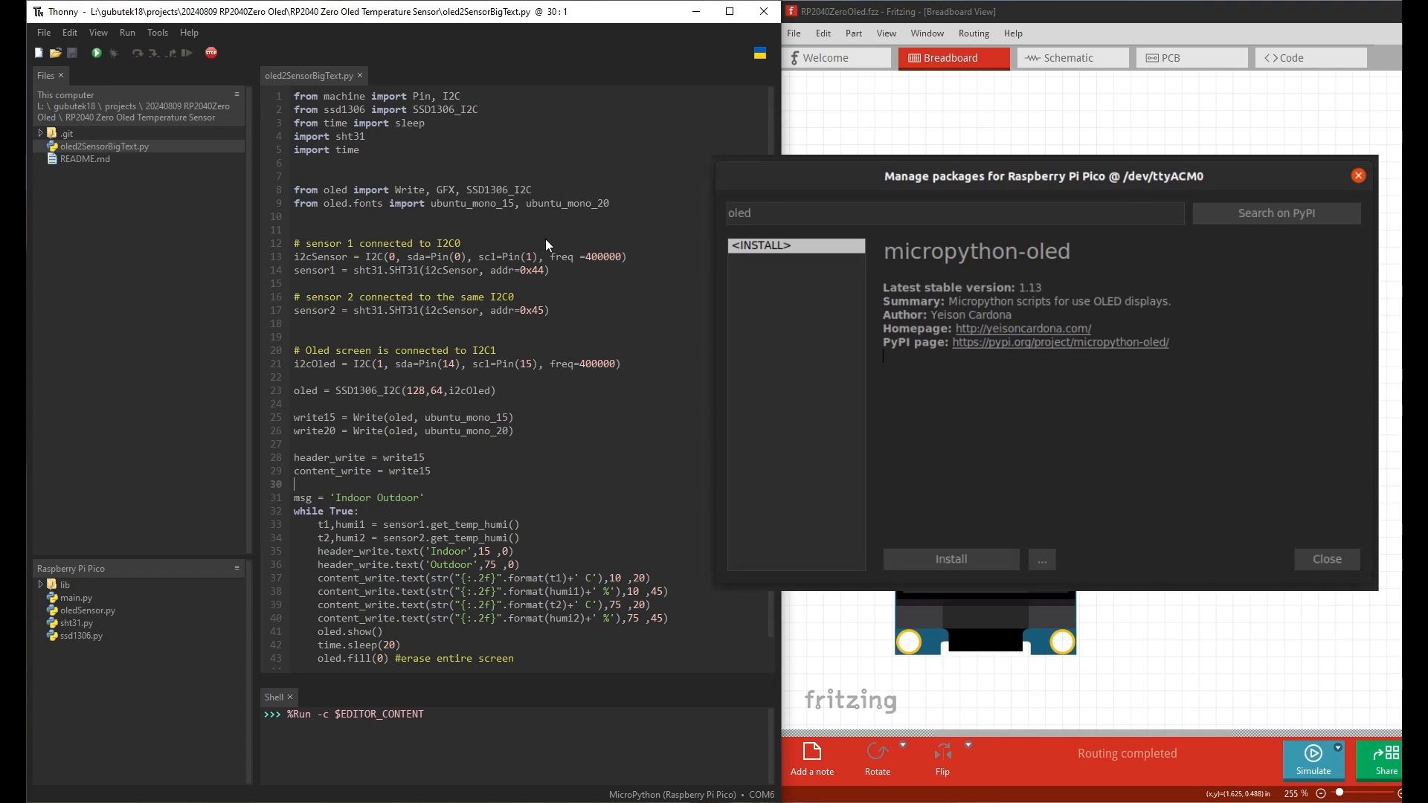
pyautogui.moveTo(578, 229)
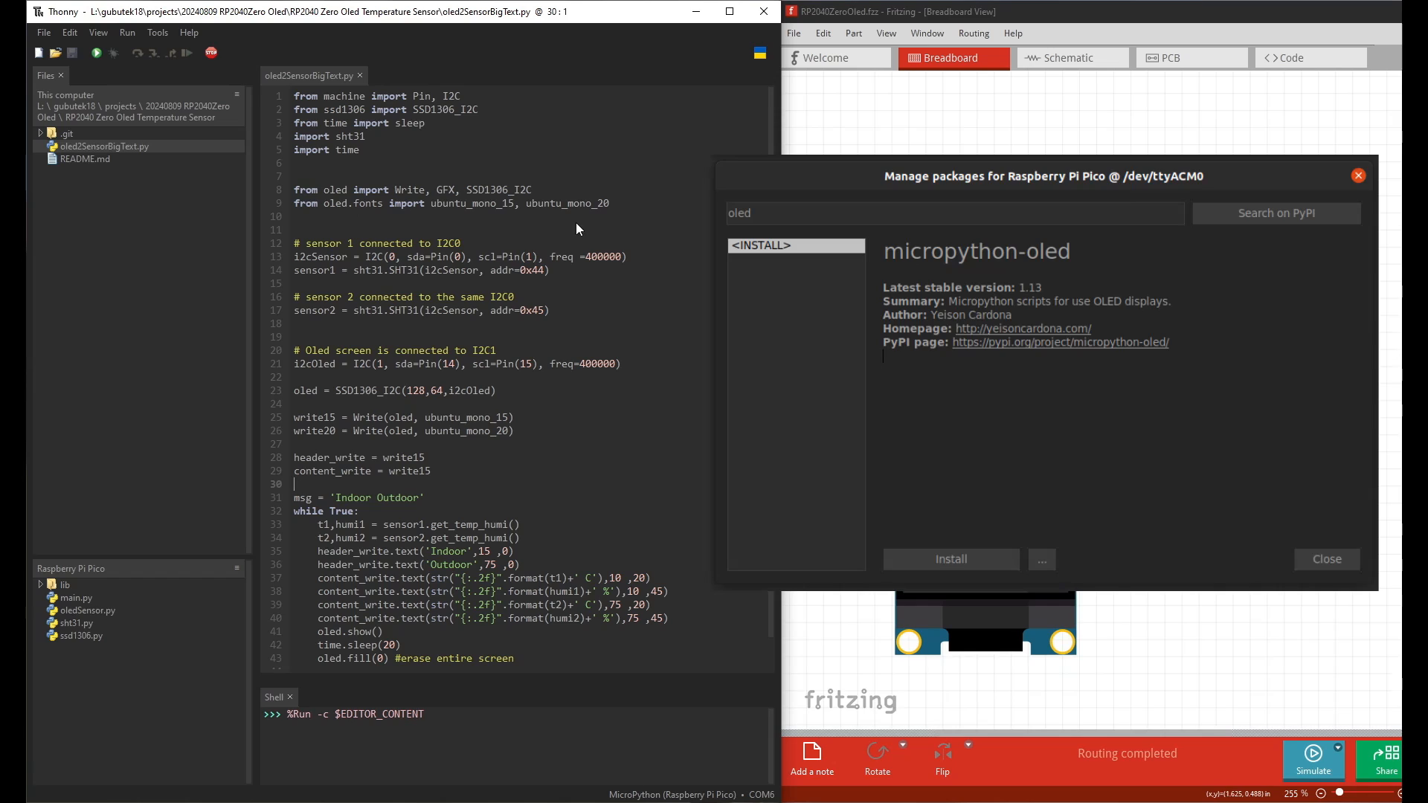
pyautogui.moveTo(334, 134)
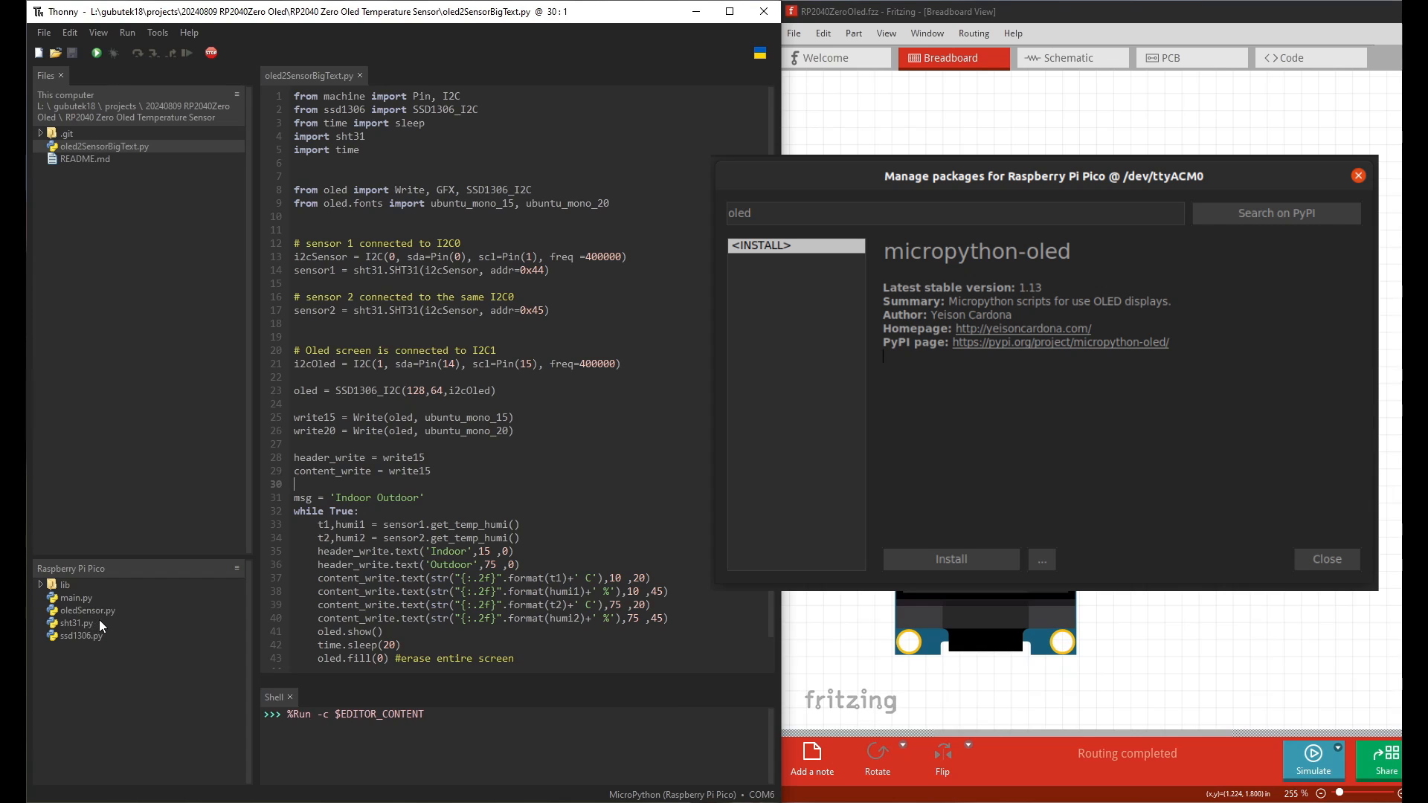
pyautogui.moveTo(102, 616)
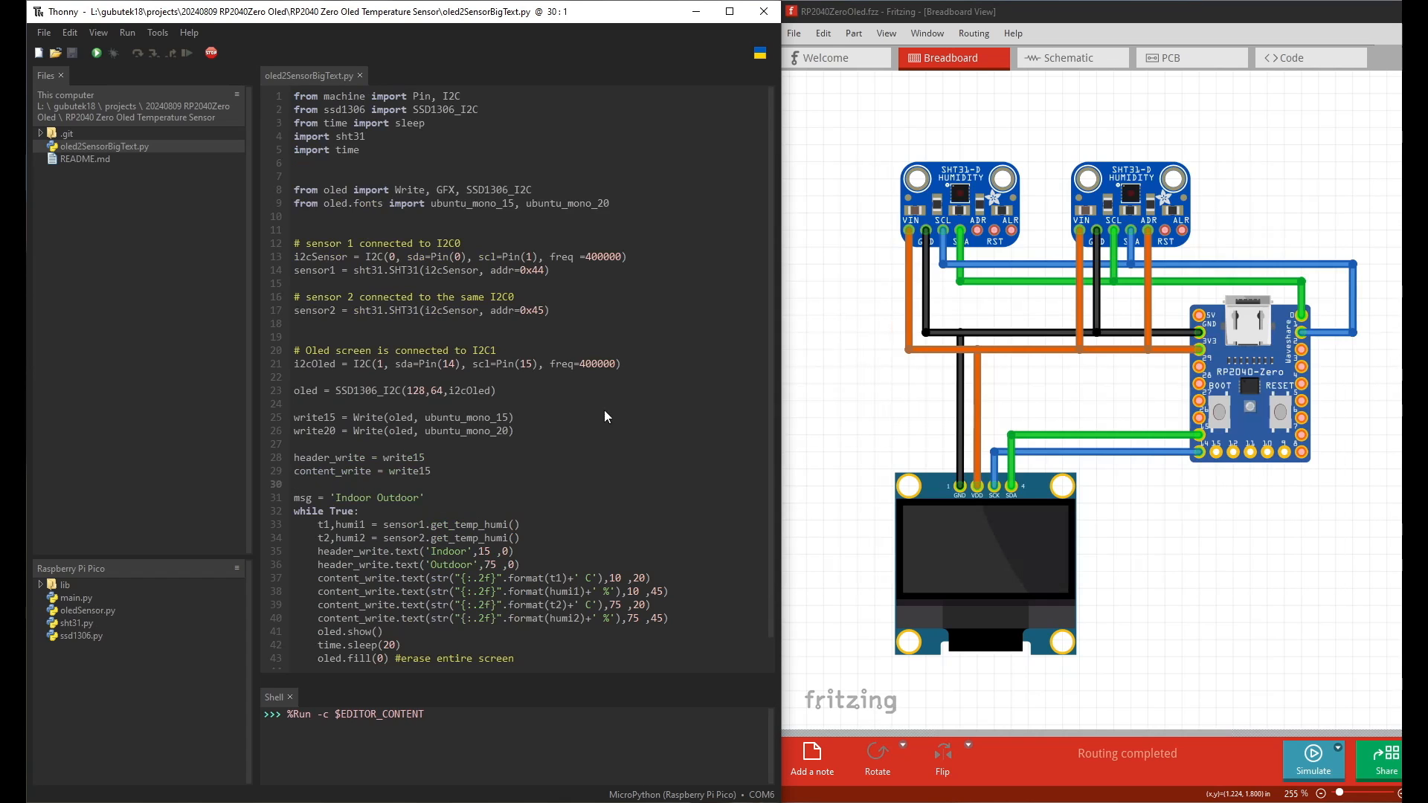
pyautogui.moveTo(387, 252)
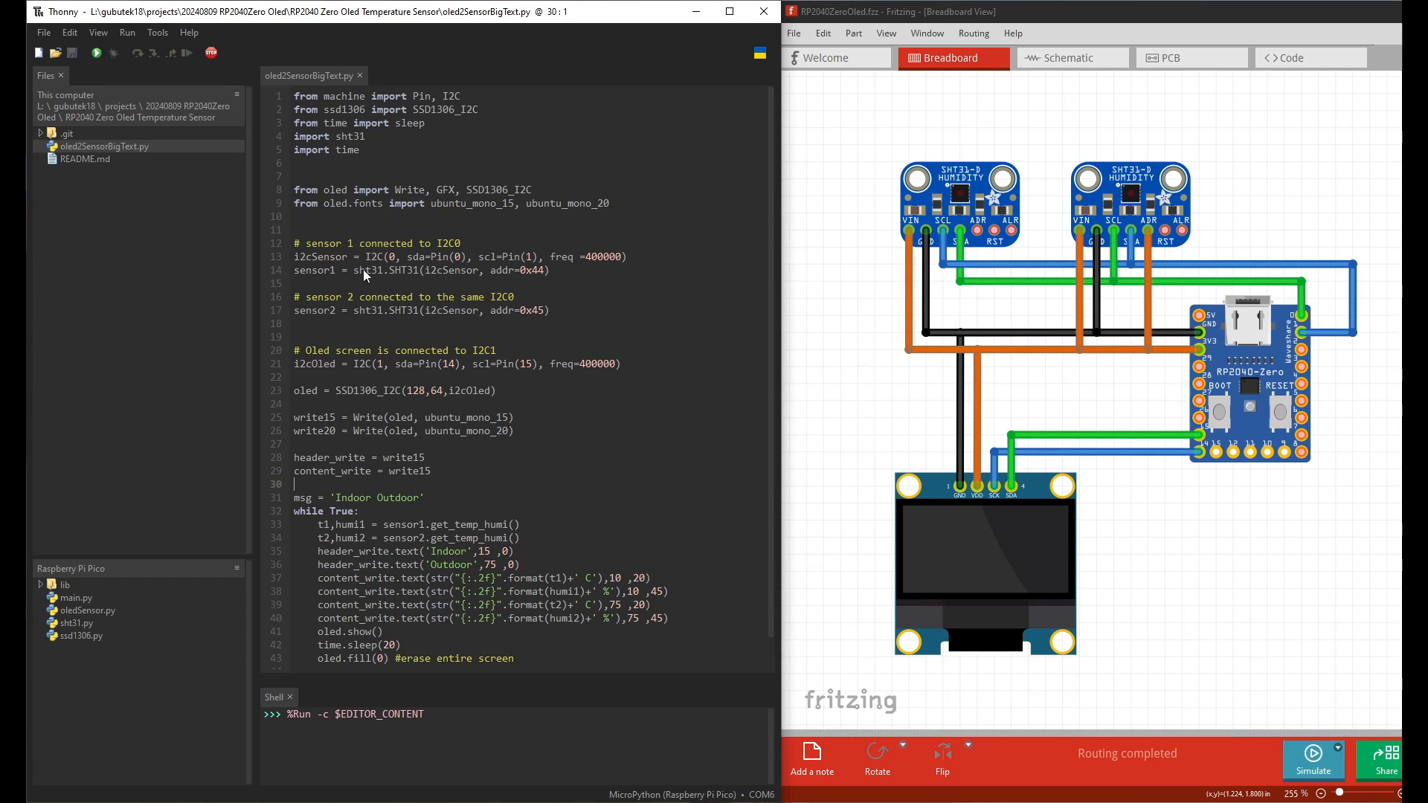
pyautogui.moveTo(461, 265)
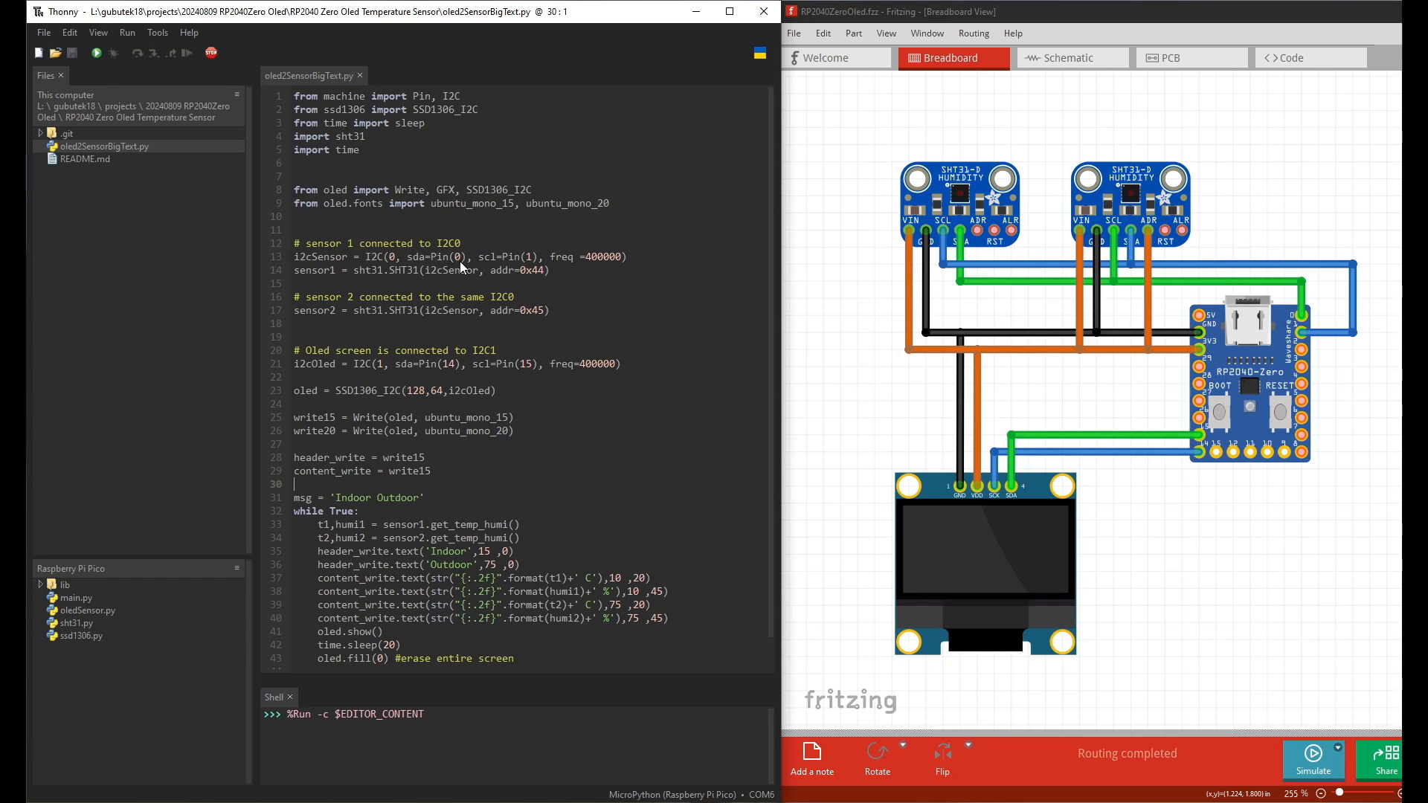
pyautogui.moveTo(534, 267)
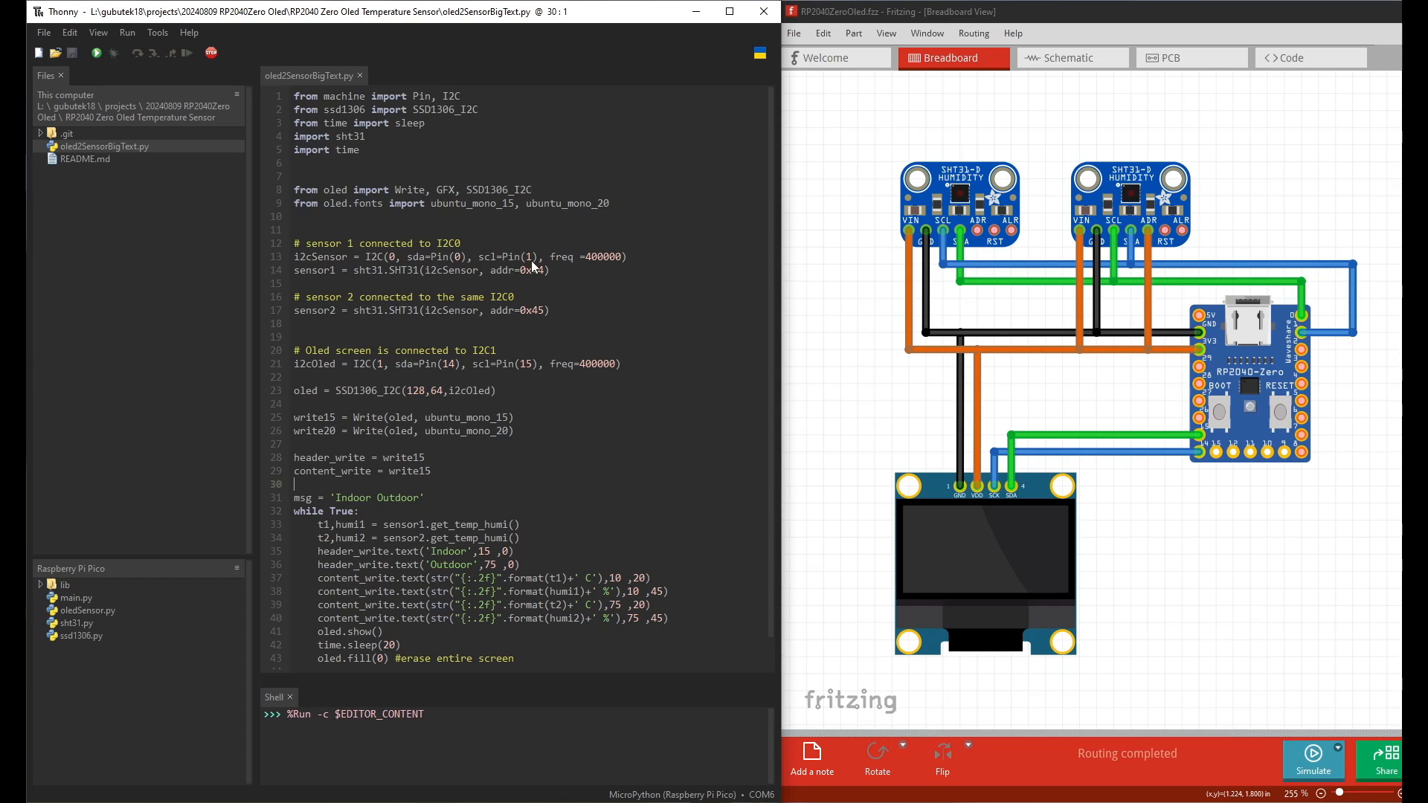
pyautogui.moveTo(538, 280)
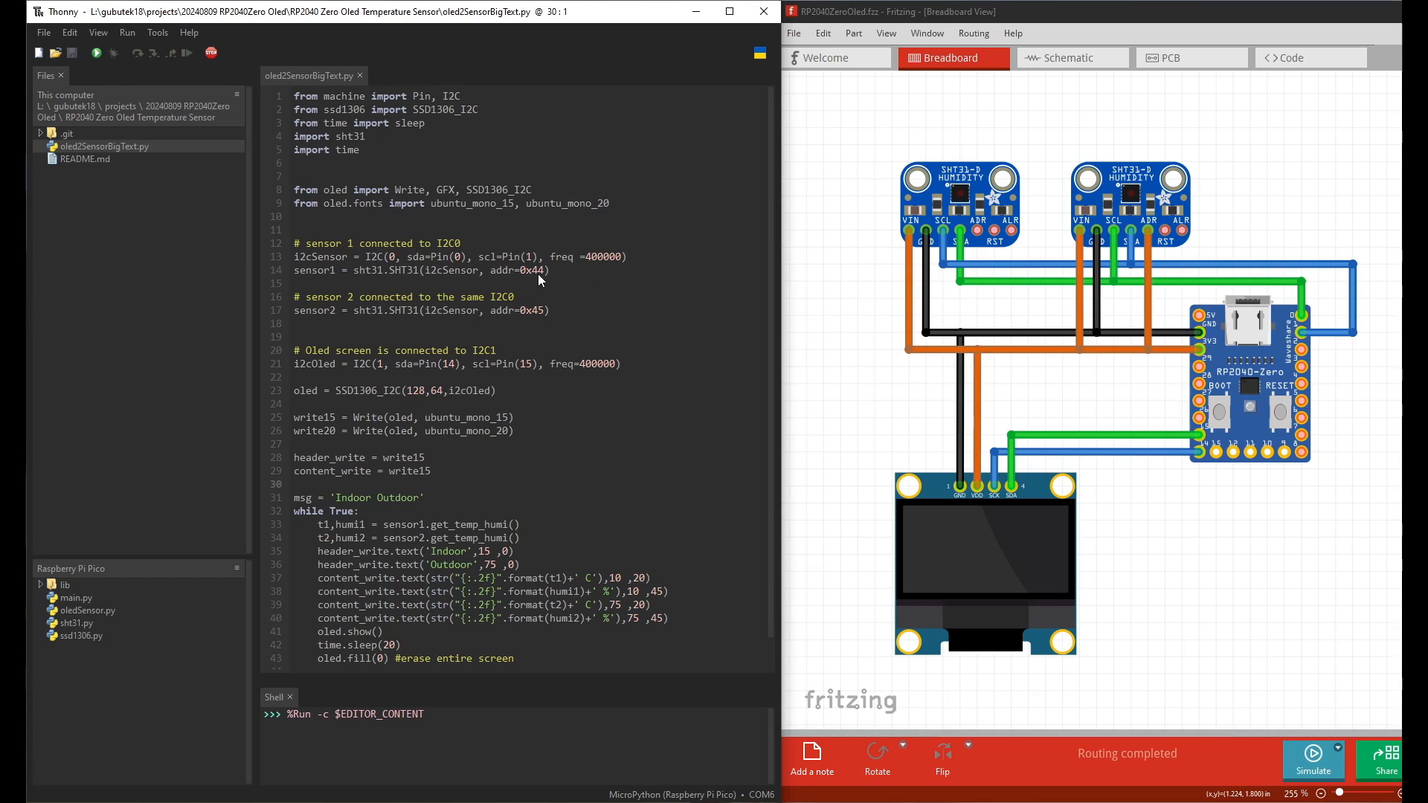
pyautogui.moveTo(548, 295)
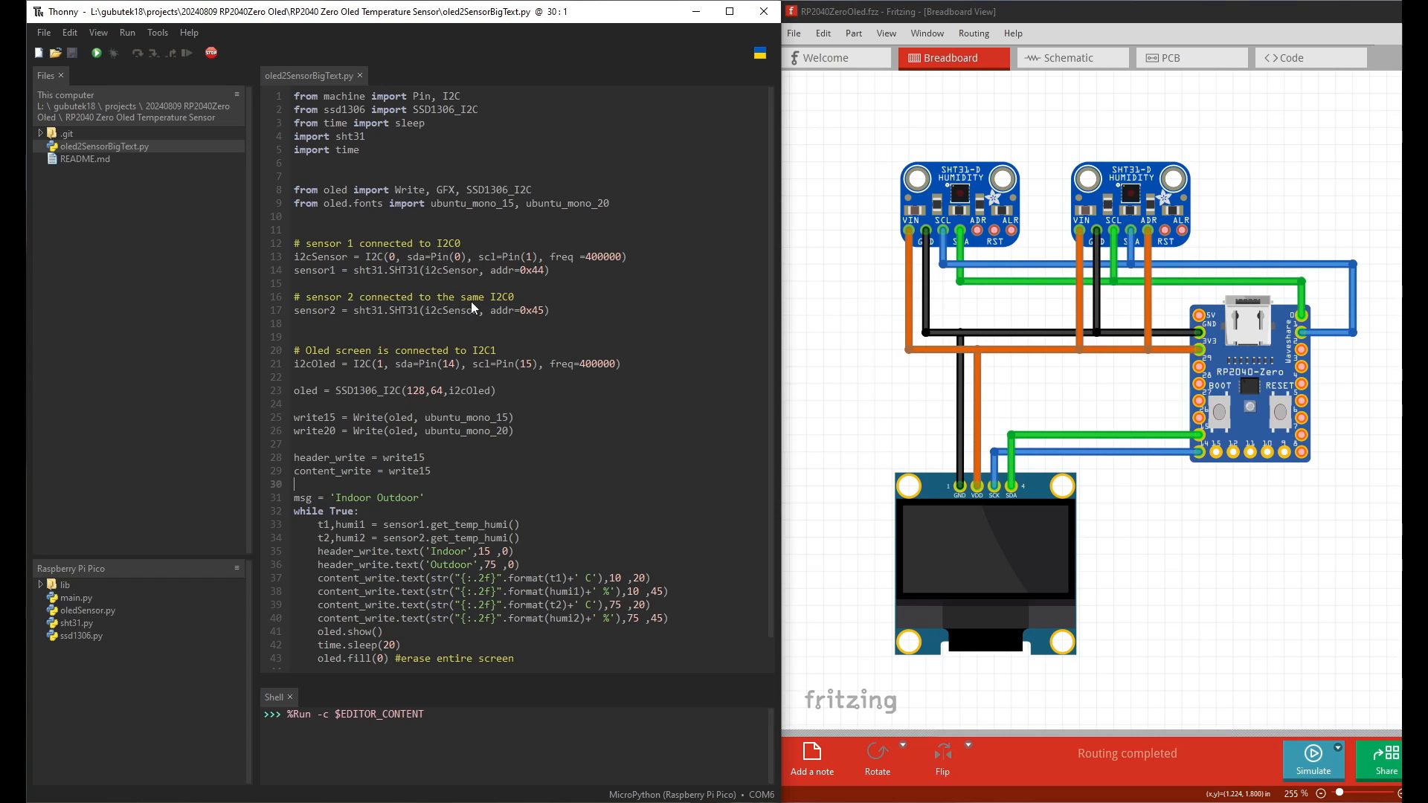
pyautogui.moveTo(297, 265)
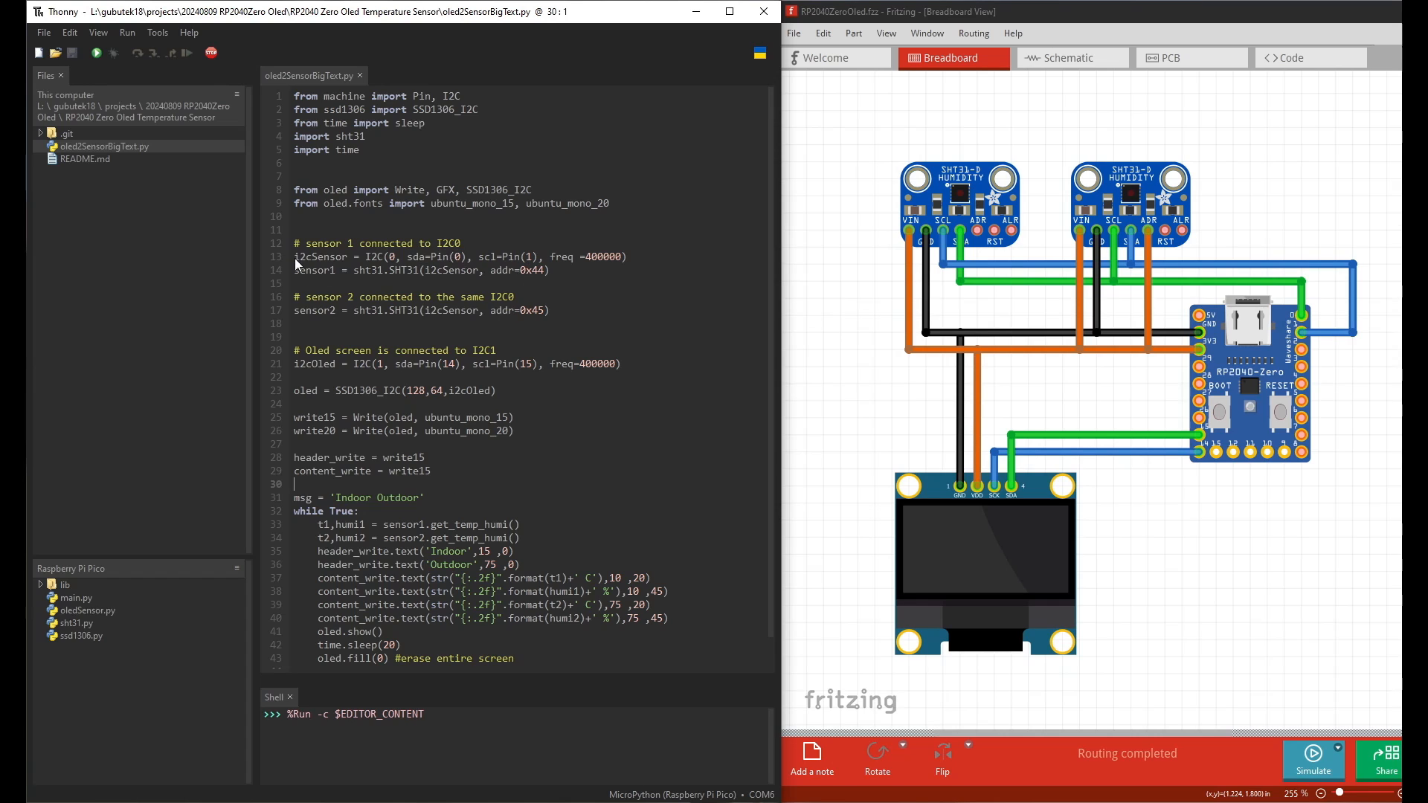
pyautogui.moveTo(417, 321)
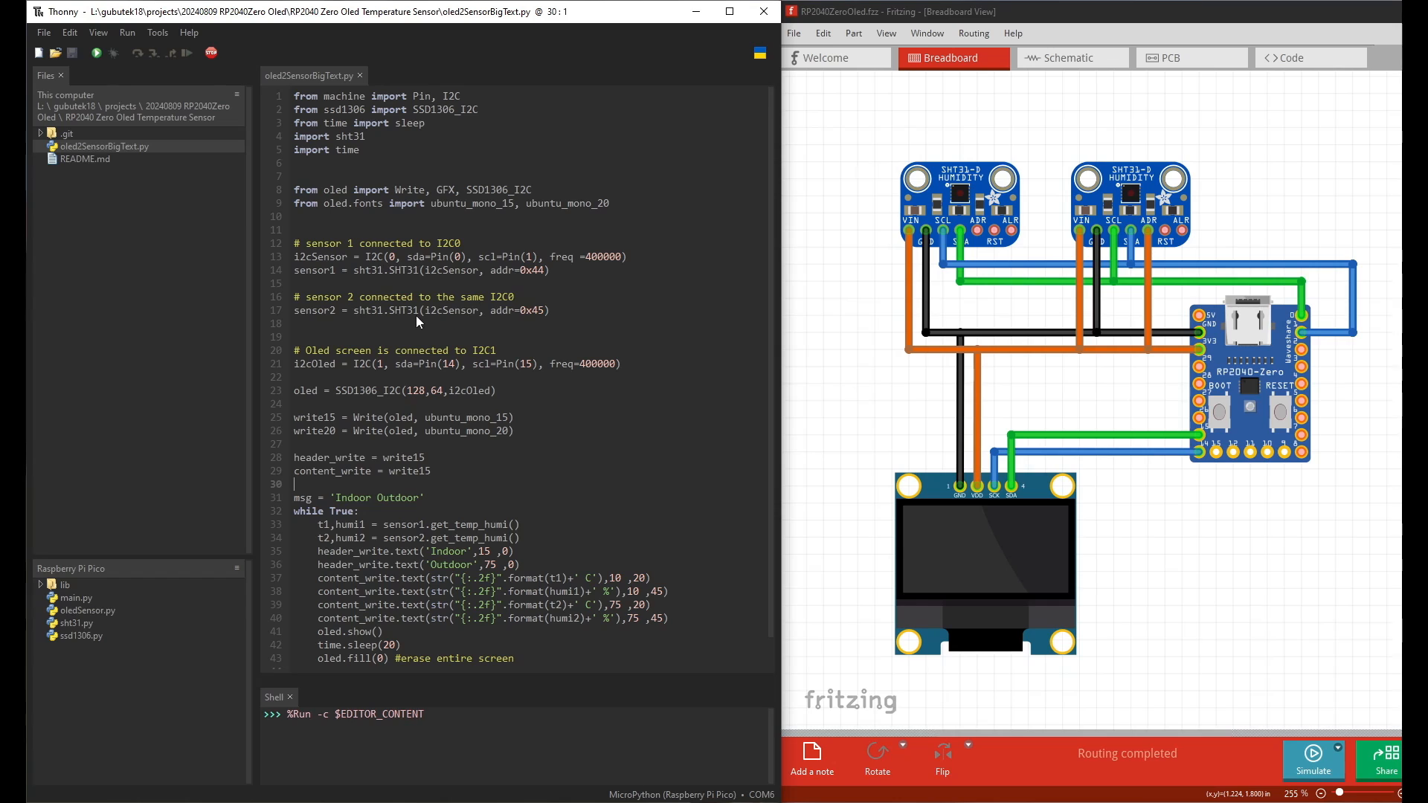
pyautogui.moveTo(342, 268)
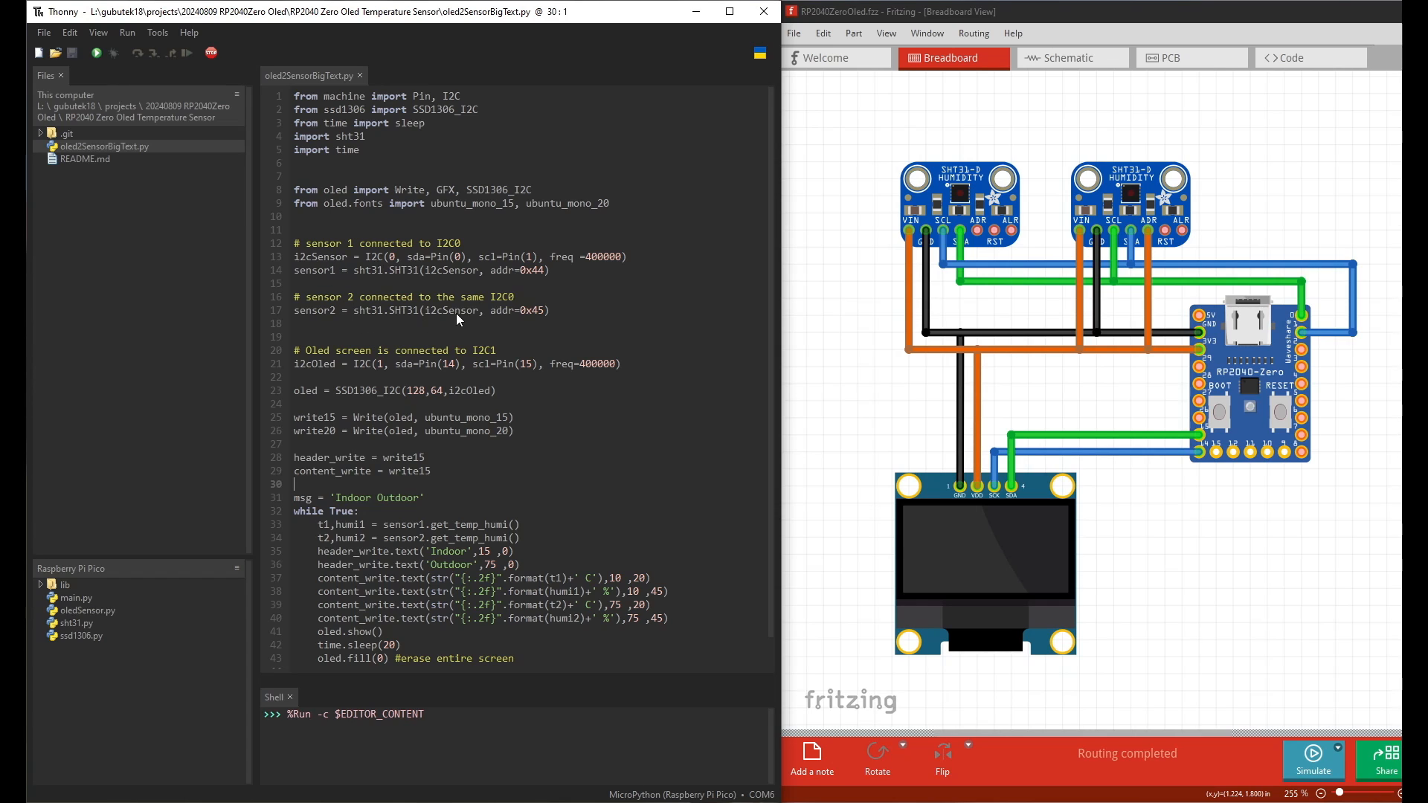
pyautogui.moveTo(542, 322)
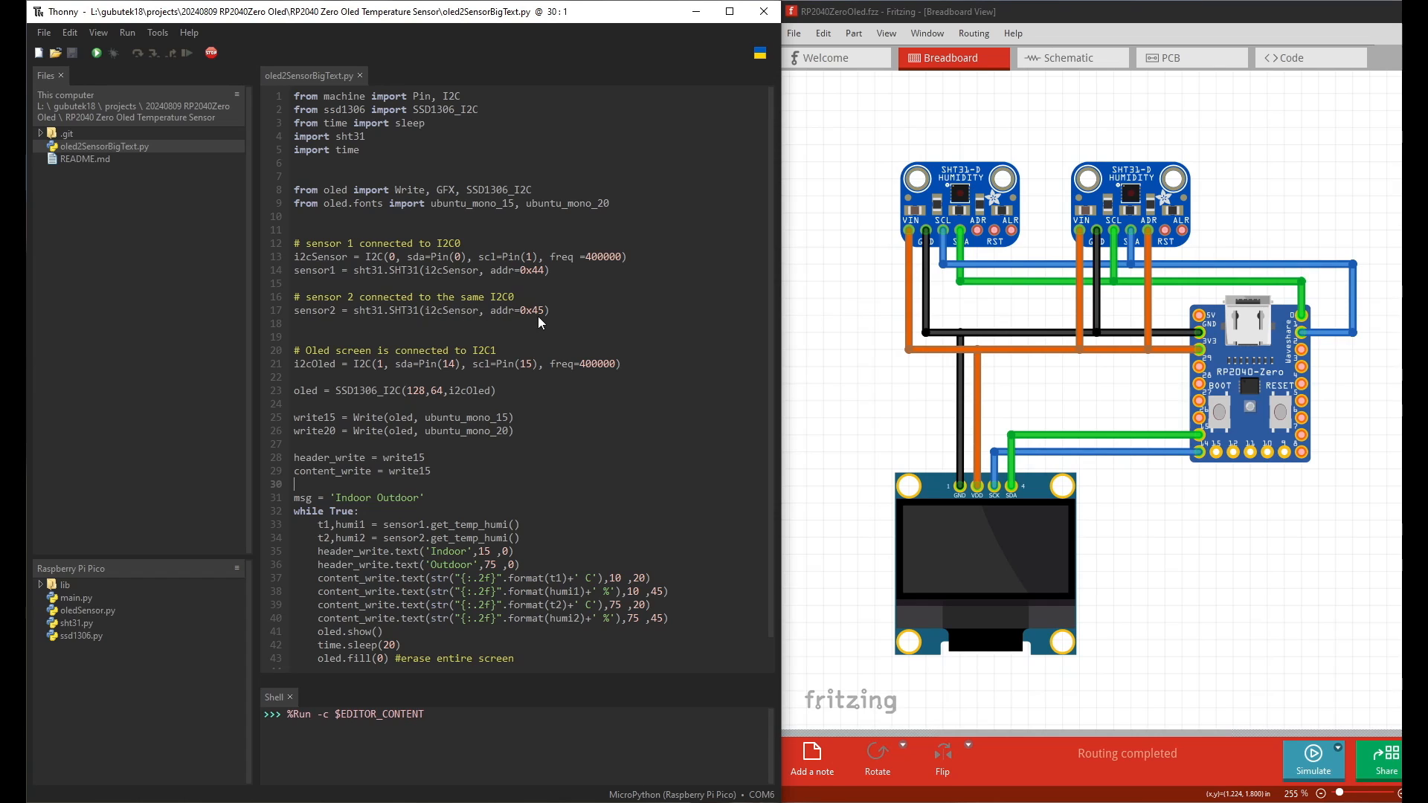
pyautogui.moveTo(327, 383)
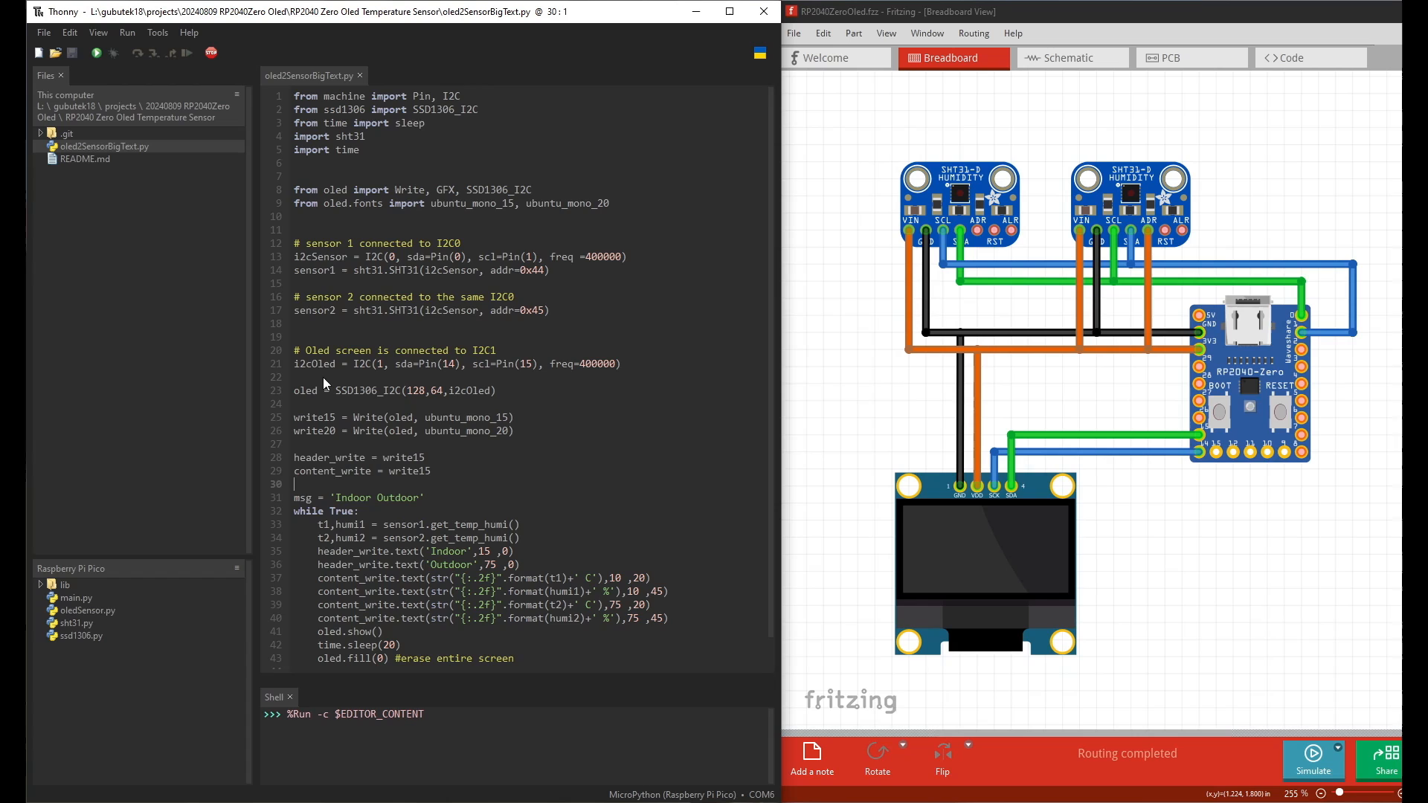
pyautogui.scroll(-3)
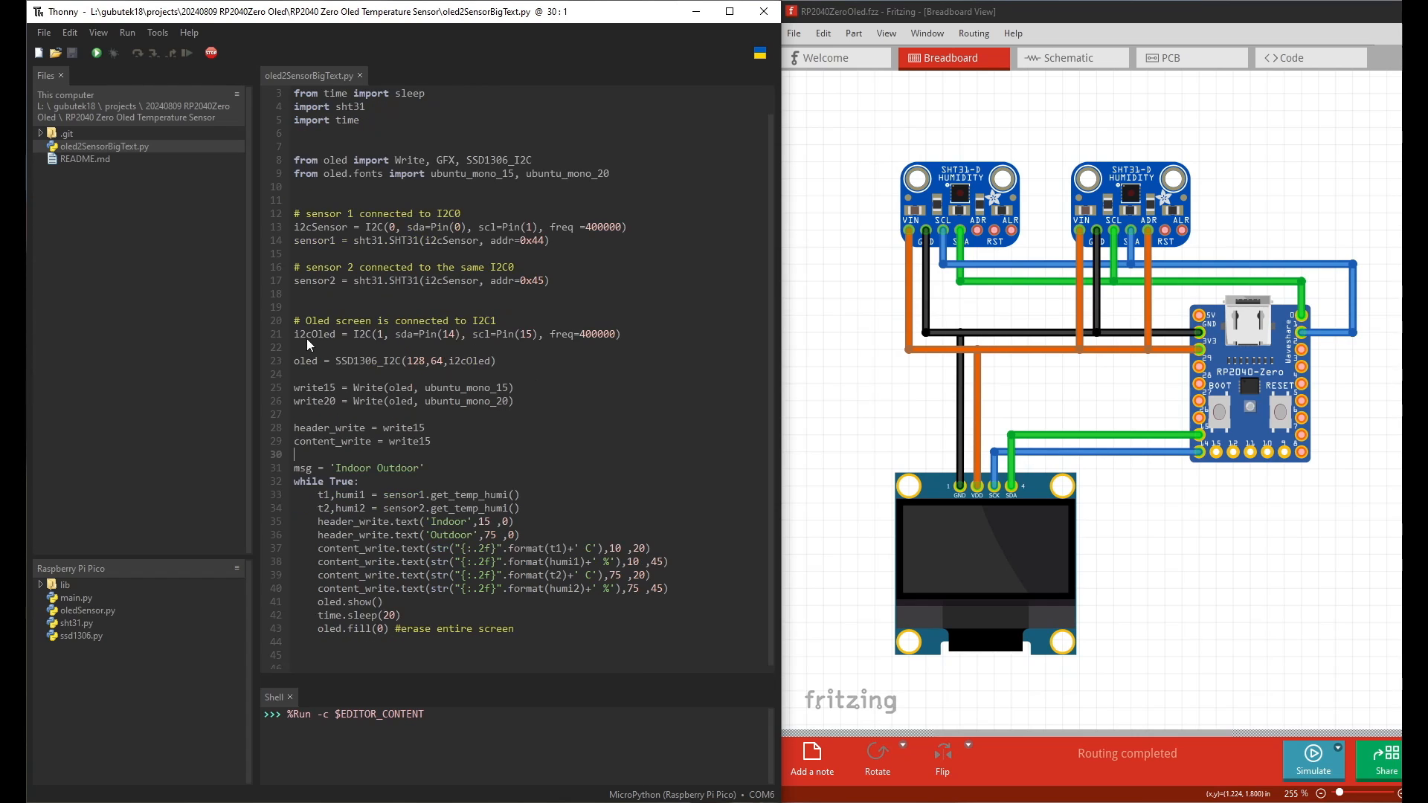
pyautogui.moveTo(380, 347)
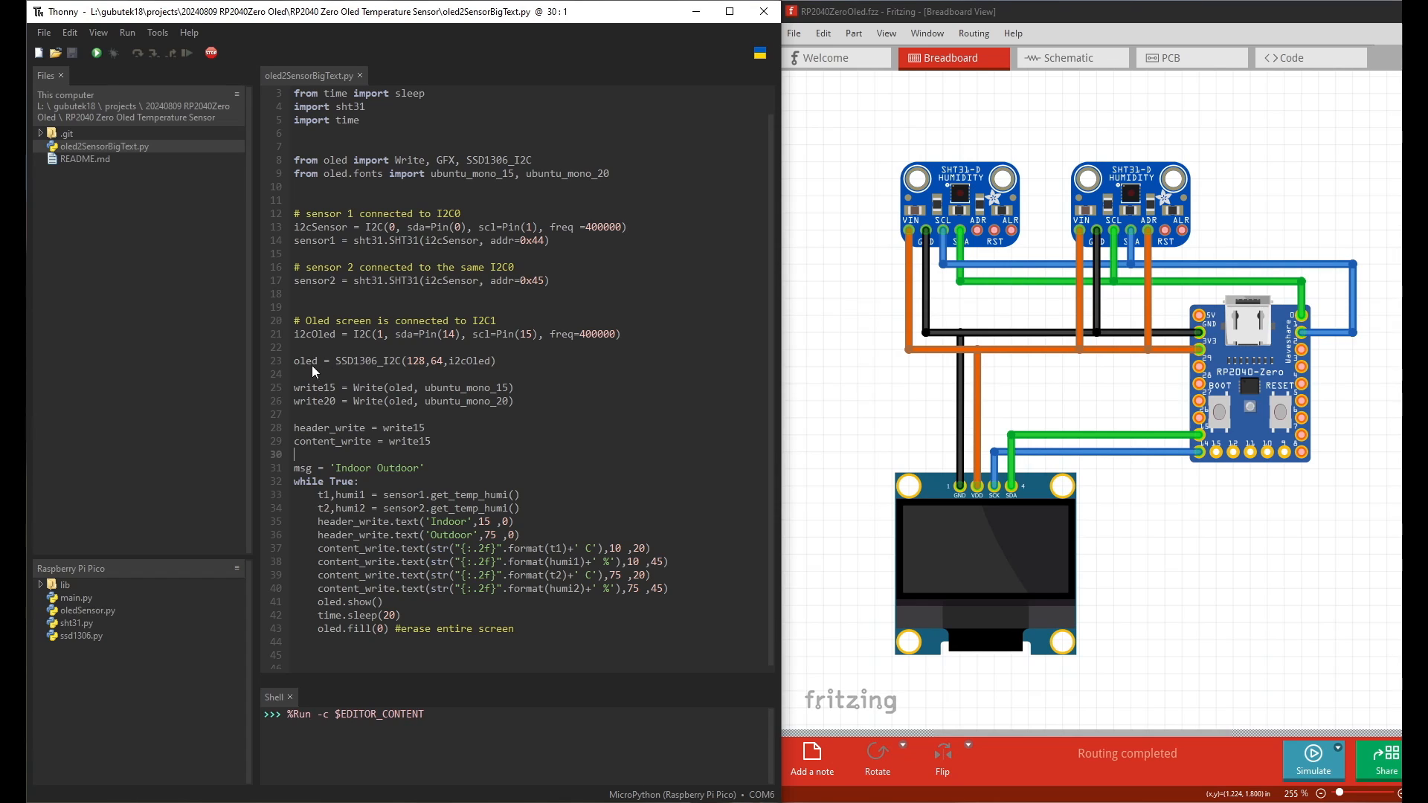
pyautogui.moveTo(419, 373)
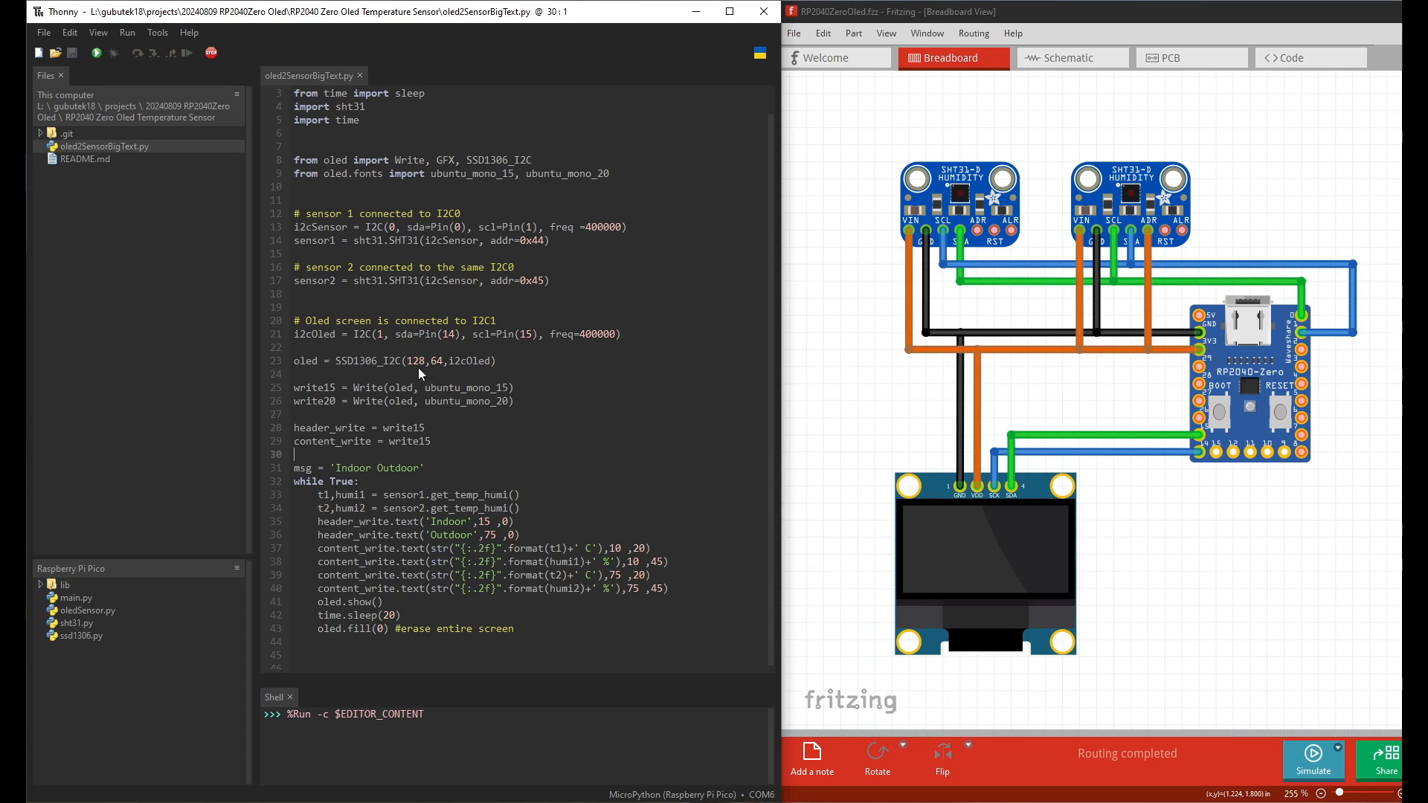
pyautogui.moveTo(438, 372)
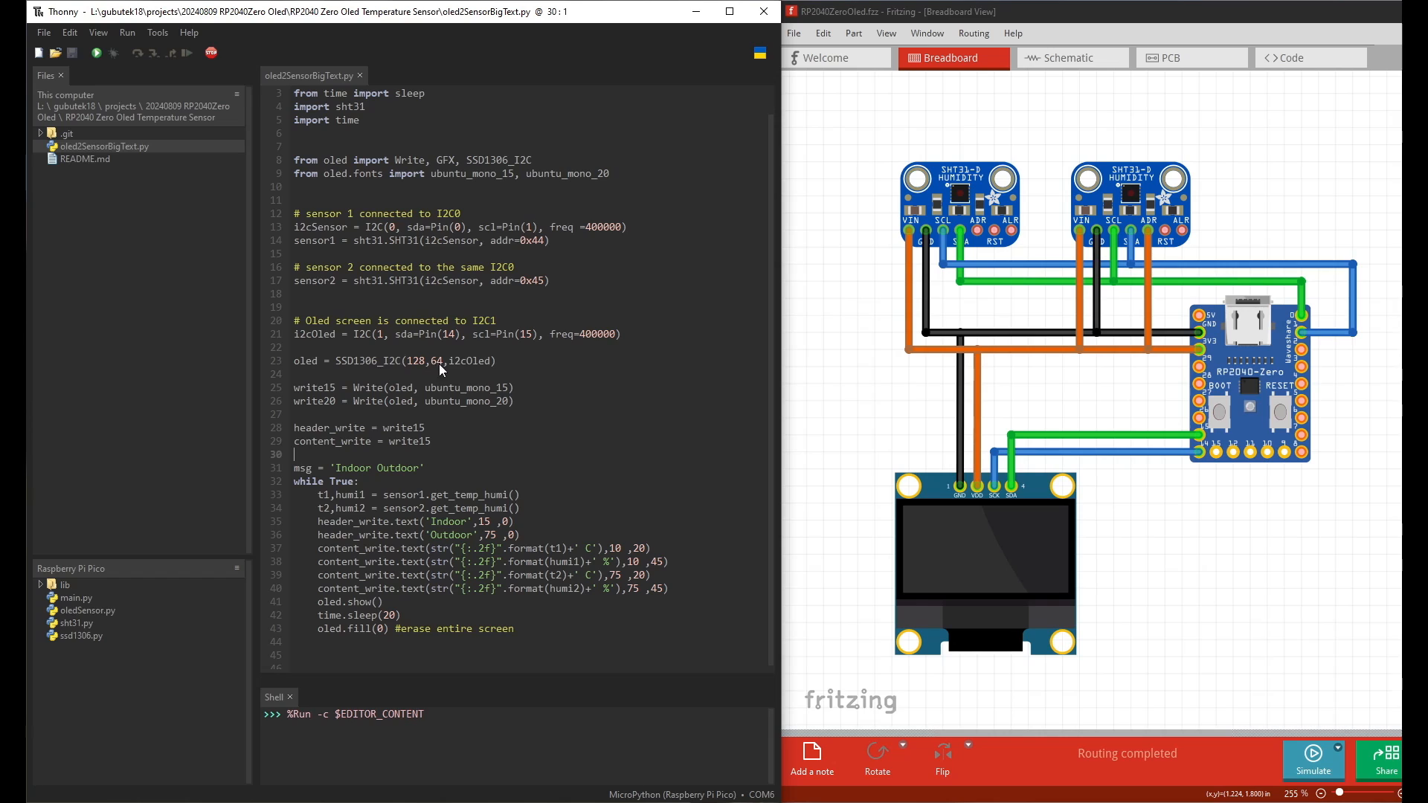
pyautogui.moveTo(379, 386)
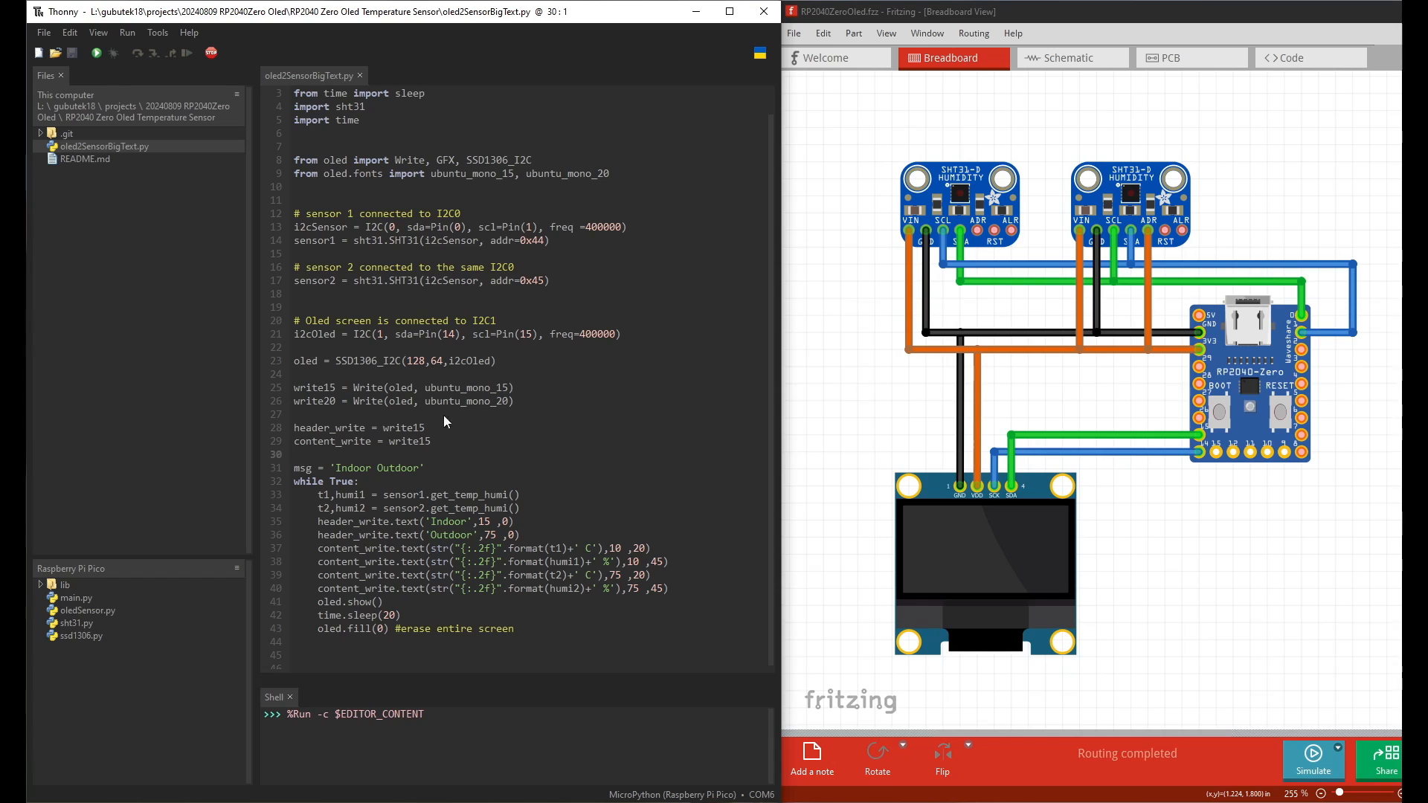
pyautogui.moveTo(339, 165)
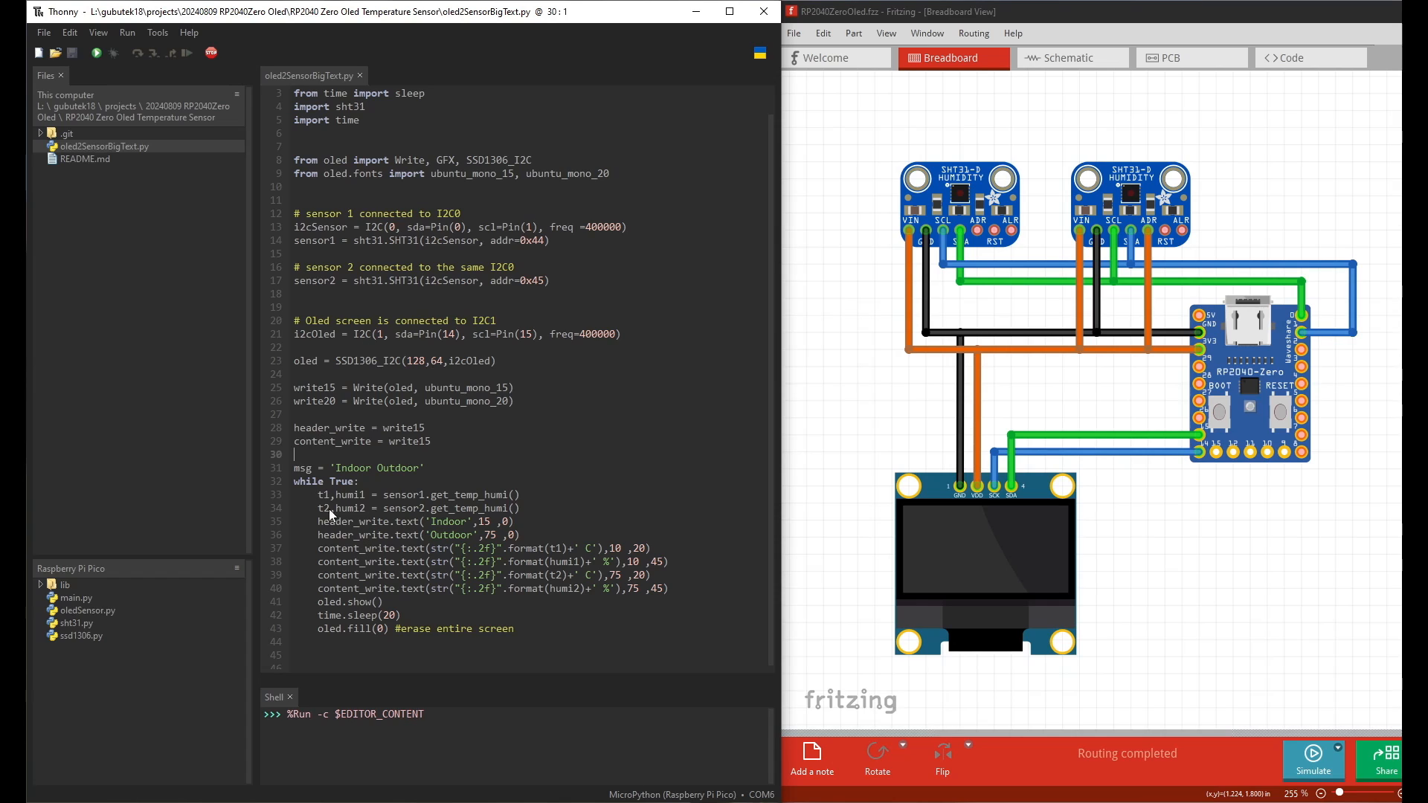
pyautogui.scroll(-3)
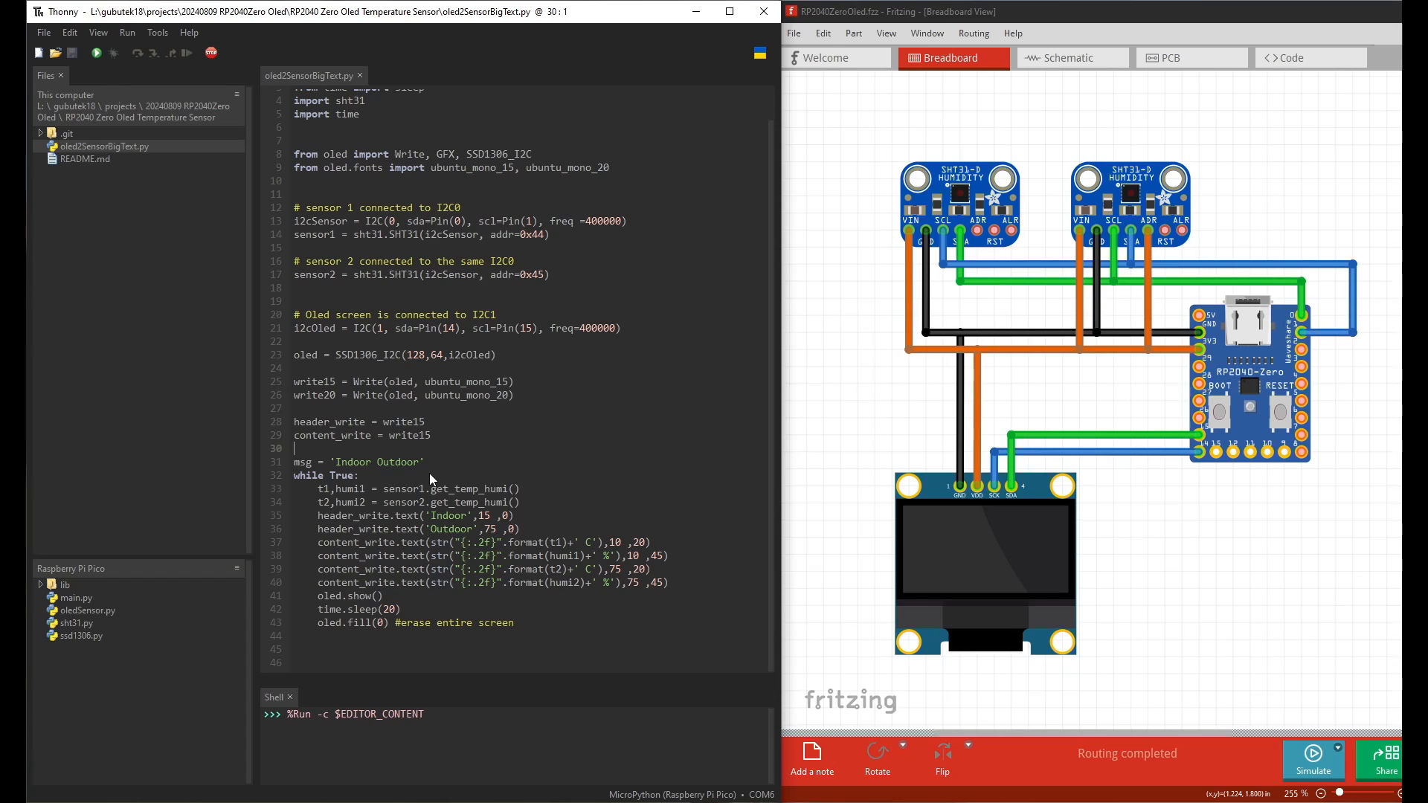
# Step: Select the msg = 'Indoor Outdoor' line and place the cursor at its start for commenting
pyautogui.tripleClick(359, 461)
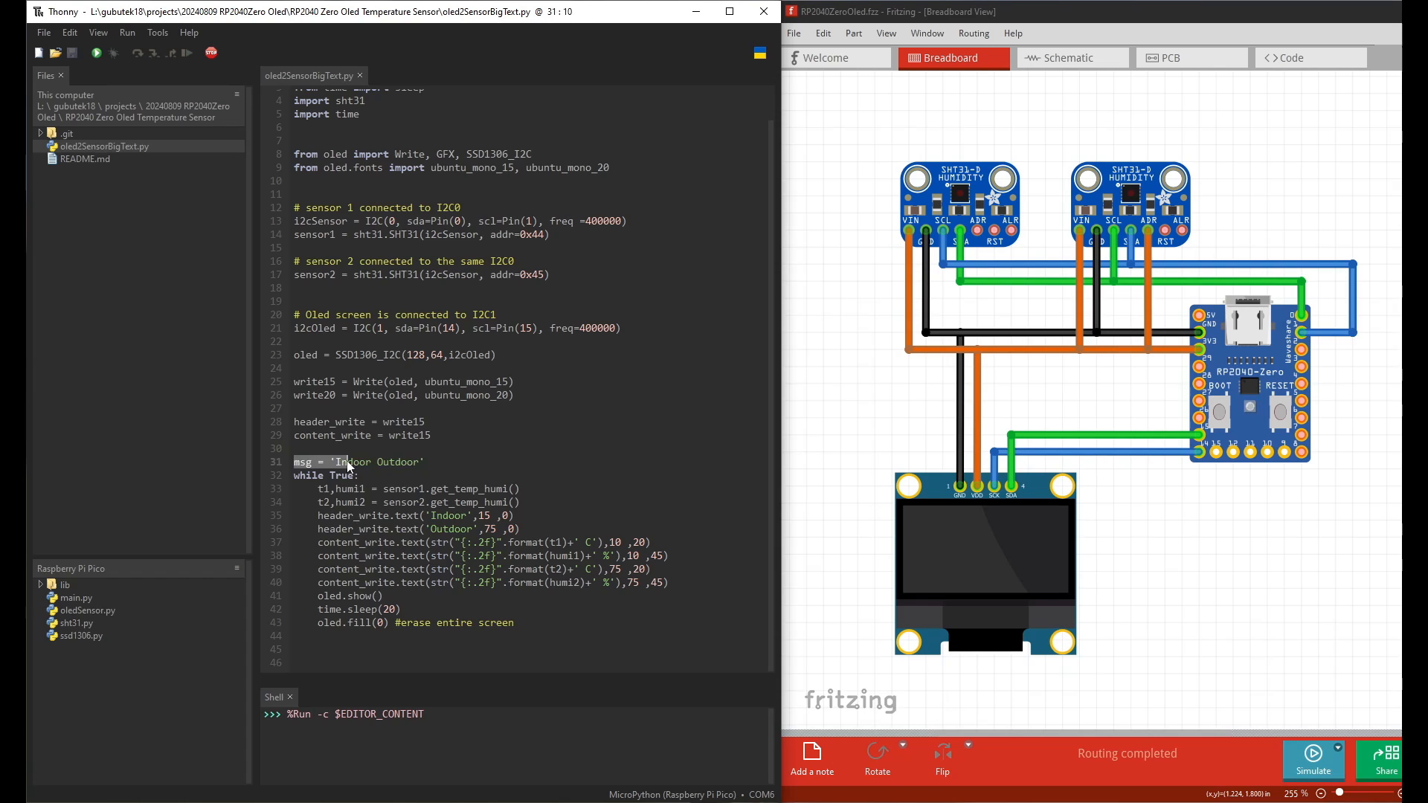
pyautogui.moveTo(294, 461); pyautogui.dragTo(424, 461)
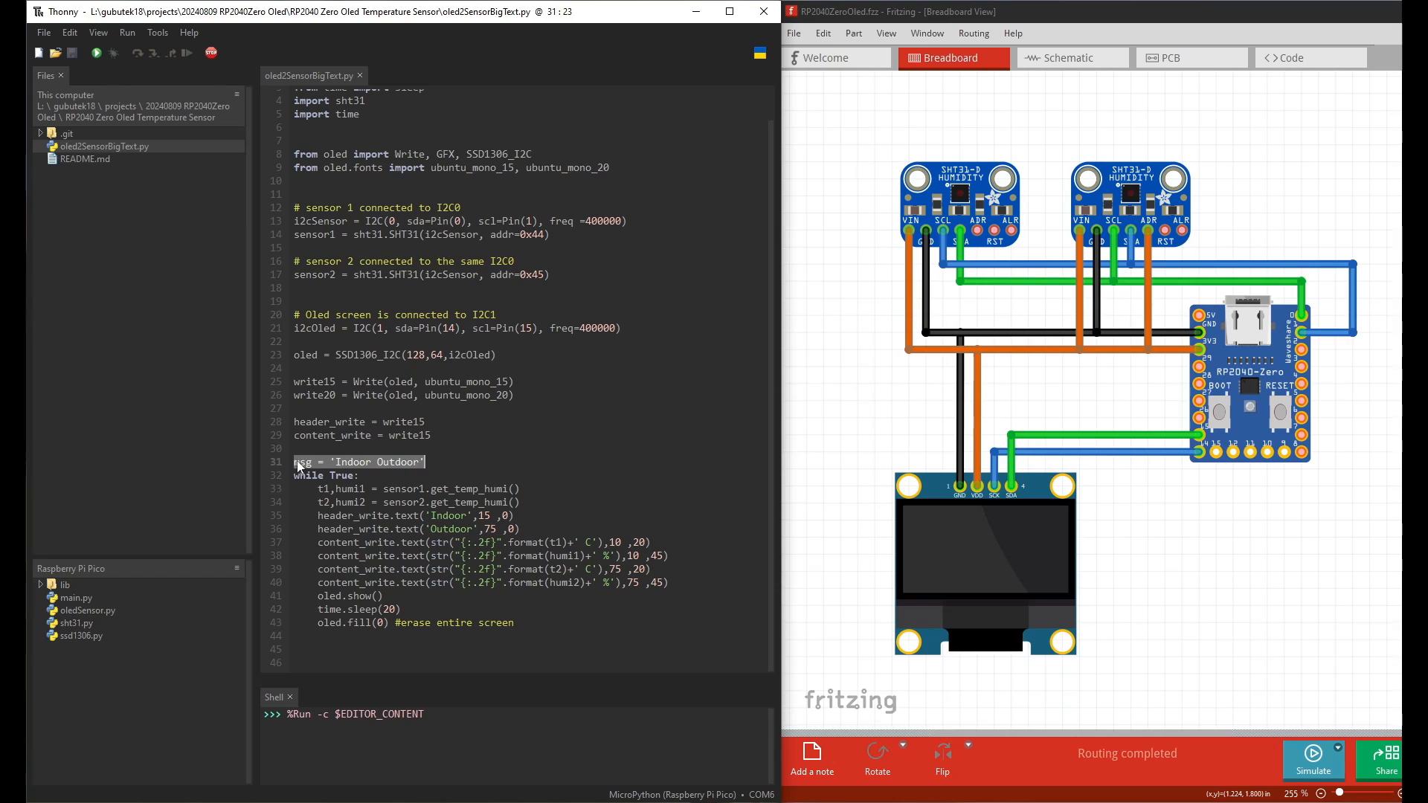
pyautogui.click(294, 461)
pyautogui.write('#')
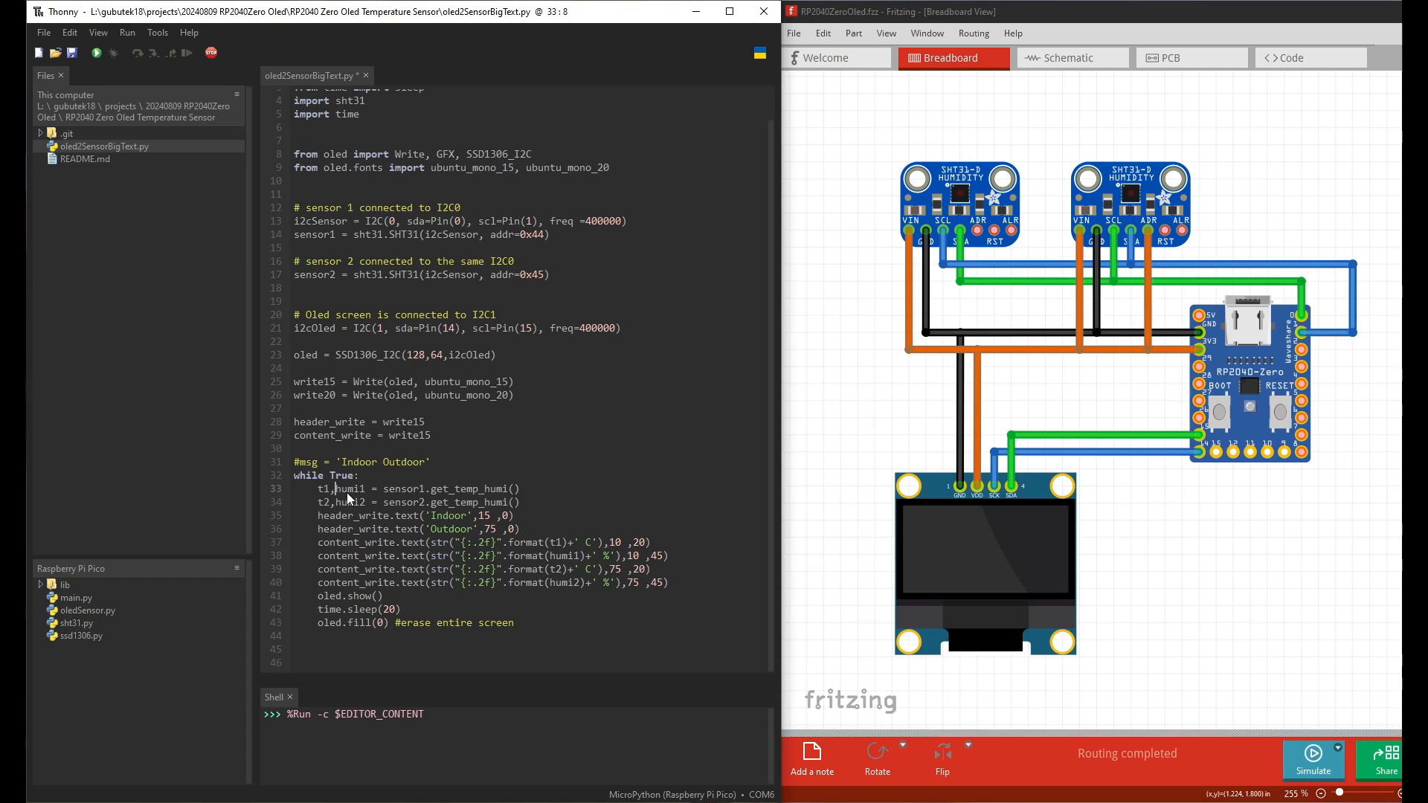
pyautogui.moveTo(360, 515)
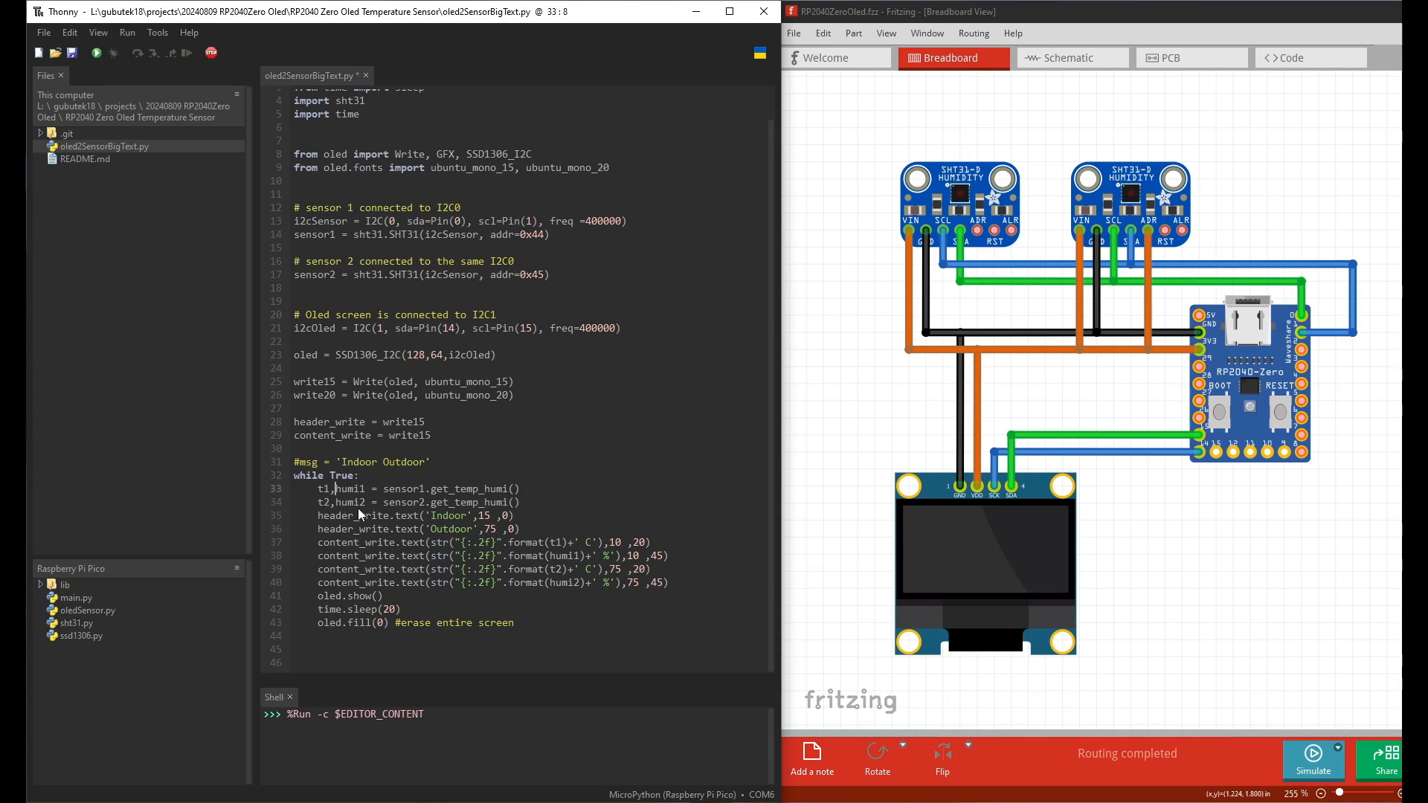
pyautogui.moveTo(500, 496)
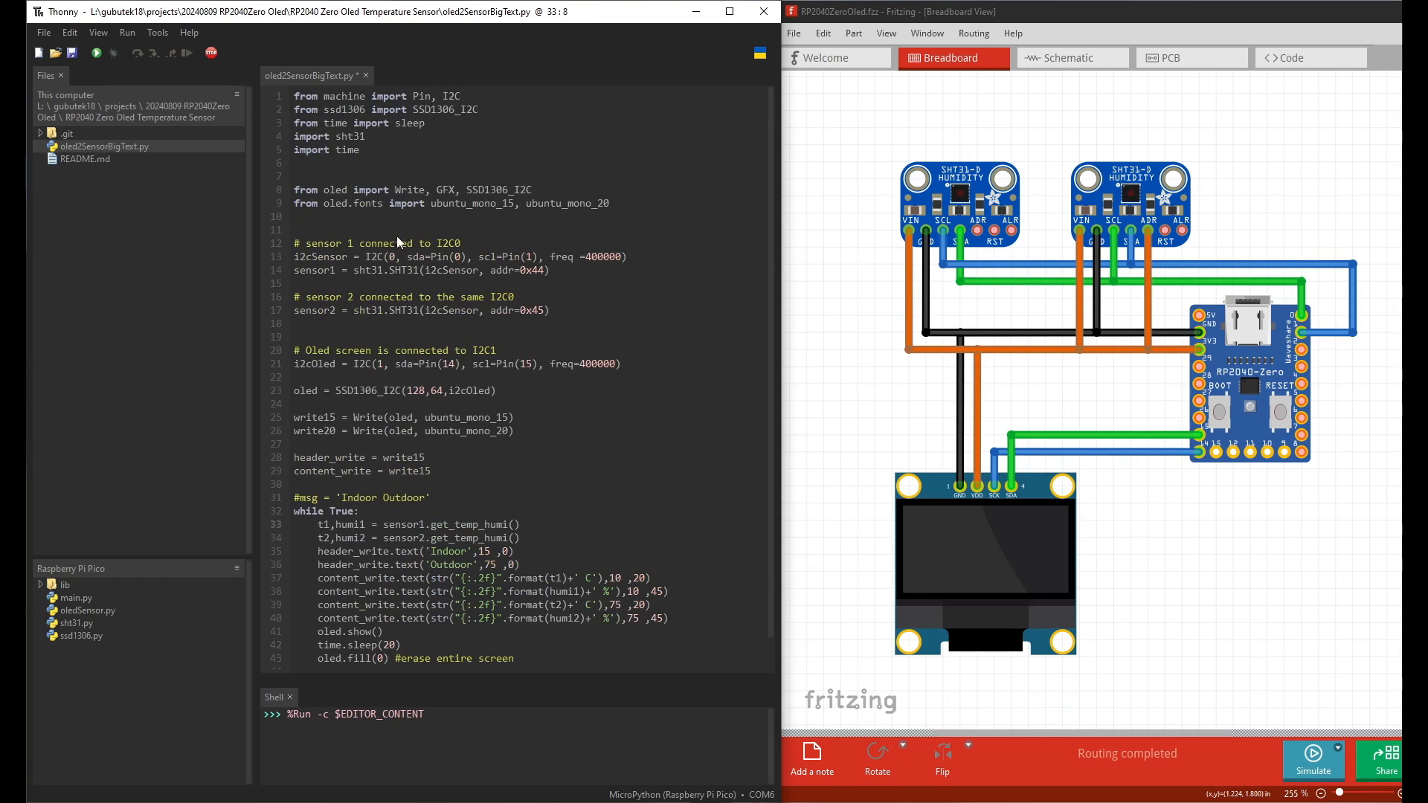
pyautogui.scroll(-3)
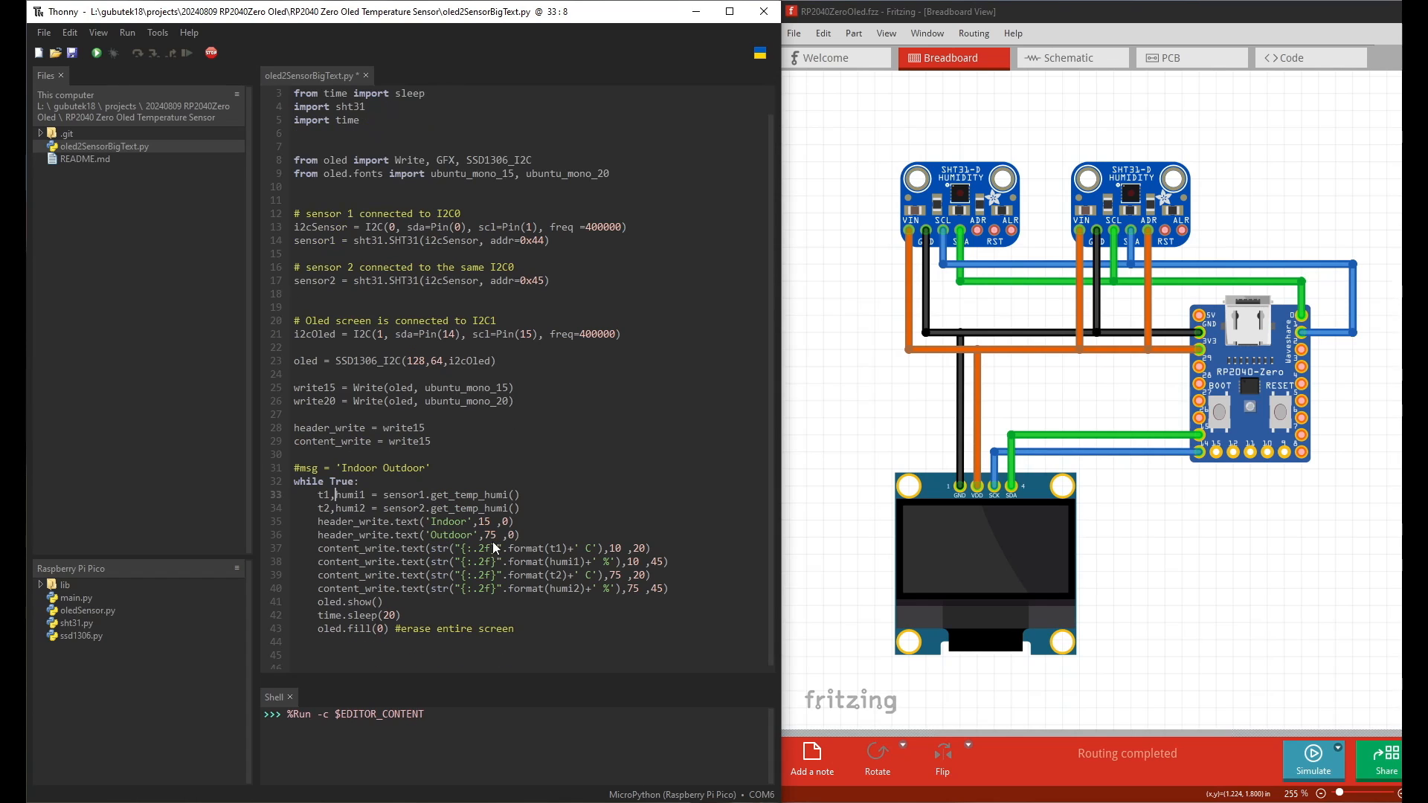
pyautogui.moveTo(340, 522)
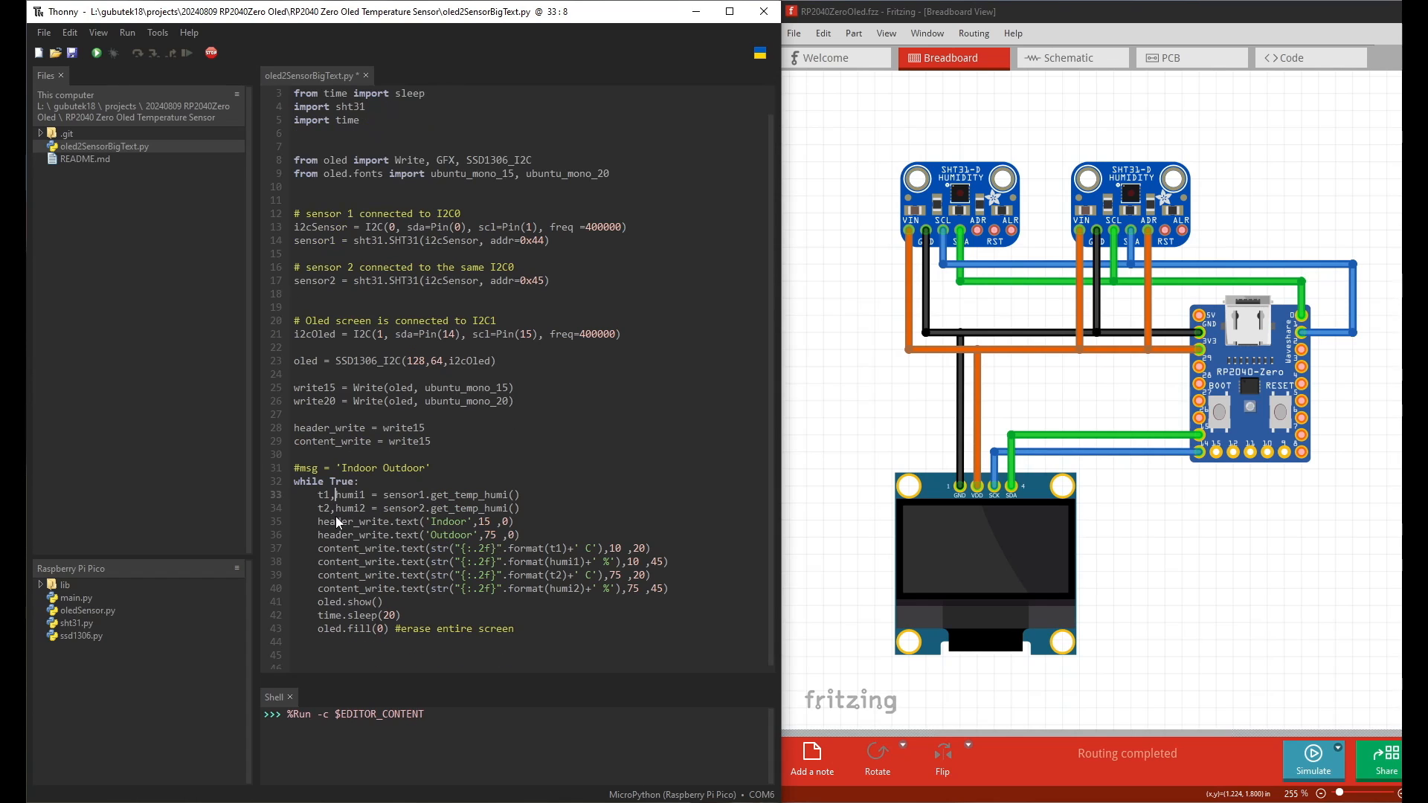
pyautogui.moveTo(332, 513)
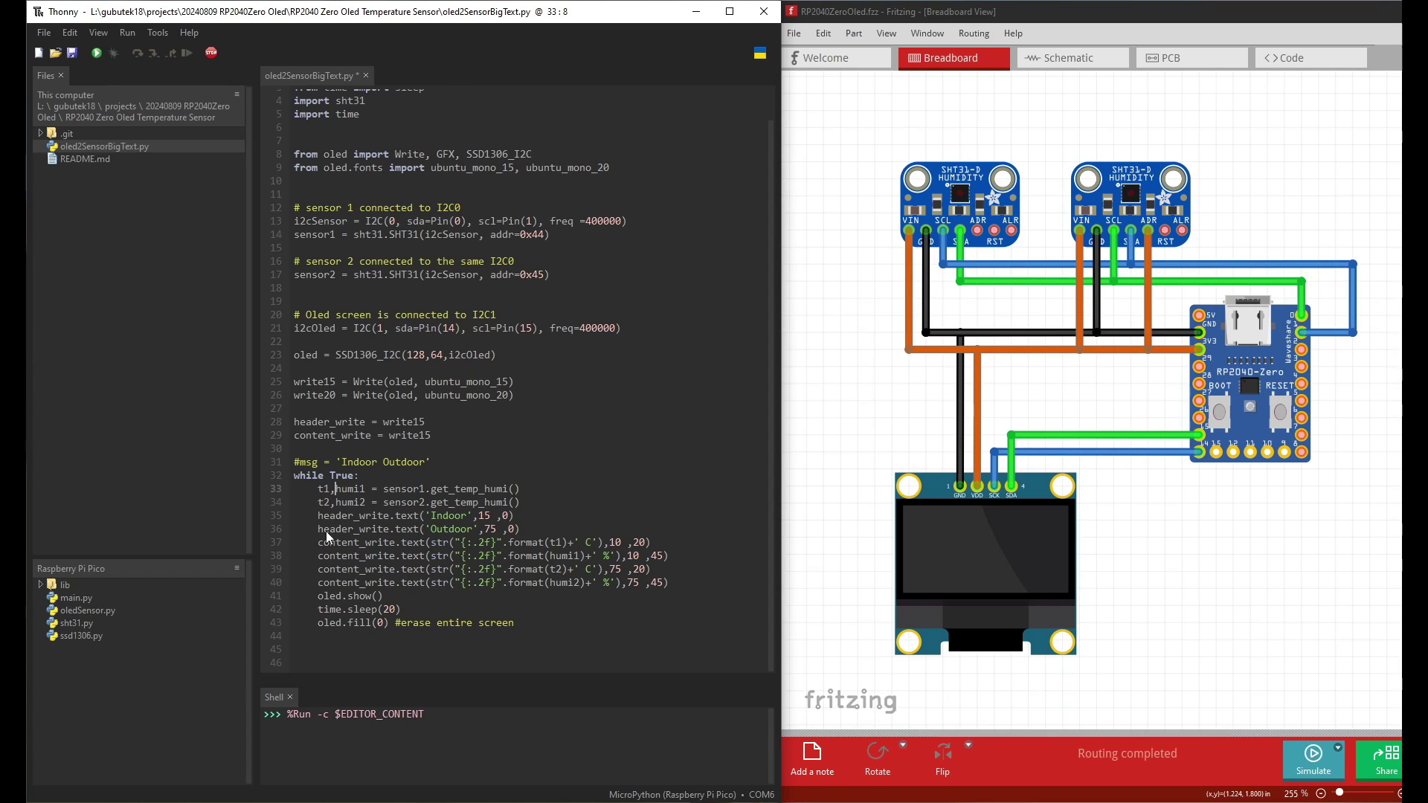
pyautogui.moveTo(400, 545)
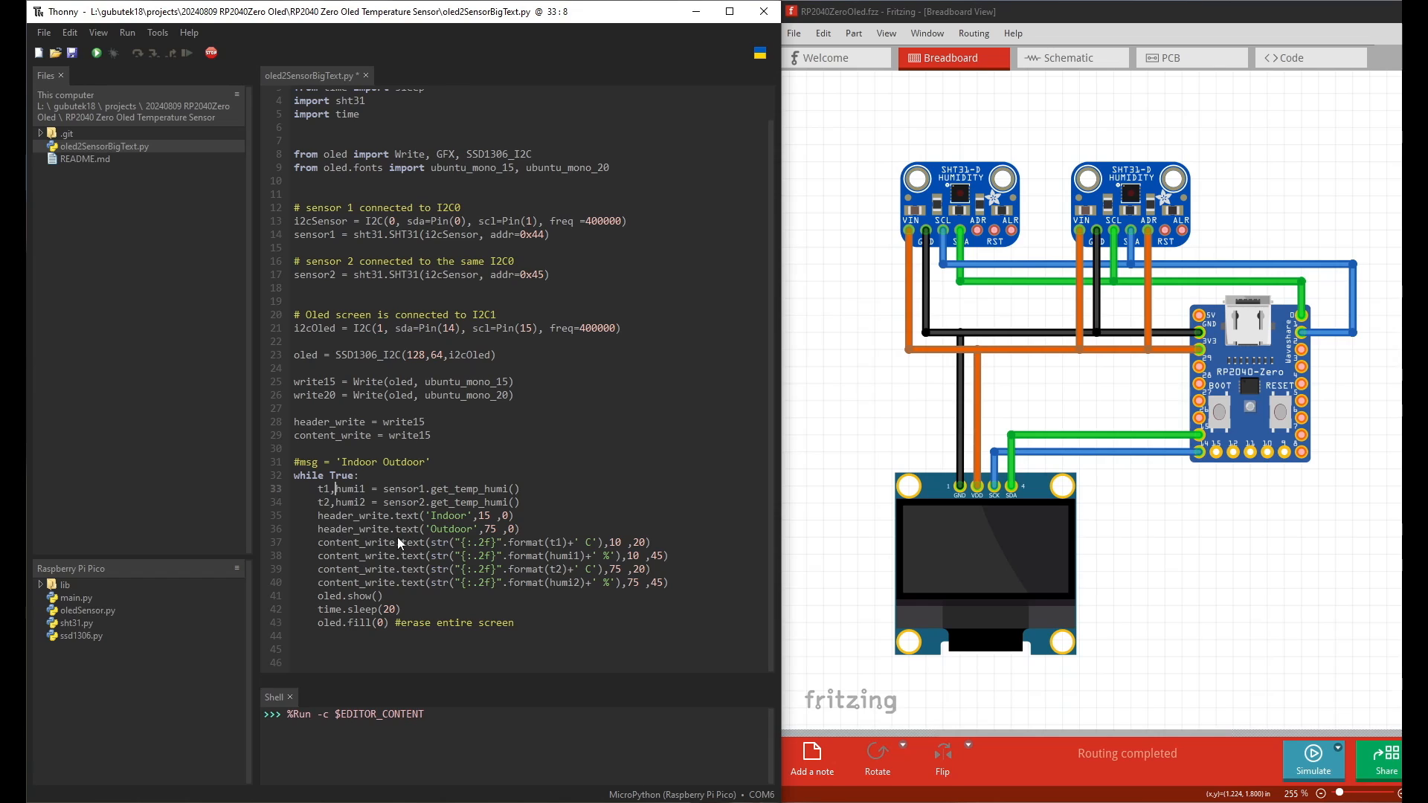
pyautogui.moveTo(422, 503)
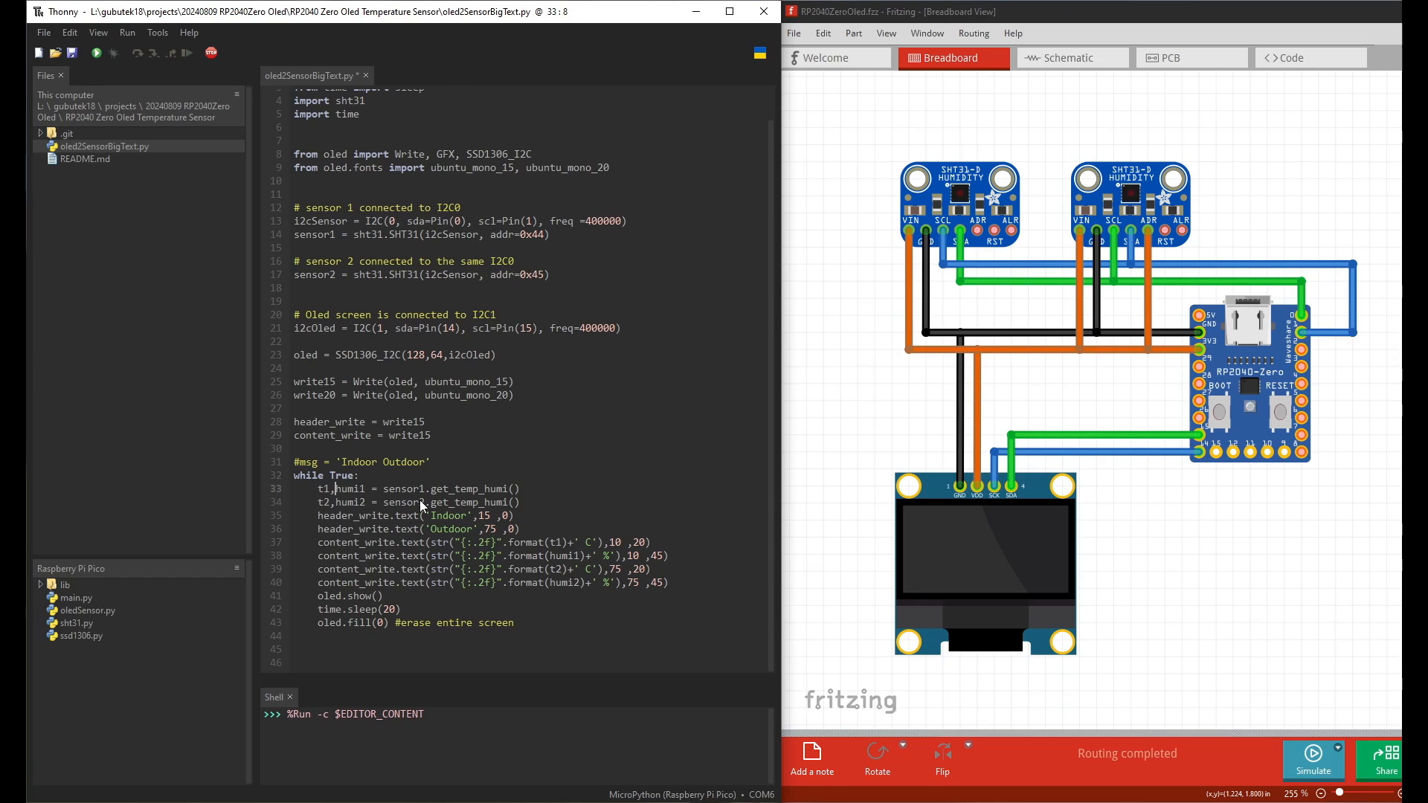